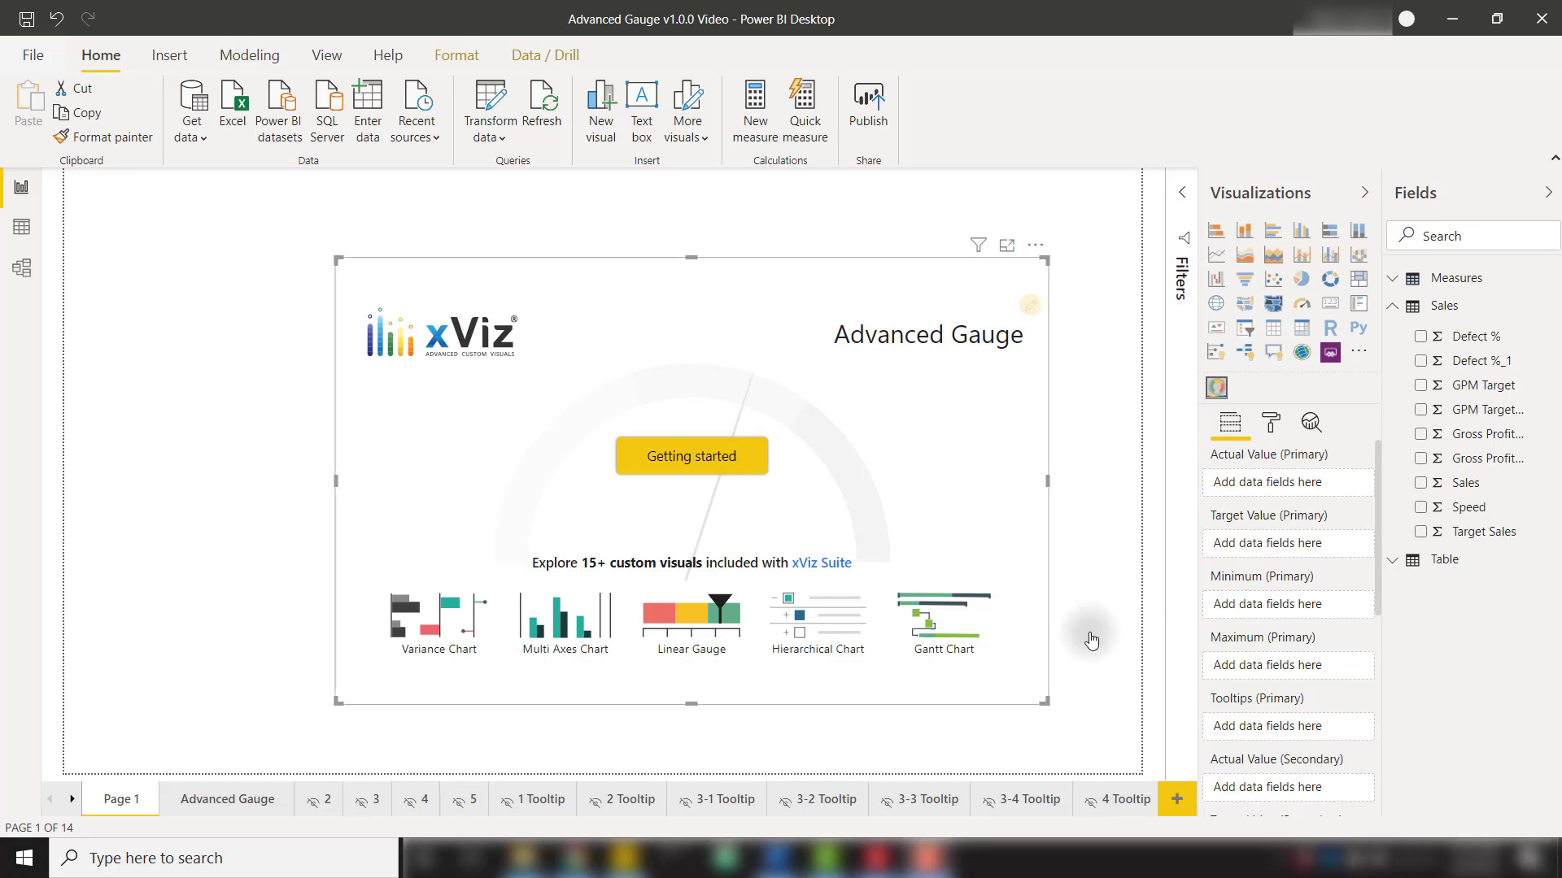
pyautogui.moveTo(1320, 544)
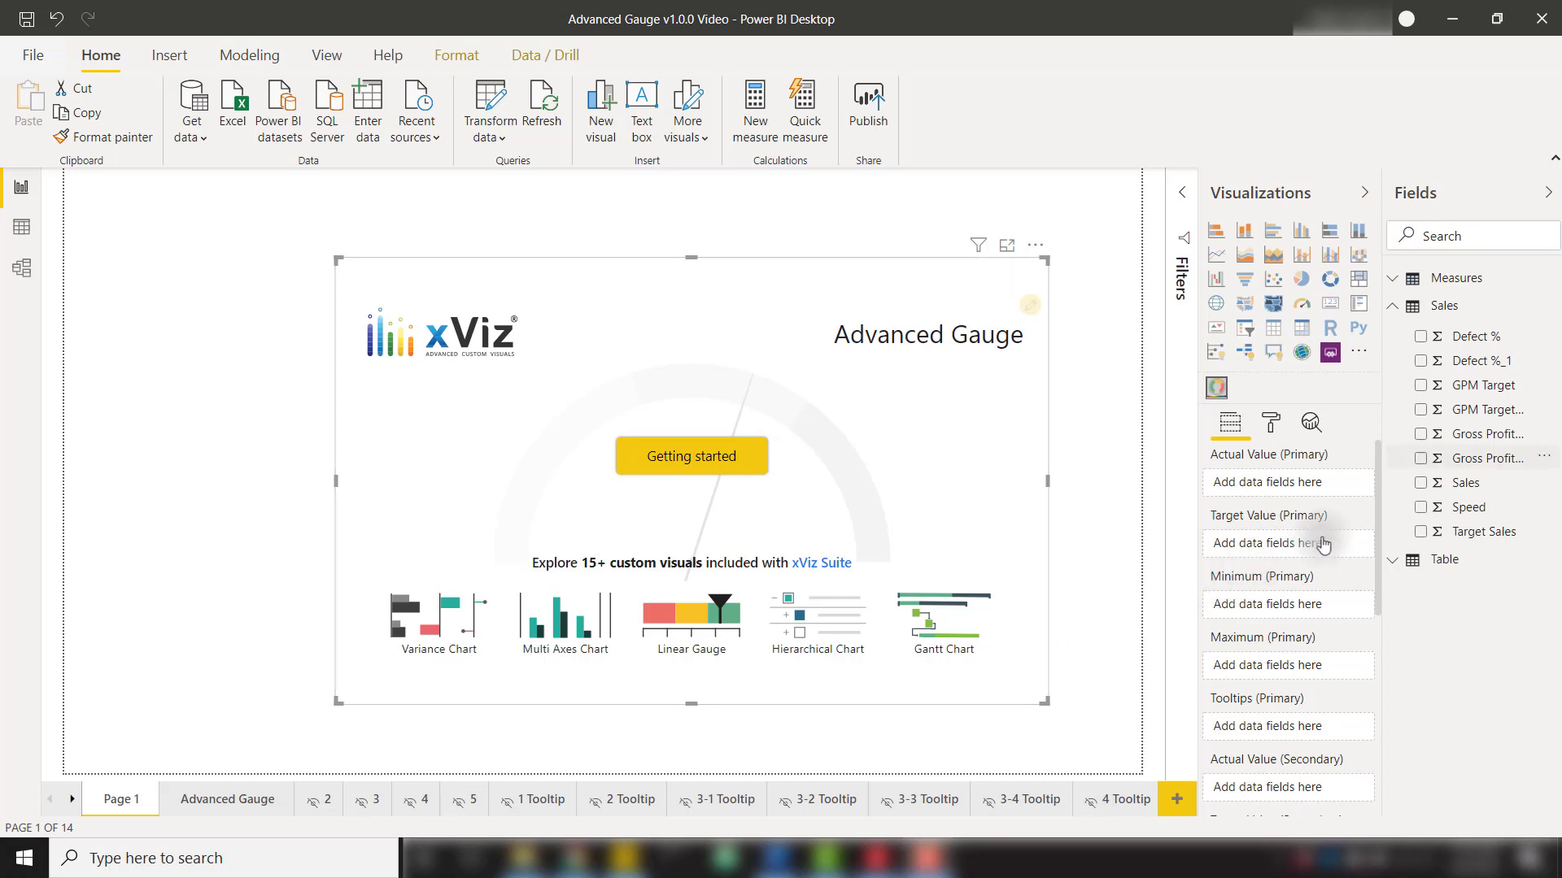
# Add Target Sales as the gauge's target value and bring up its formatting options
pyautogui.click(1420, 481)
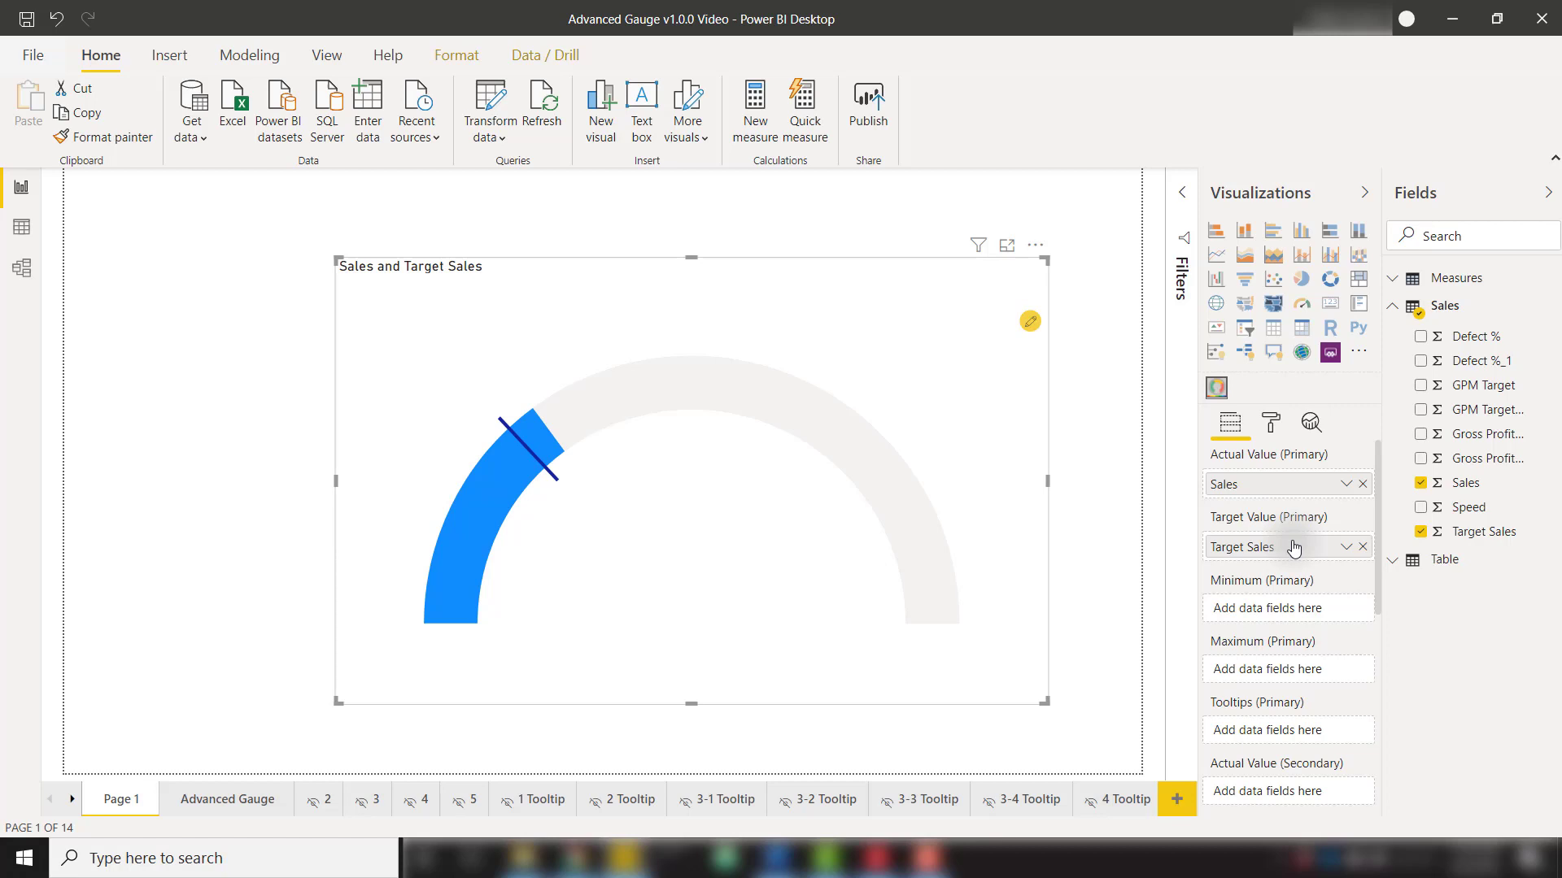
pyautogui.click(1270, 422)
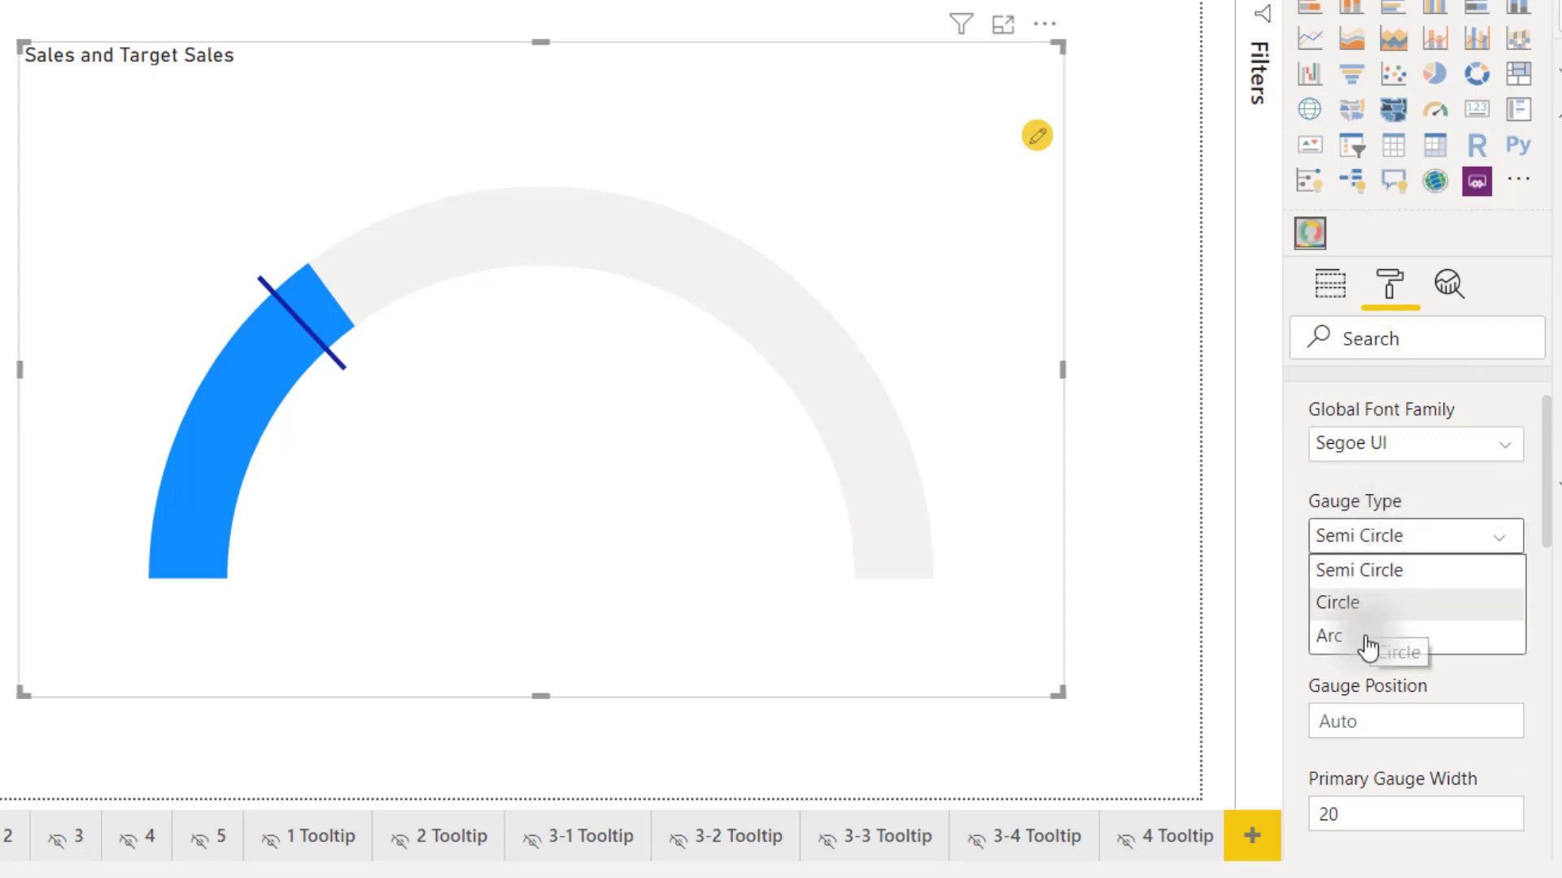
# Try the Arc gauge shape with a gauge angle of 150
pyautogui.click(1326, 635)
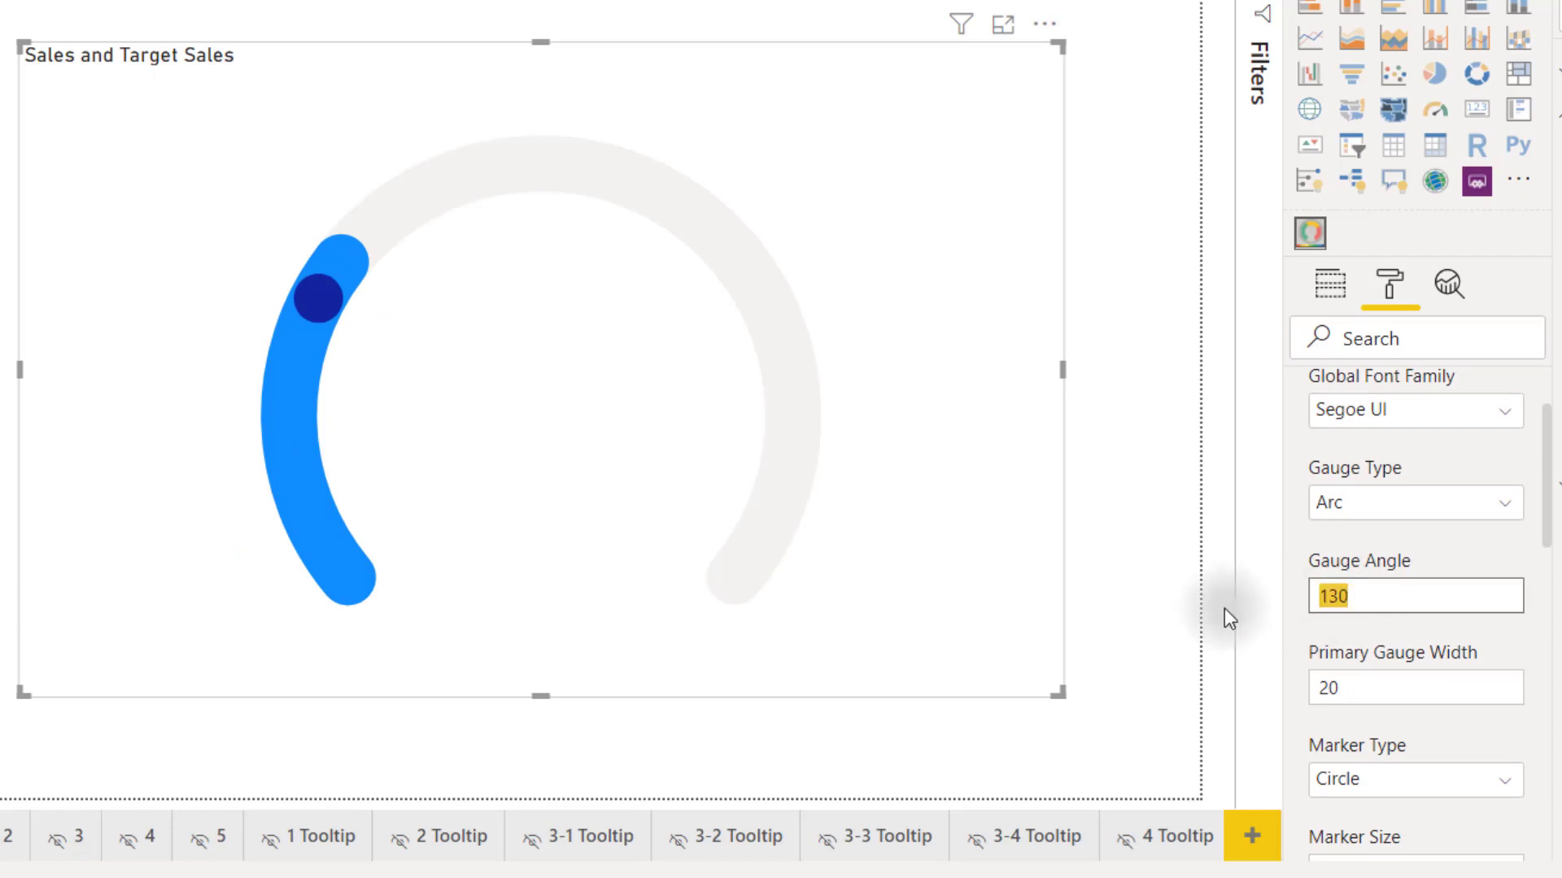
pyautogui.write('150')
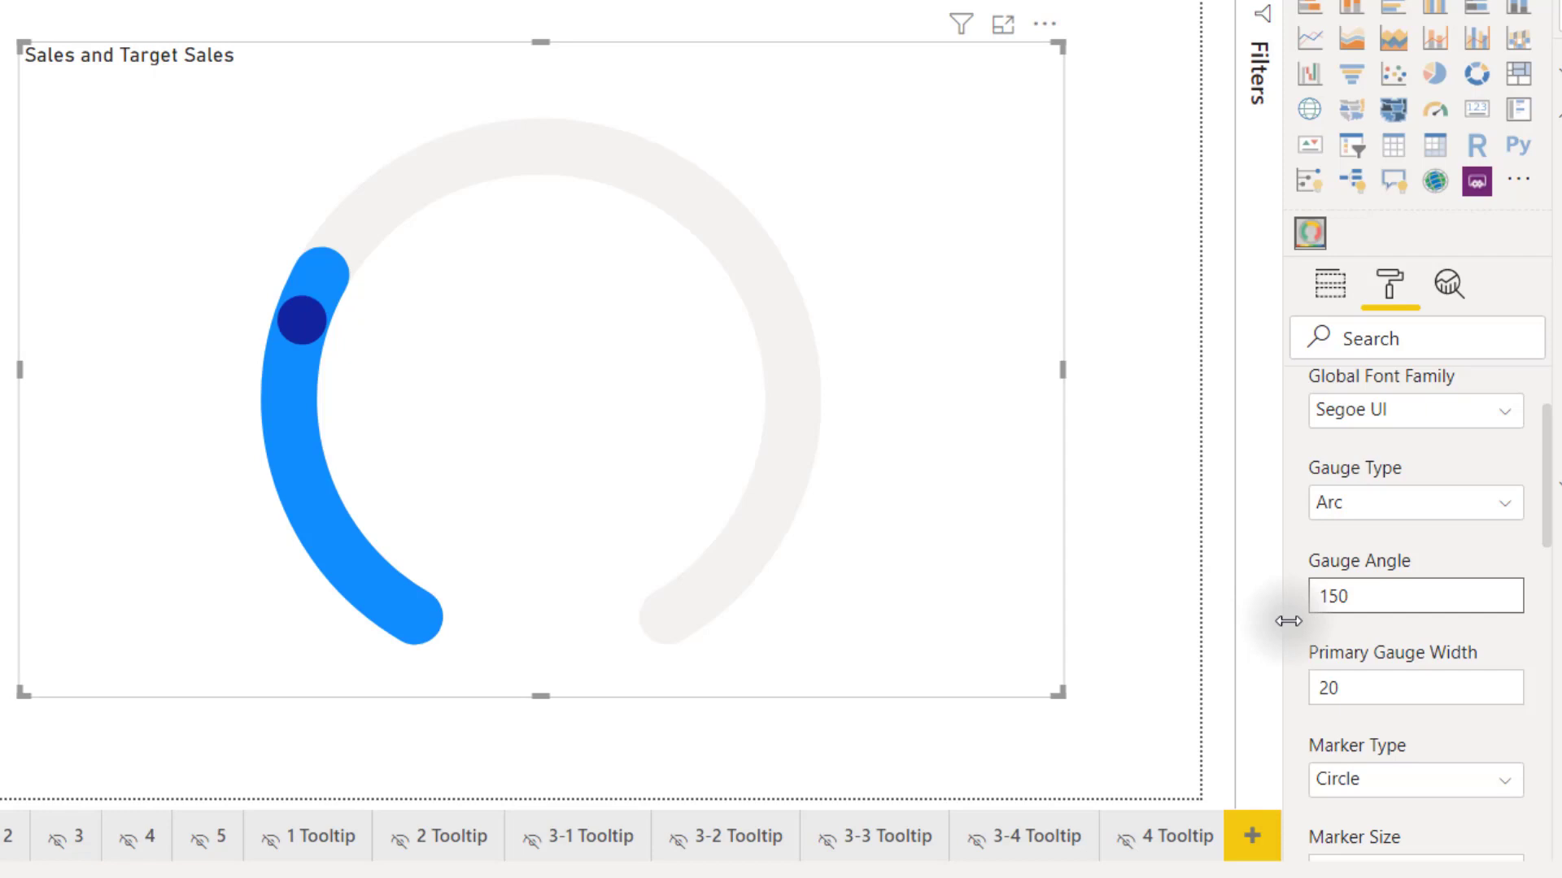
pyautogui.scroll(-3)
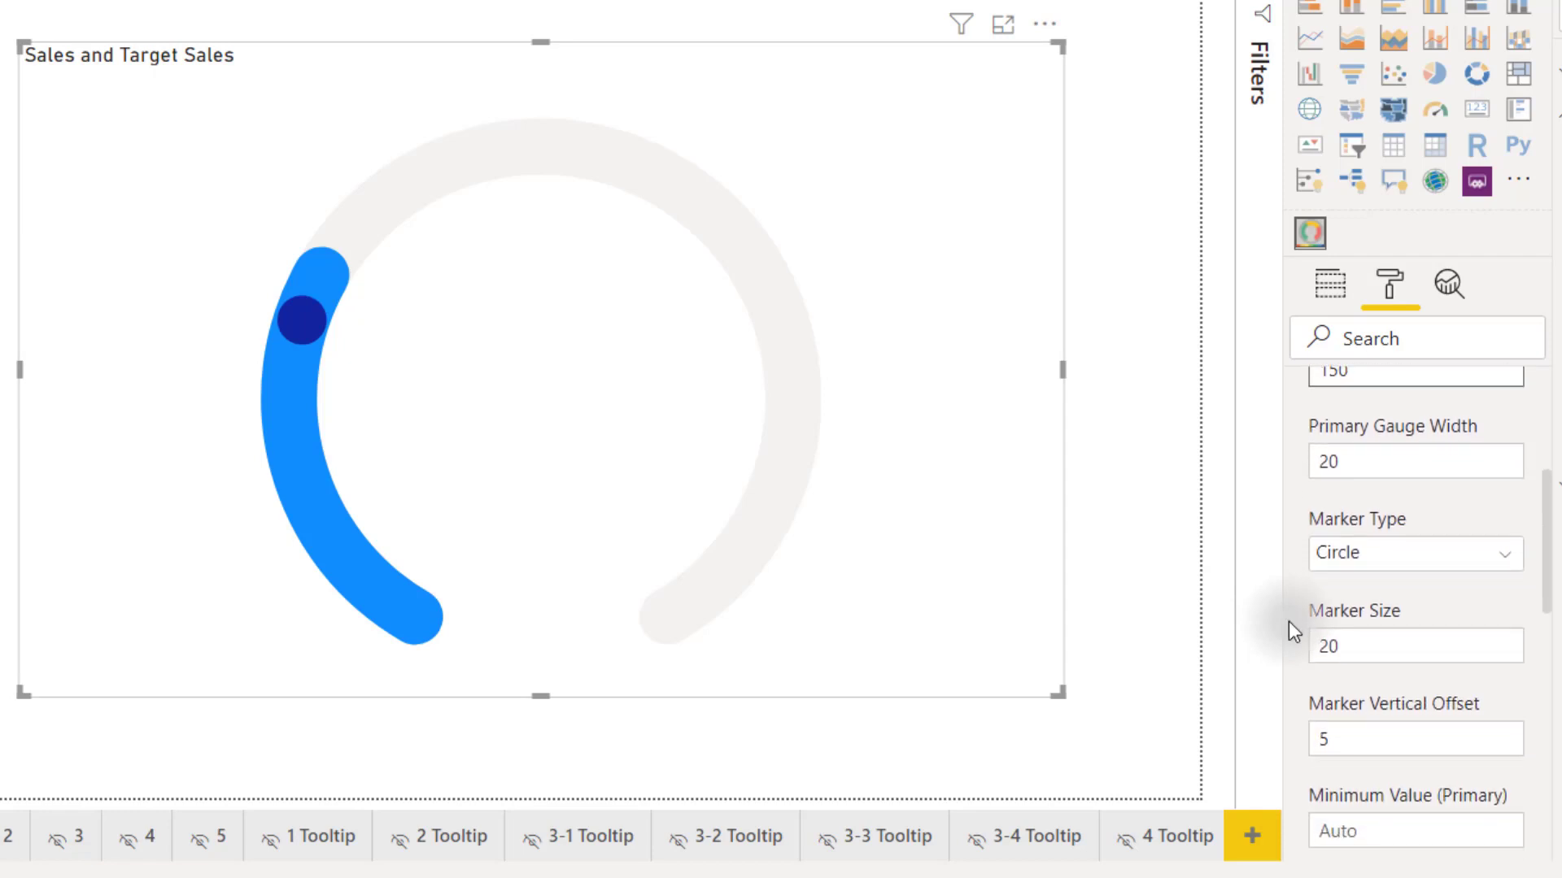
# Try a line marker, revert to a circle marker, then make the gauge a full Circle
pyautogui.click(1415, 553)
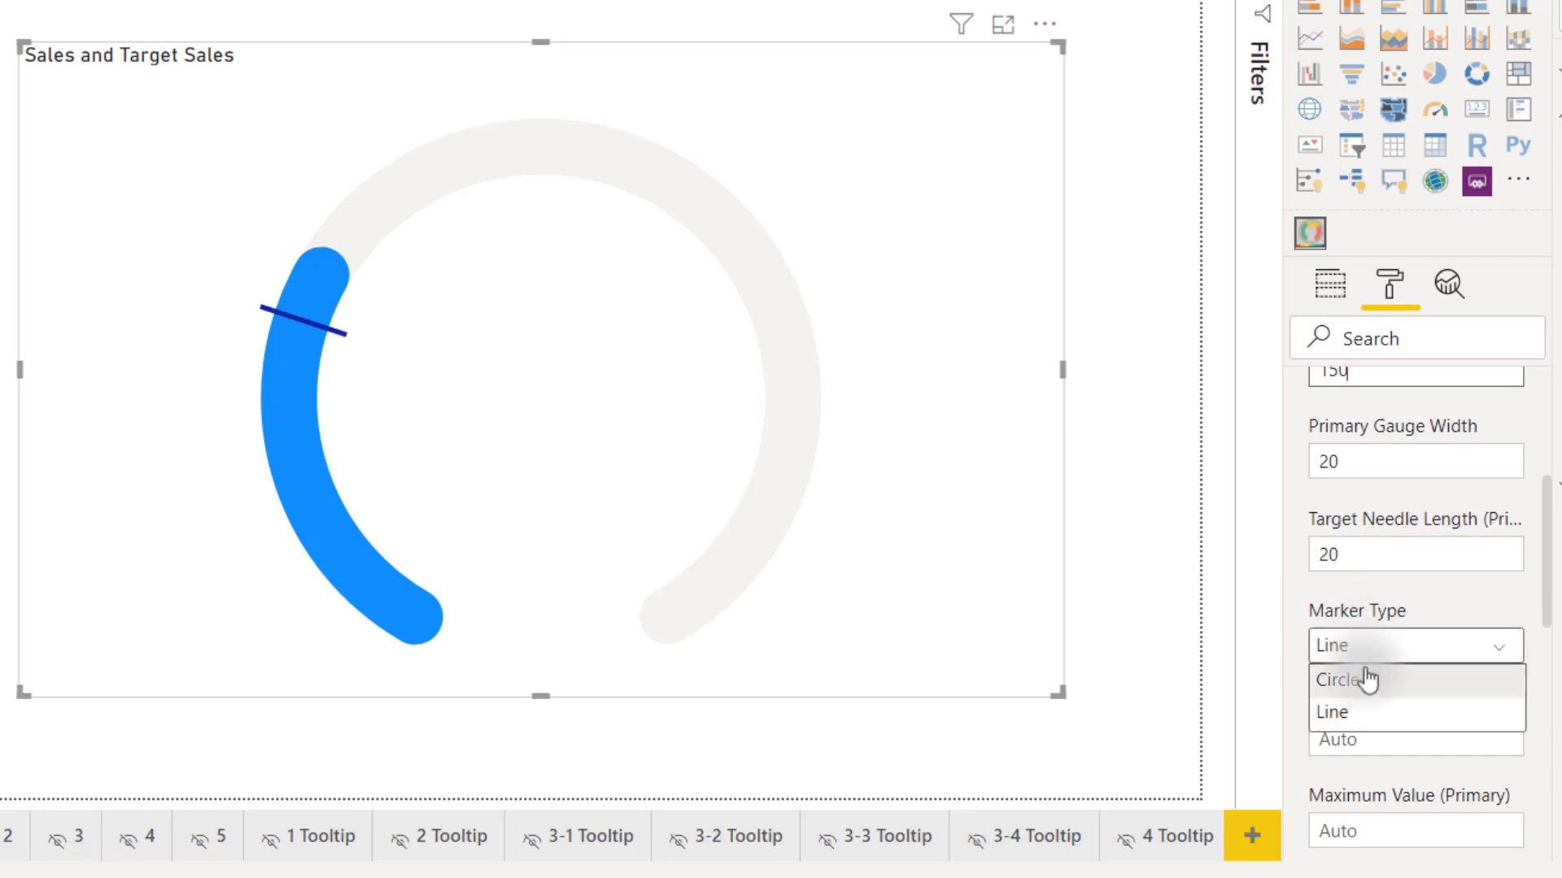
pyautogui.click(1340, 680)
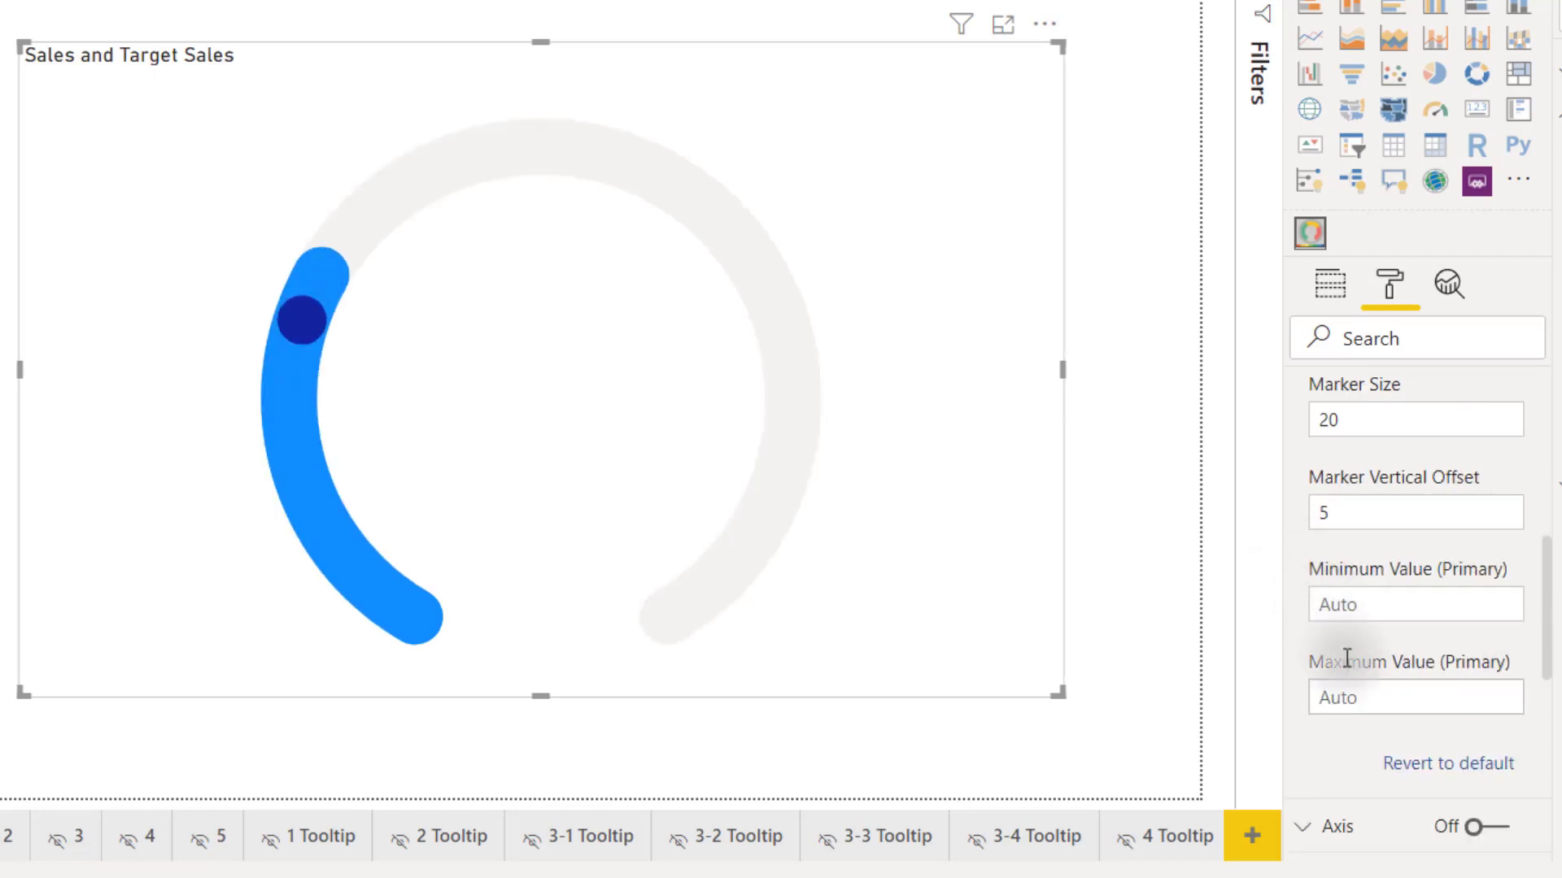
pyautogui.write('1000')
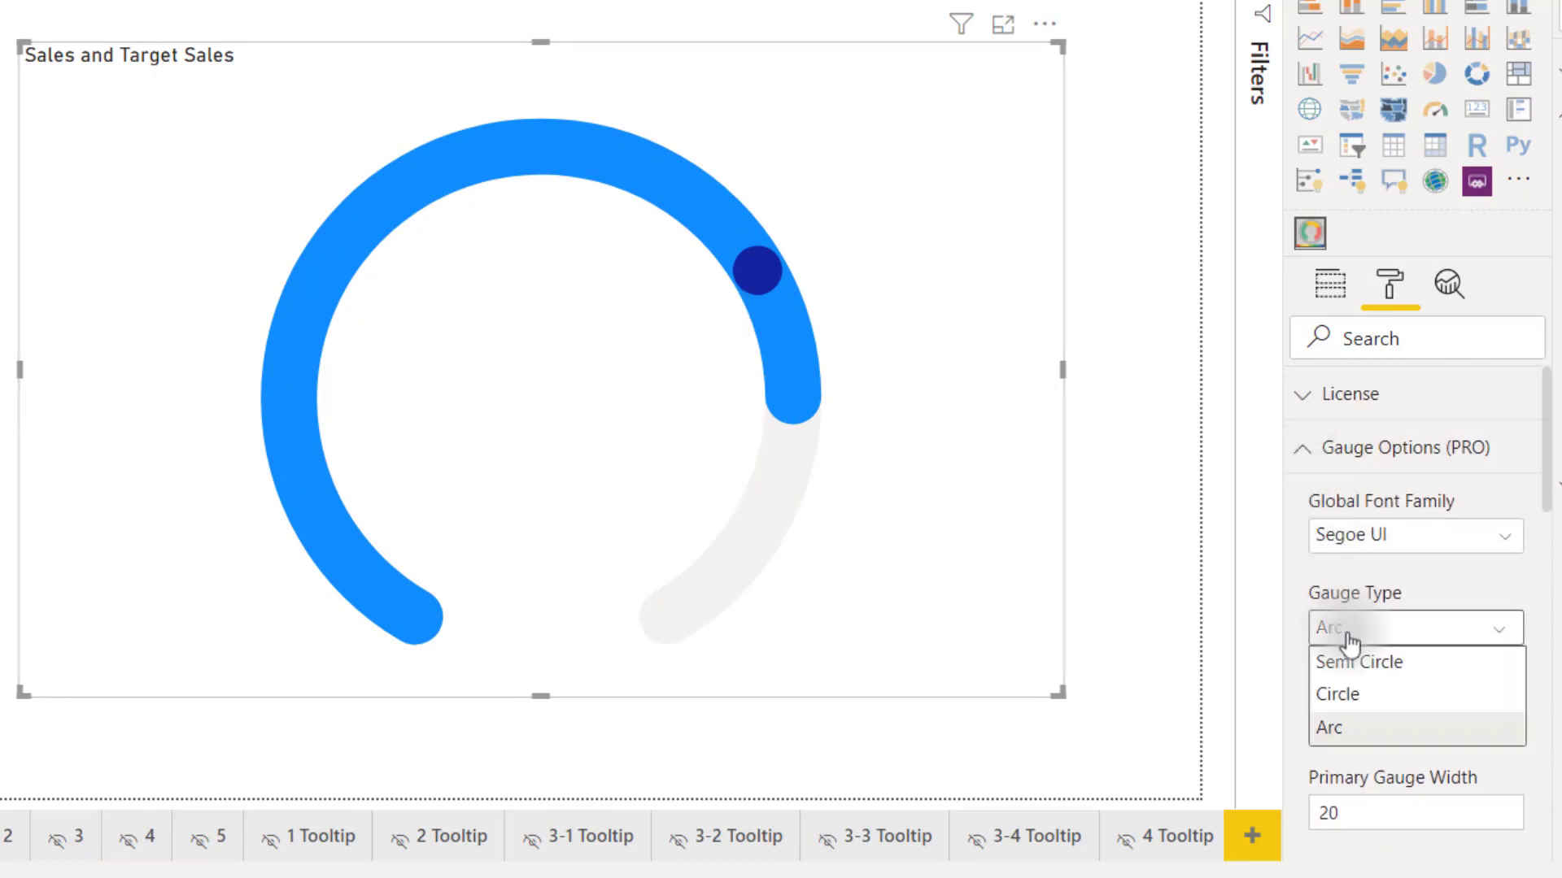
pyautogui.click(1337, 693)
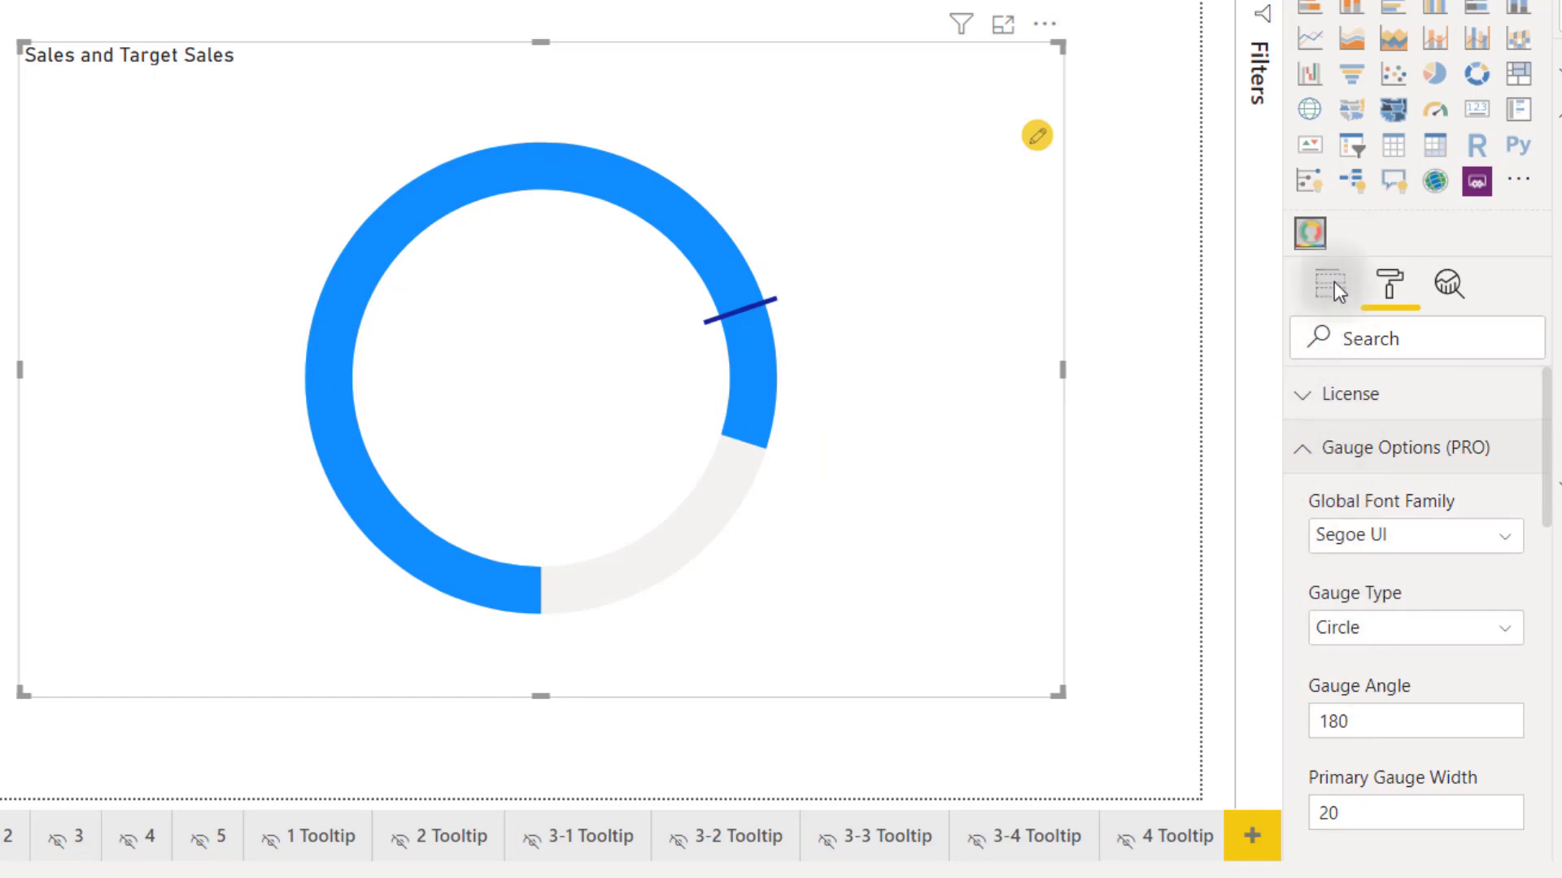
# Add Gross Profit Margin and GPM Target as the inner secondary ring's value and target
pyautogui.click(1324, 283)
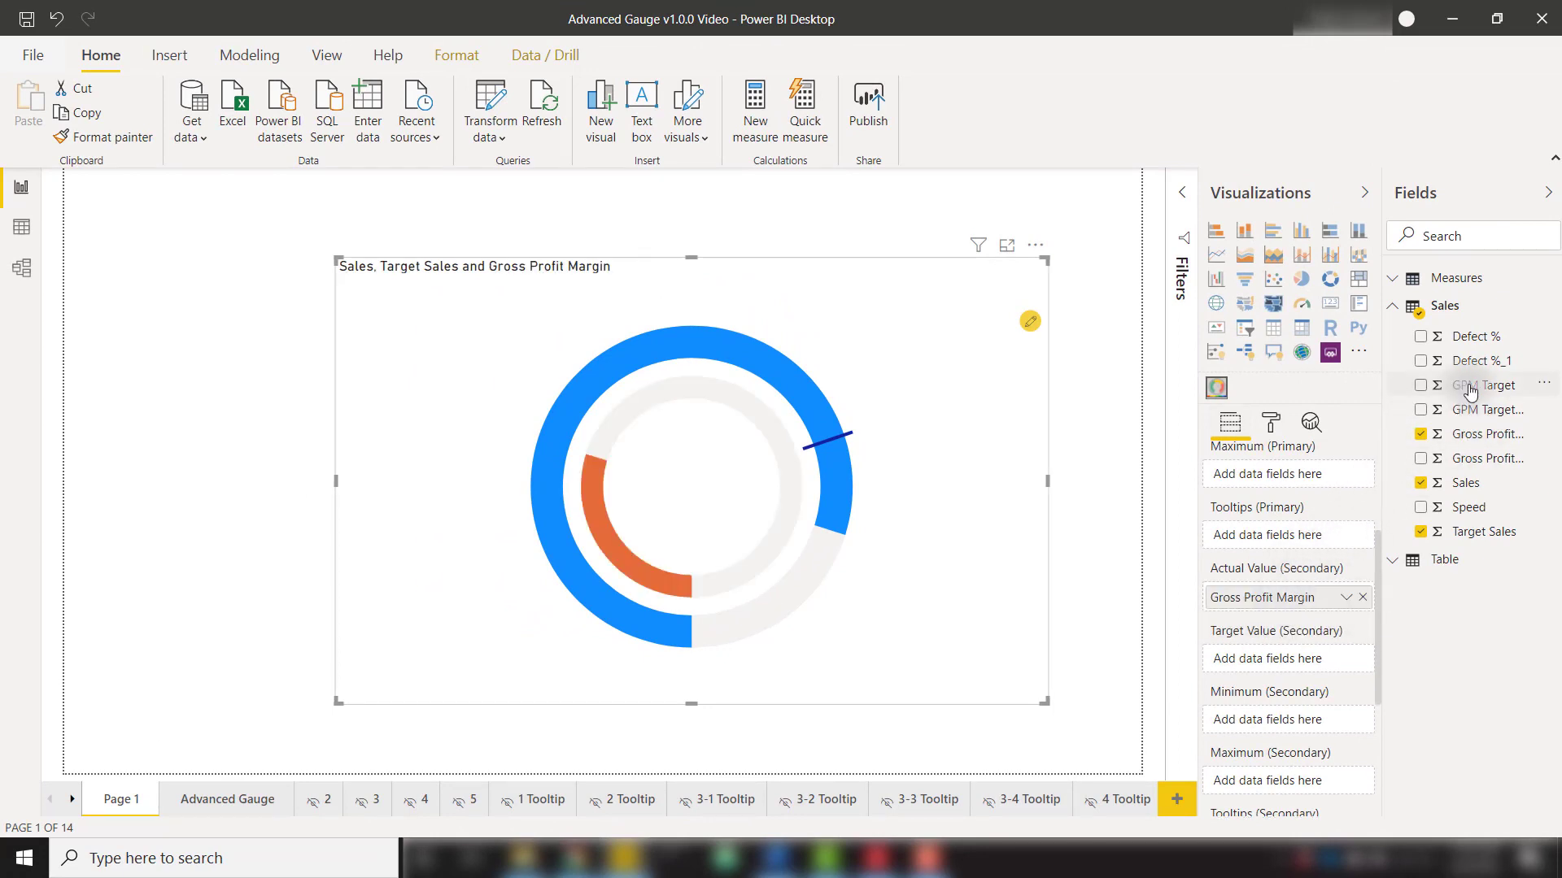
pyautogui.click(1421, 386)
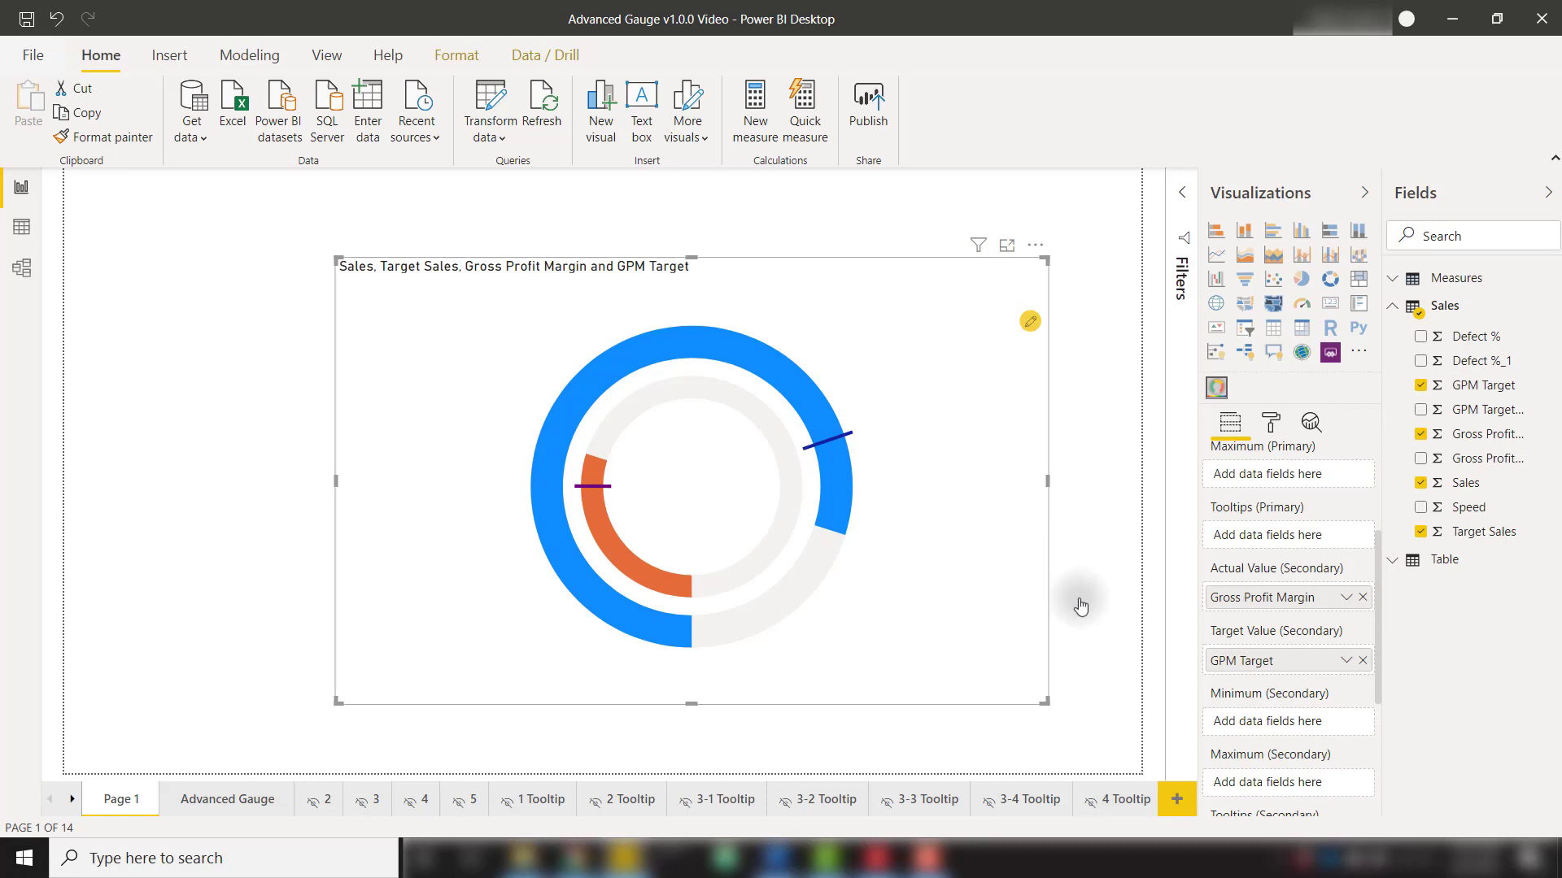
pyautogui.moveTo(727, 496)
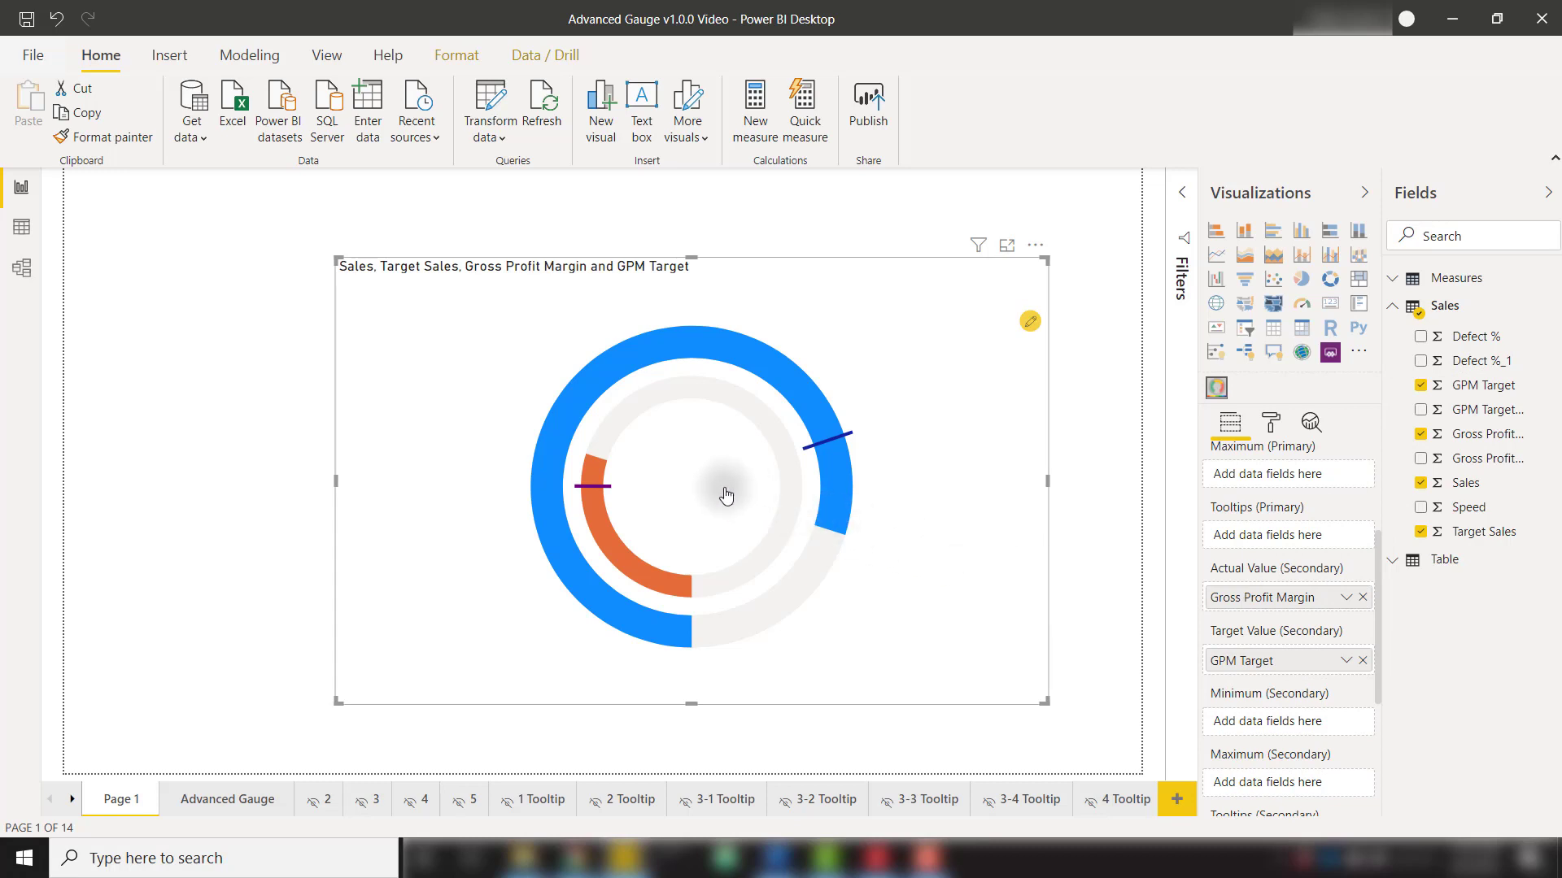
pyautogui.moveTo(693, 455)
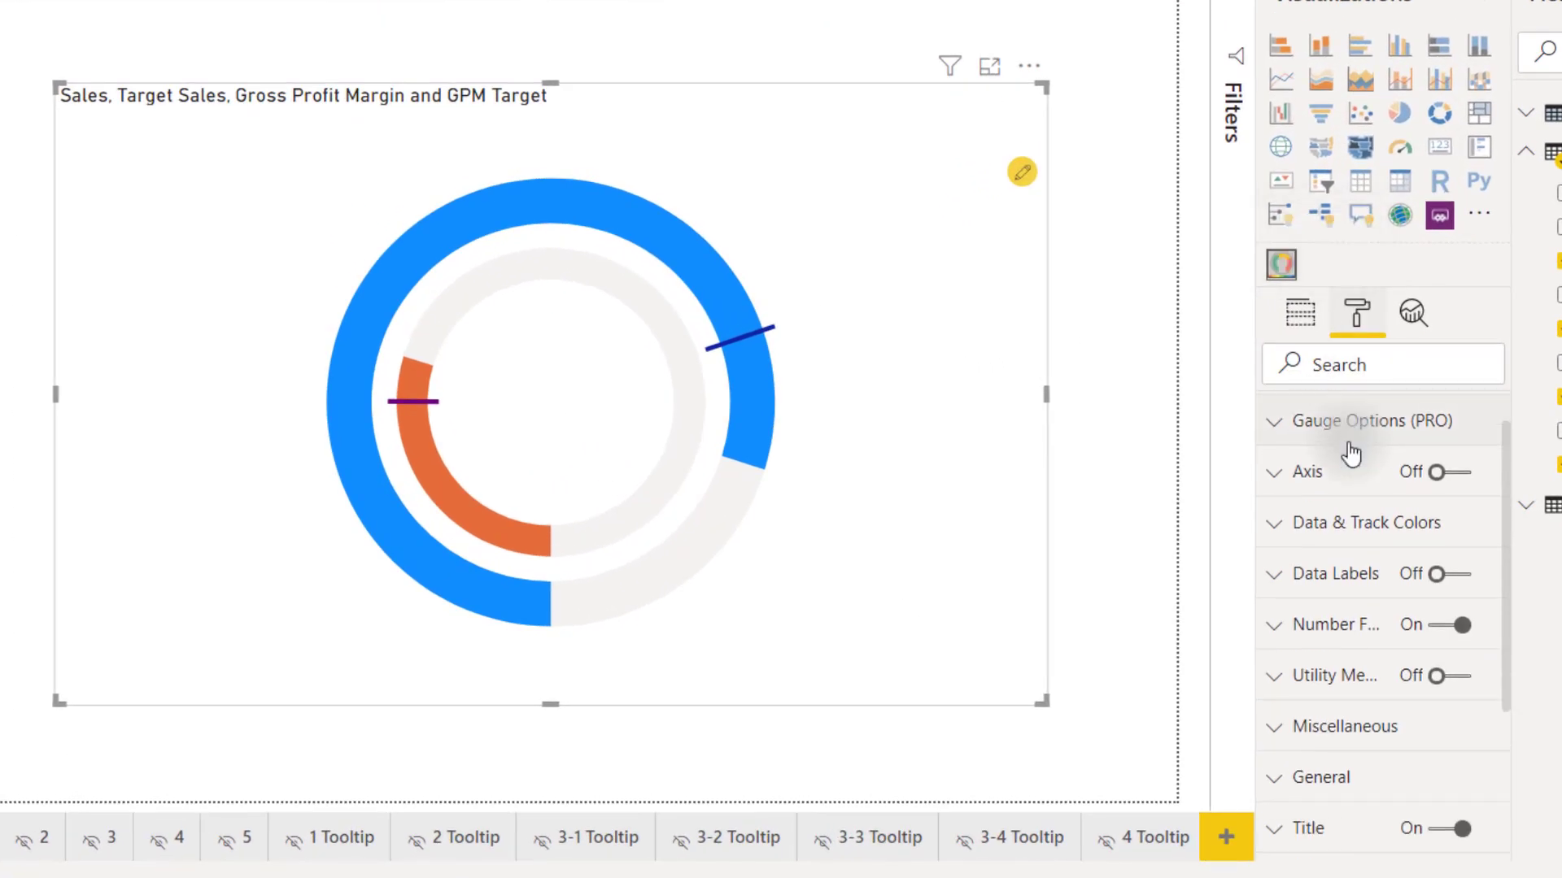
# Experiment with the axis: reversed direction, value labels at 4 and tick marks at 3
pyautogui.click(1449, 472)
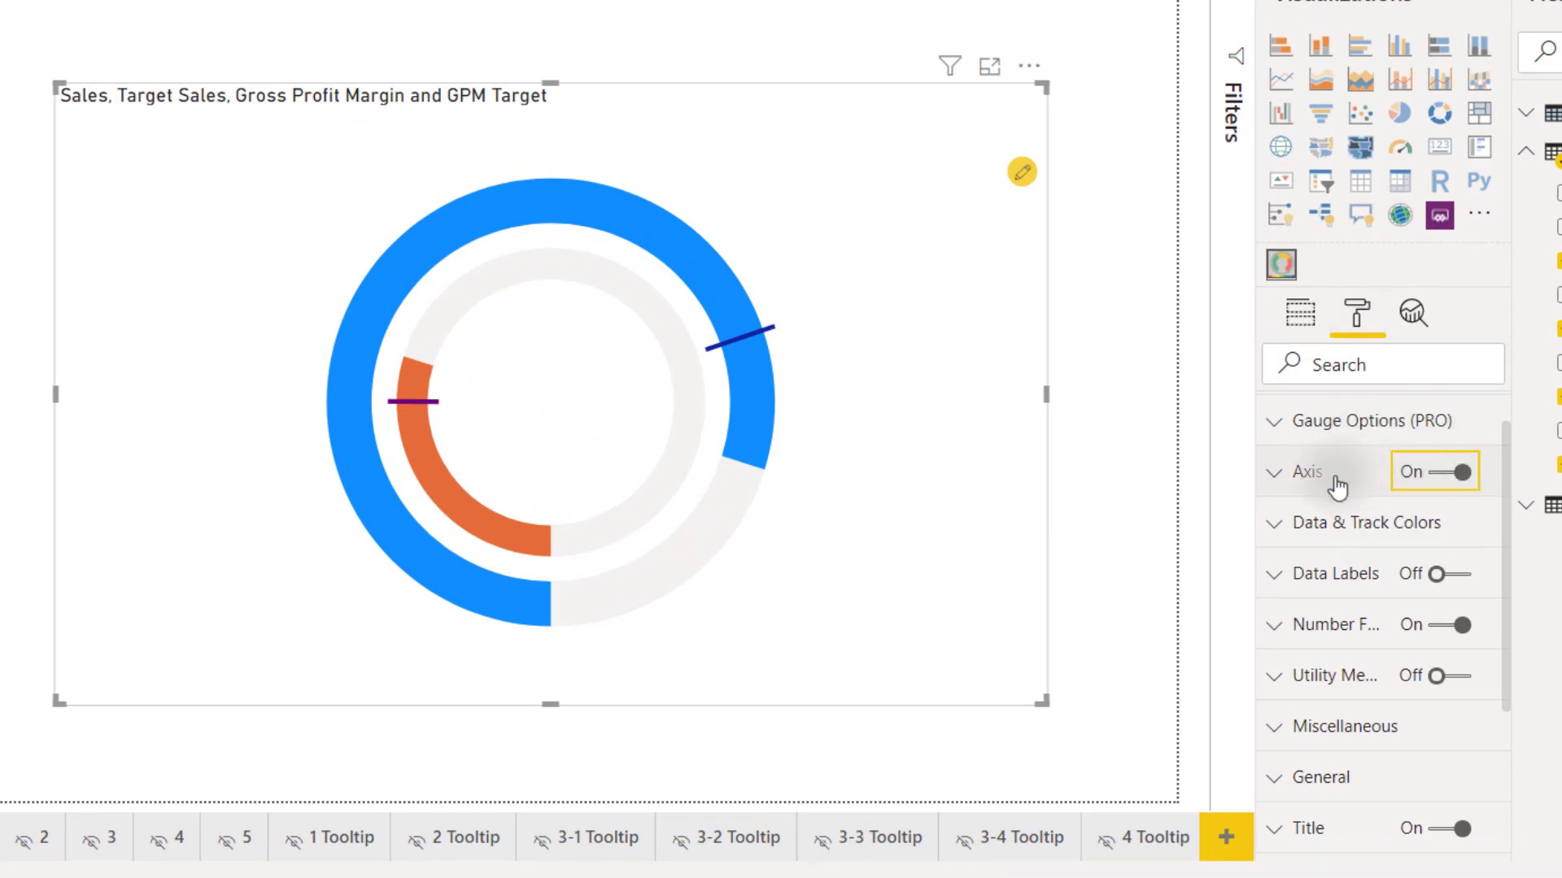
pyautogui.click(1303, 472)
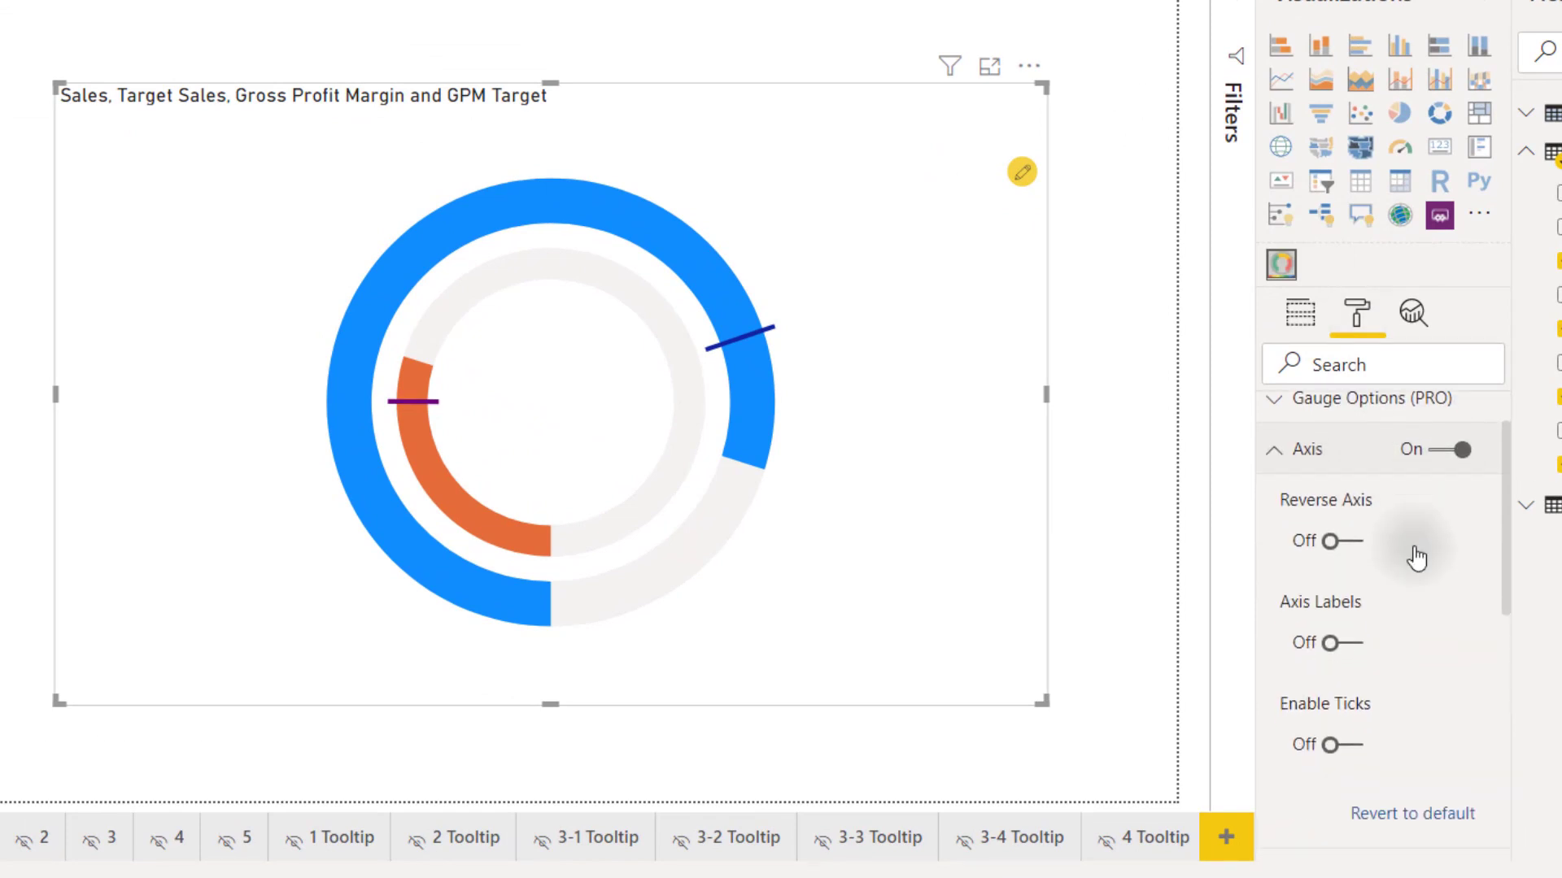
pyautogui.click(1331, 541)
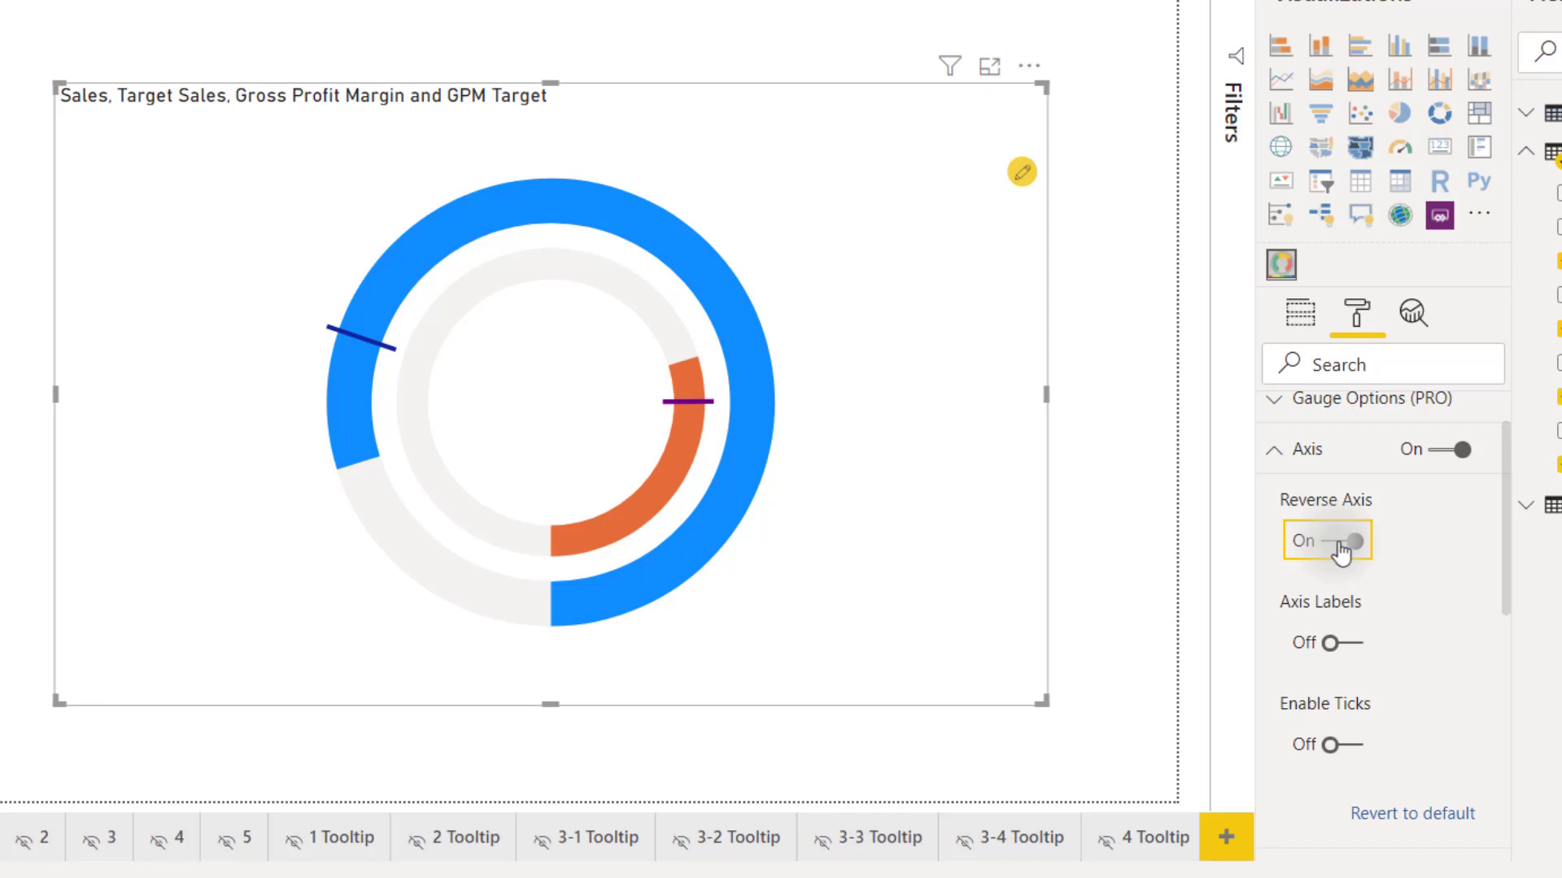
pyautogui.click(1343, 540)
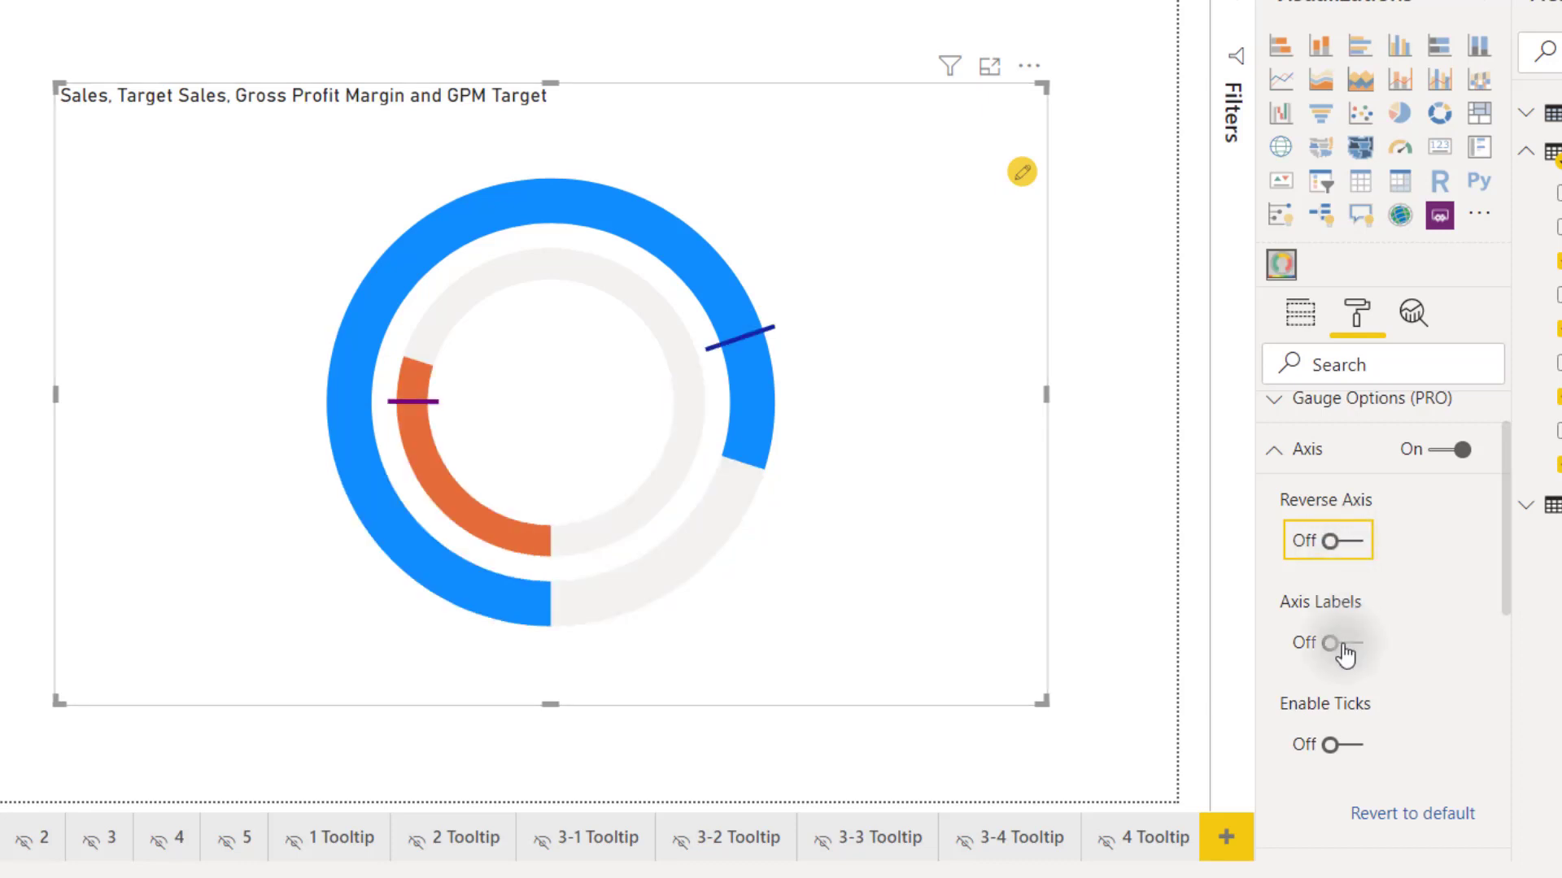
pyautogui.click(1334, 643)
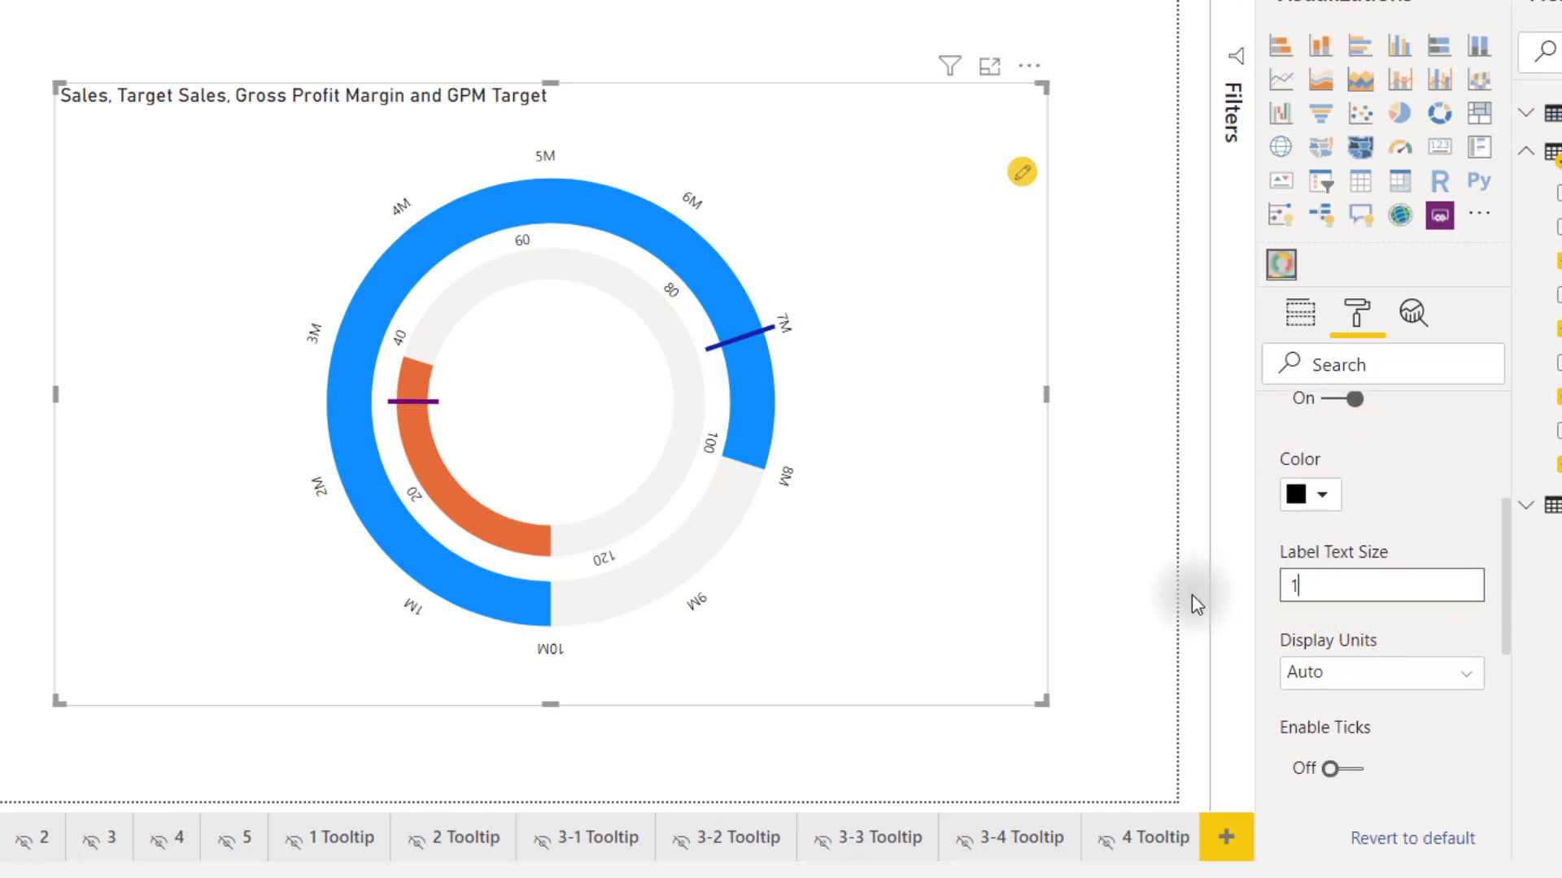
pyautogui.write('4')
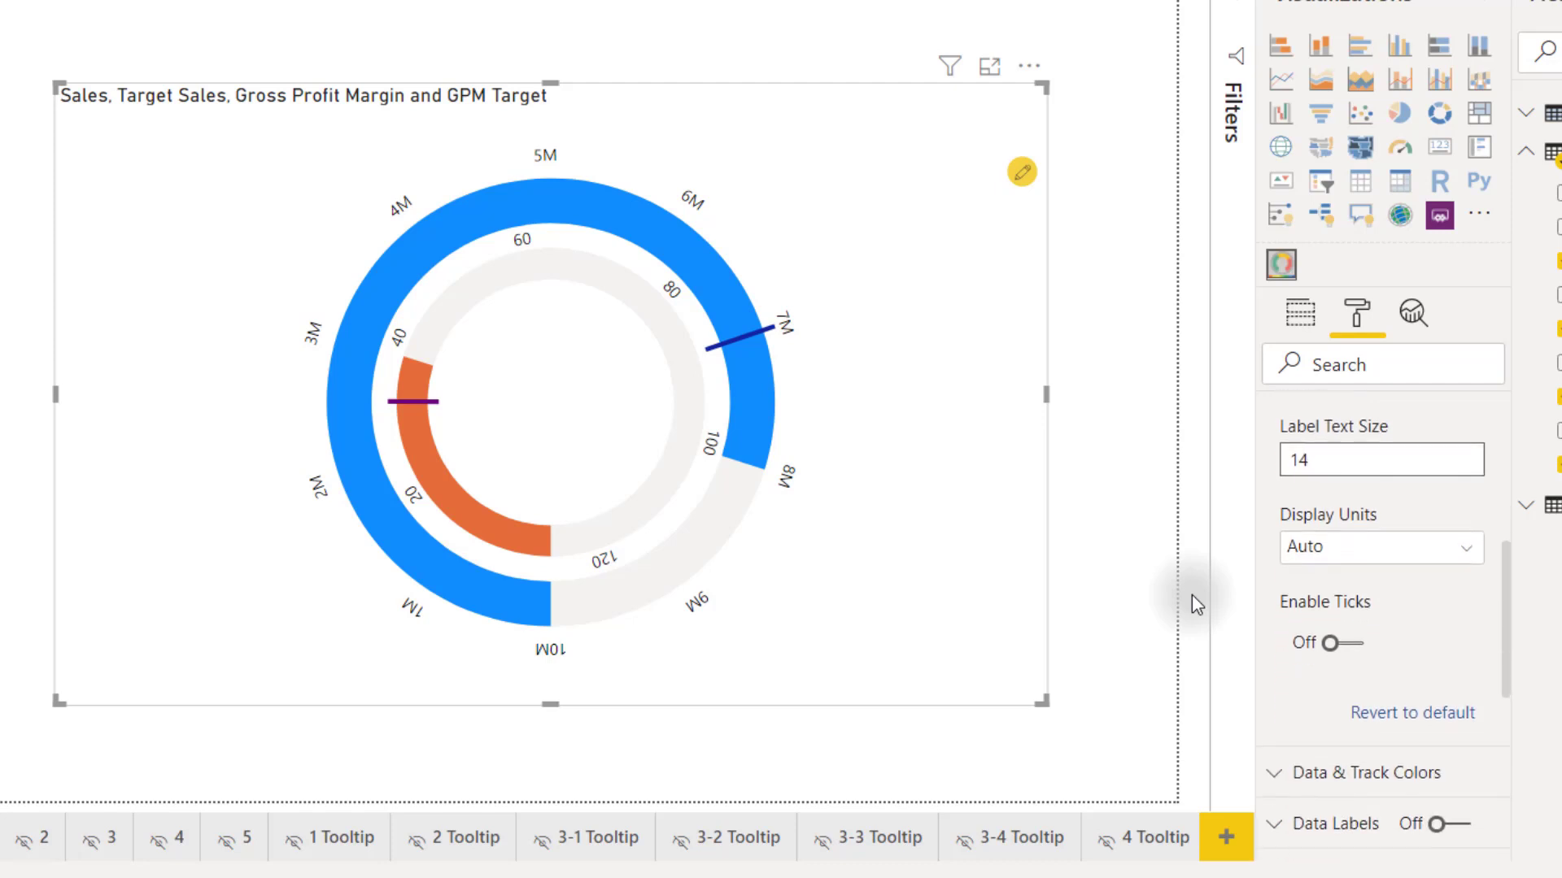
pyautogui.click(1340, 643)
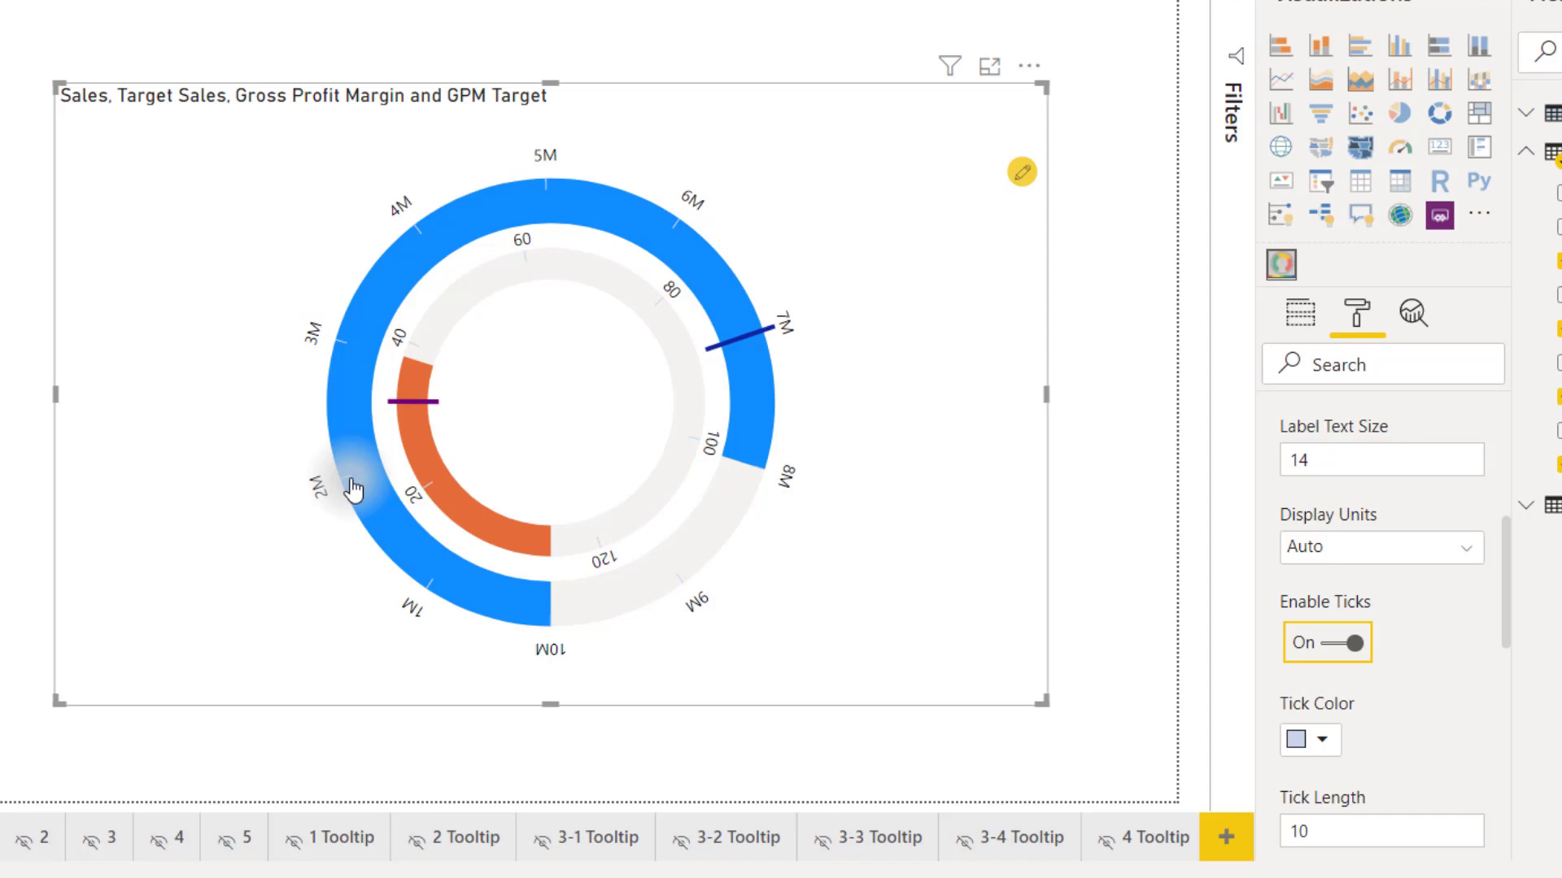
pyautogui.scroll(-3)
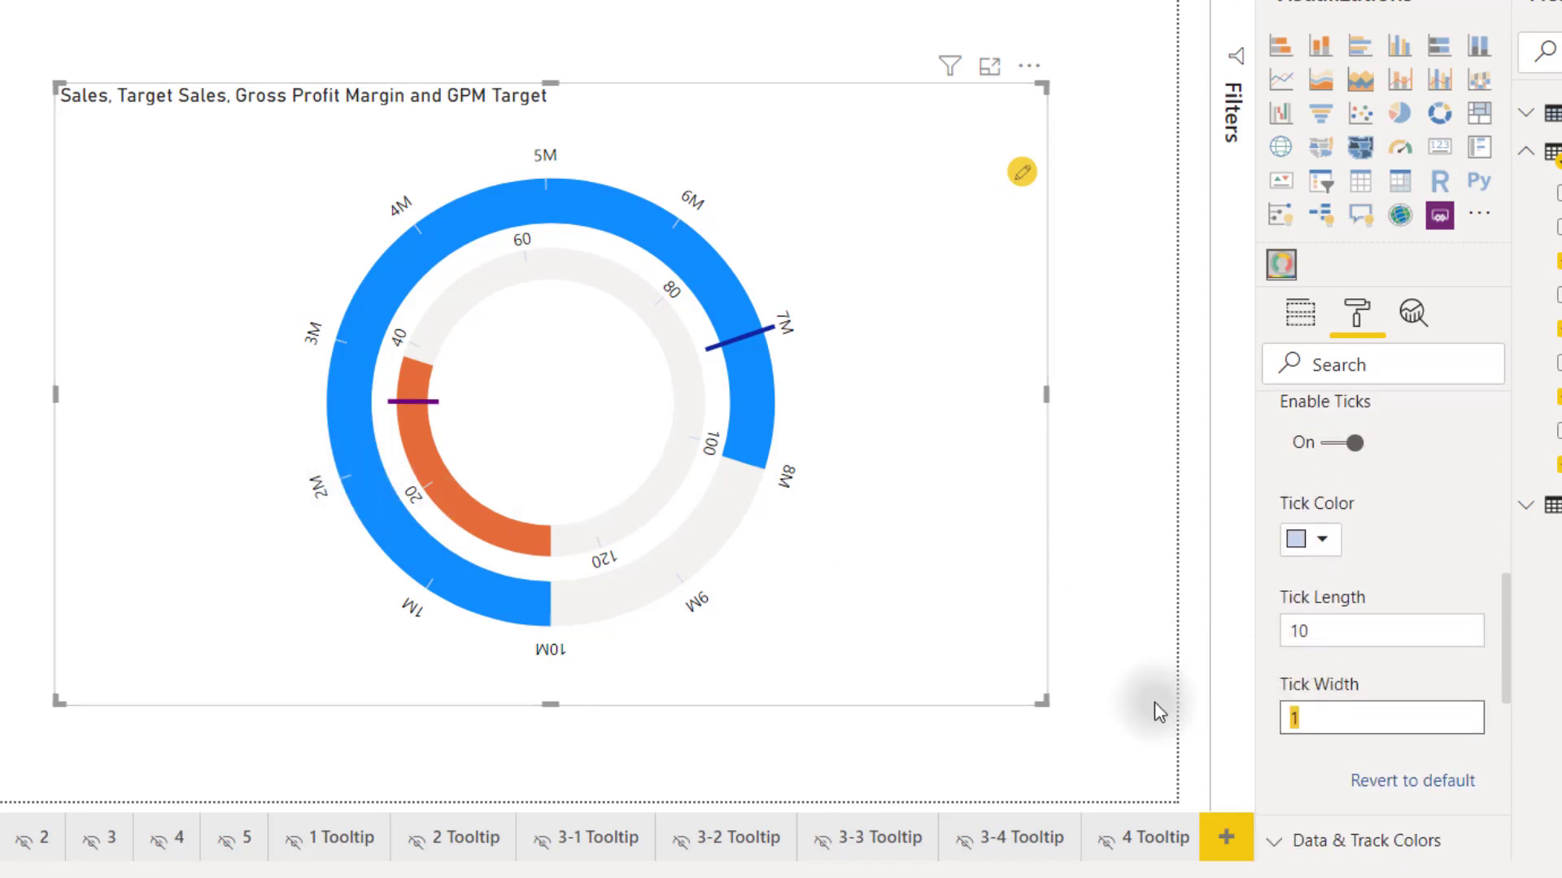
pyautogui.write('3')
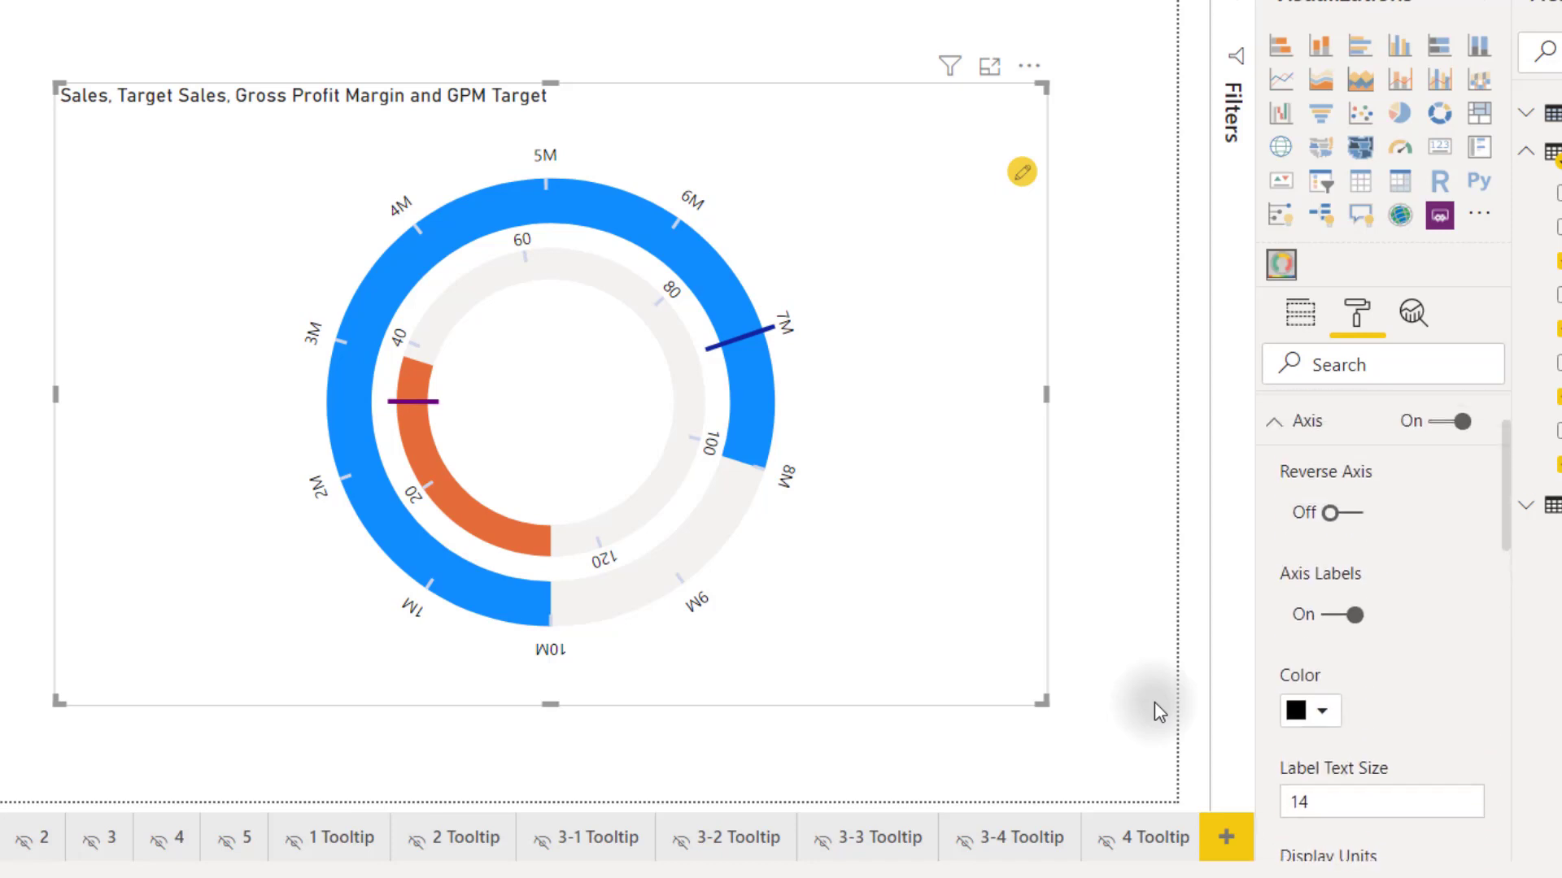
# Turn axis labels and the axis off, then reshape the gauge to a Semi Circle
pyautogui.click(1347, 615)
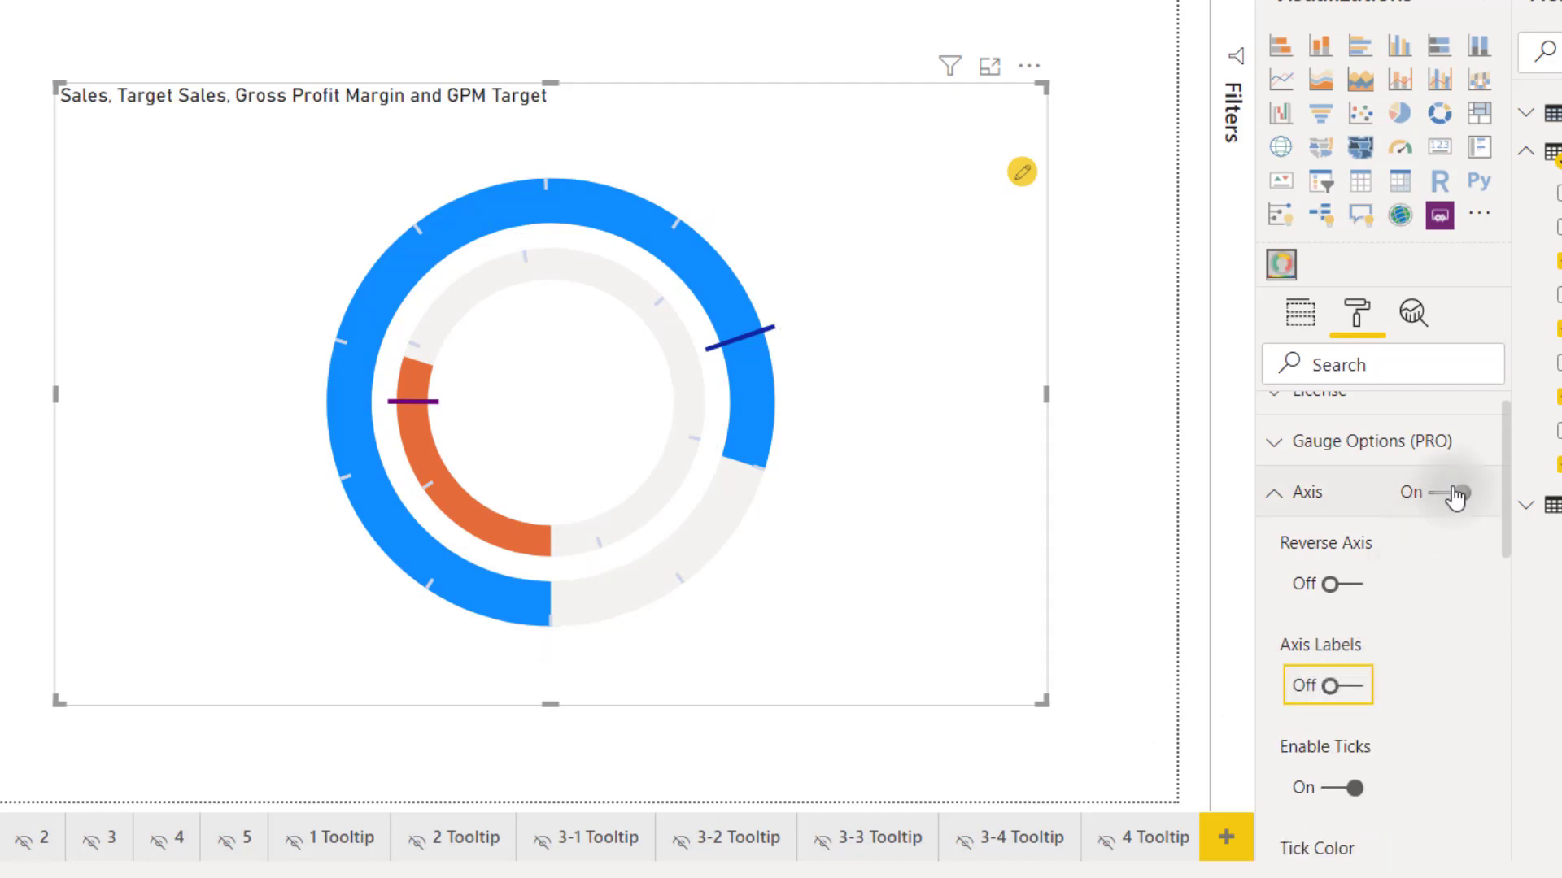
pyautogui.click(1446, 492)
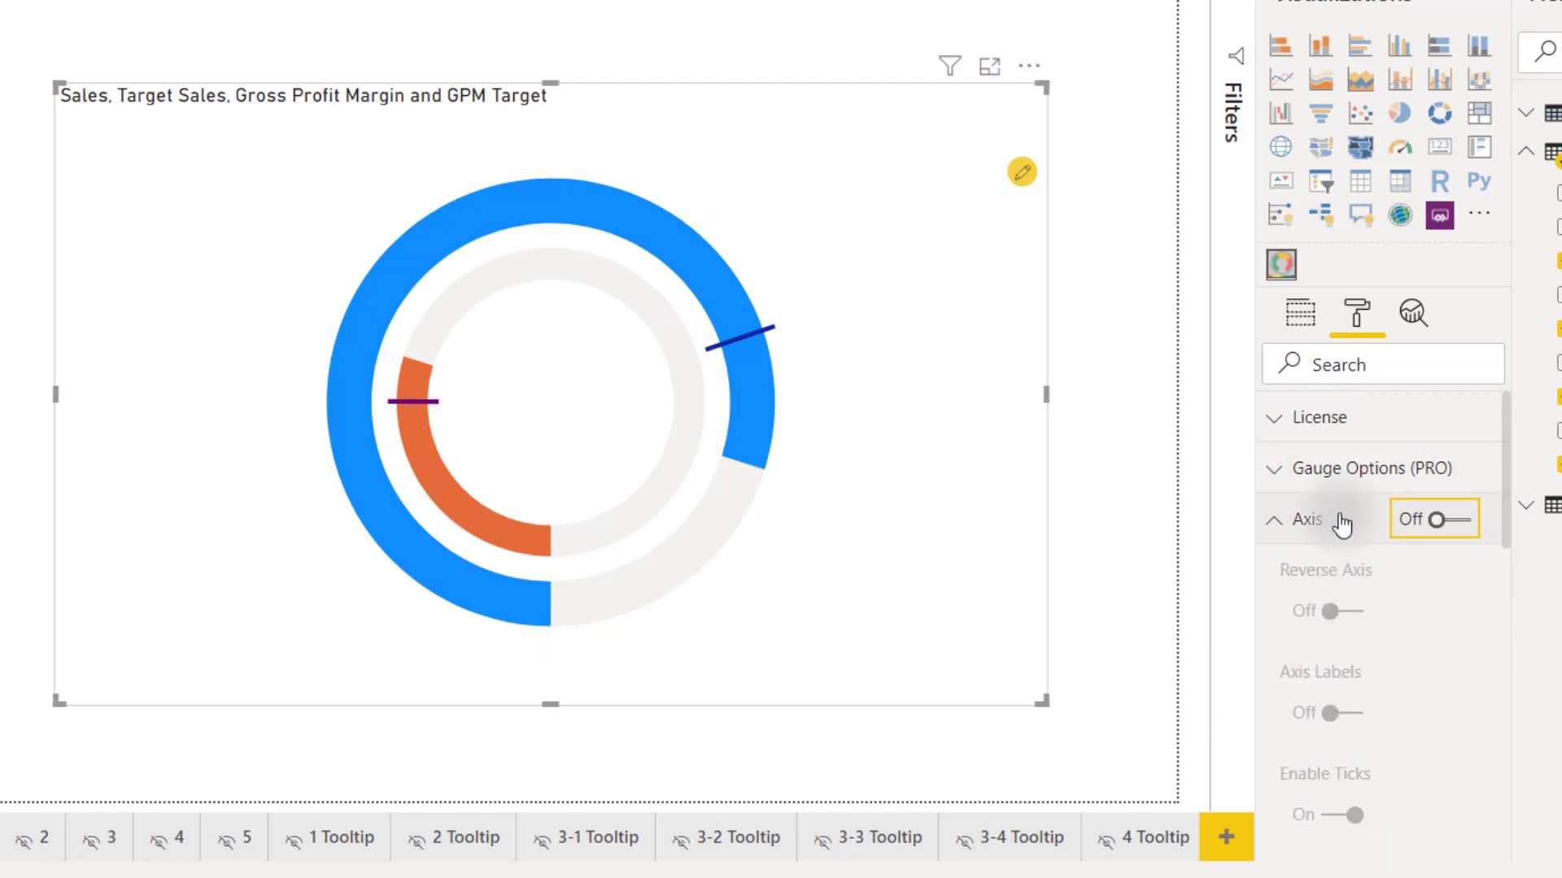
pyautogui.click(1358, 468)
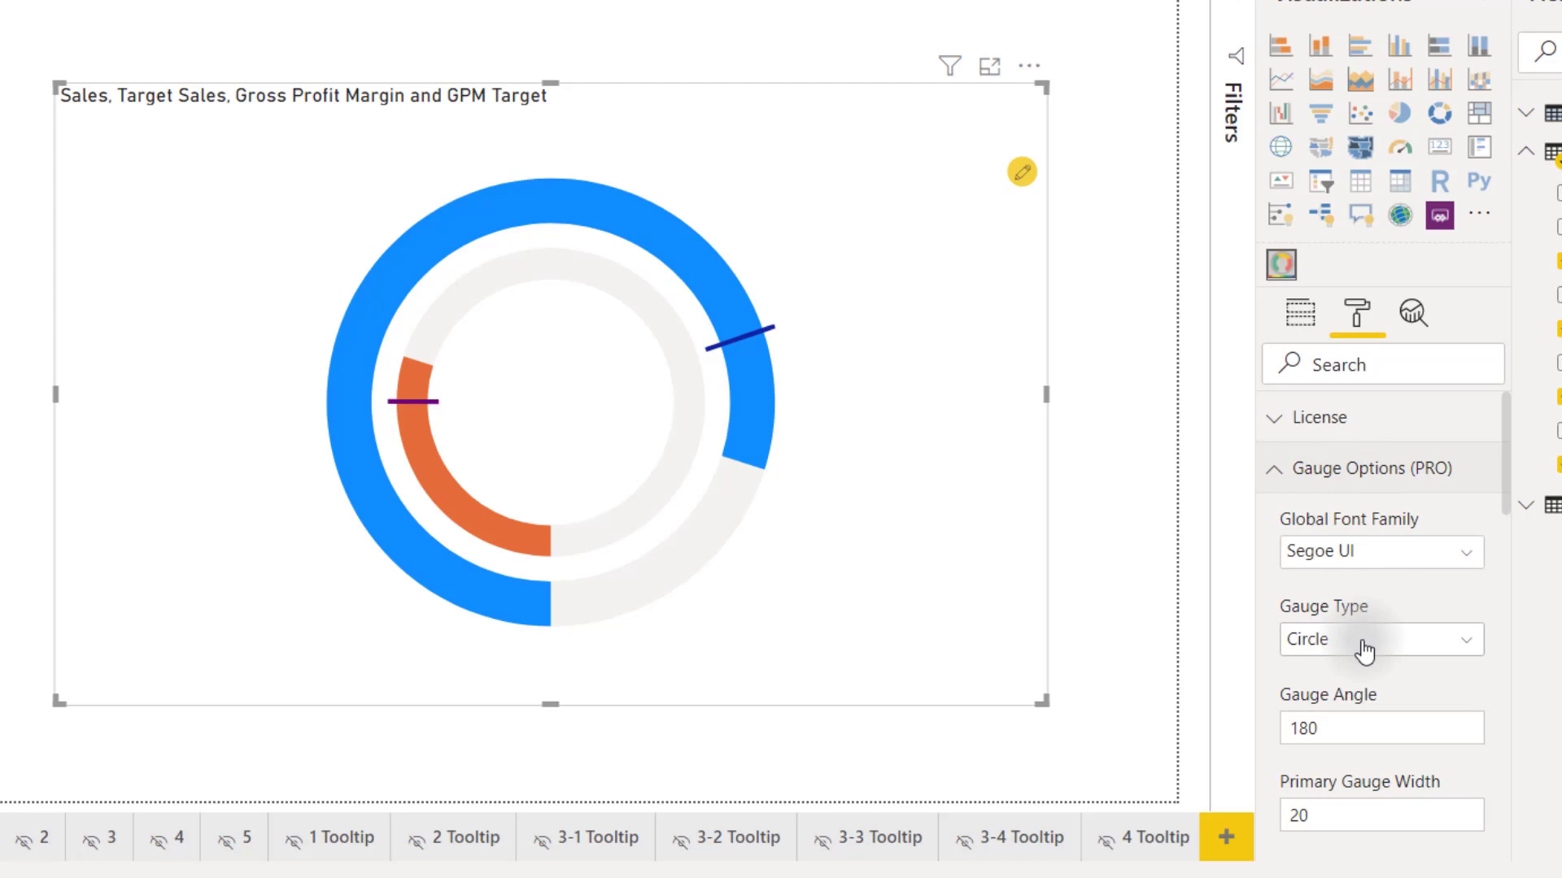
pyautogui.click(1379, 639)
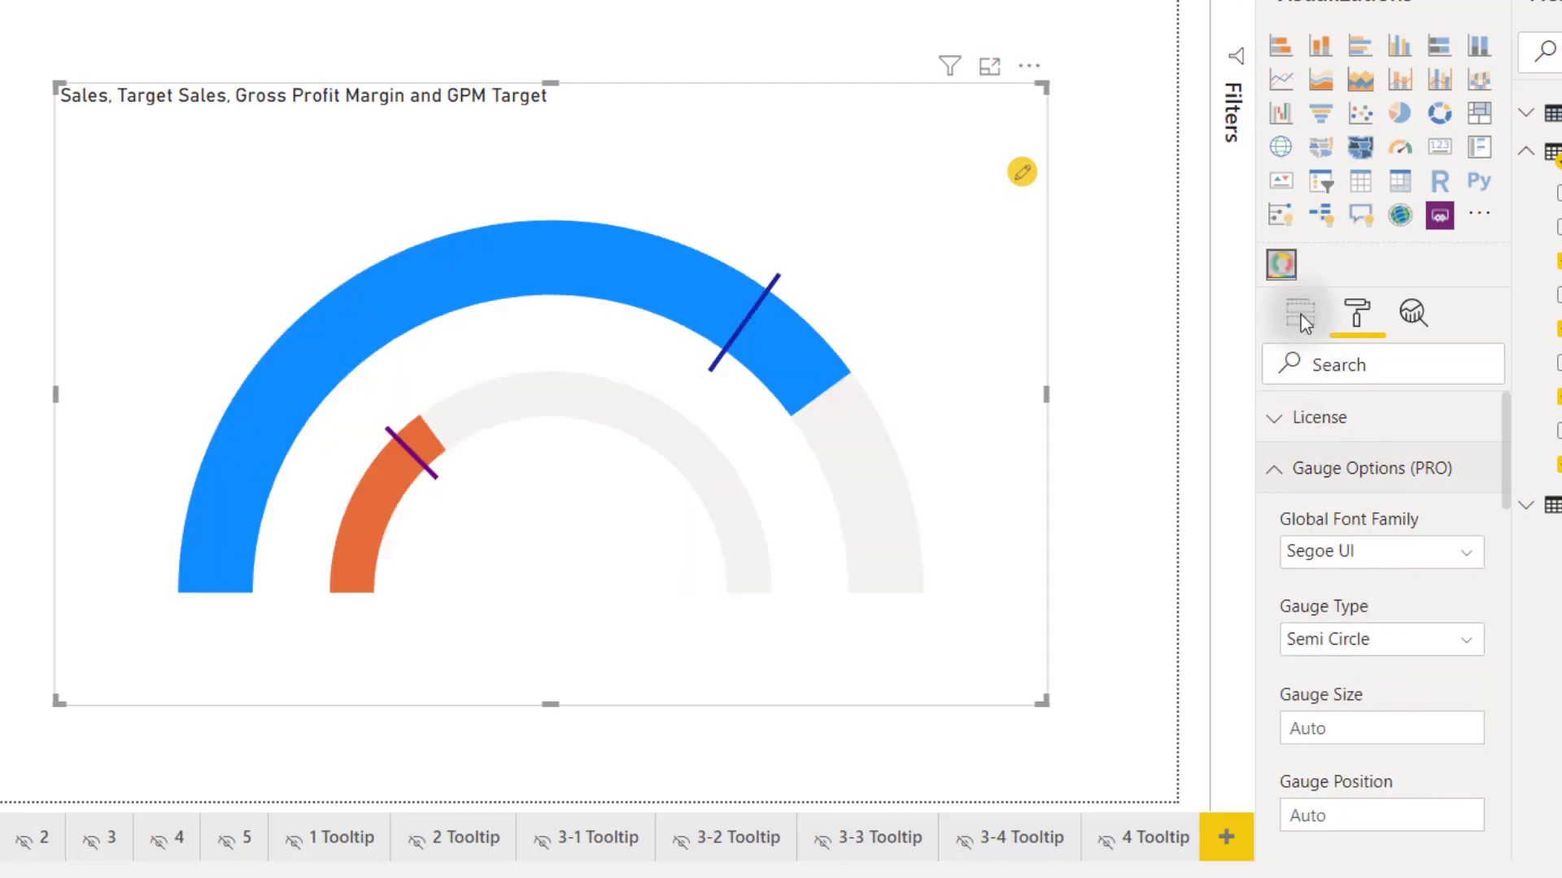
# Remove Gross Profit Margin and GPM Target so only the Sales ring remains
pyautogui.click(1298, 312)
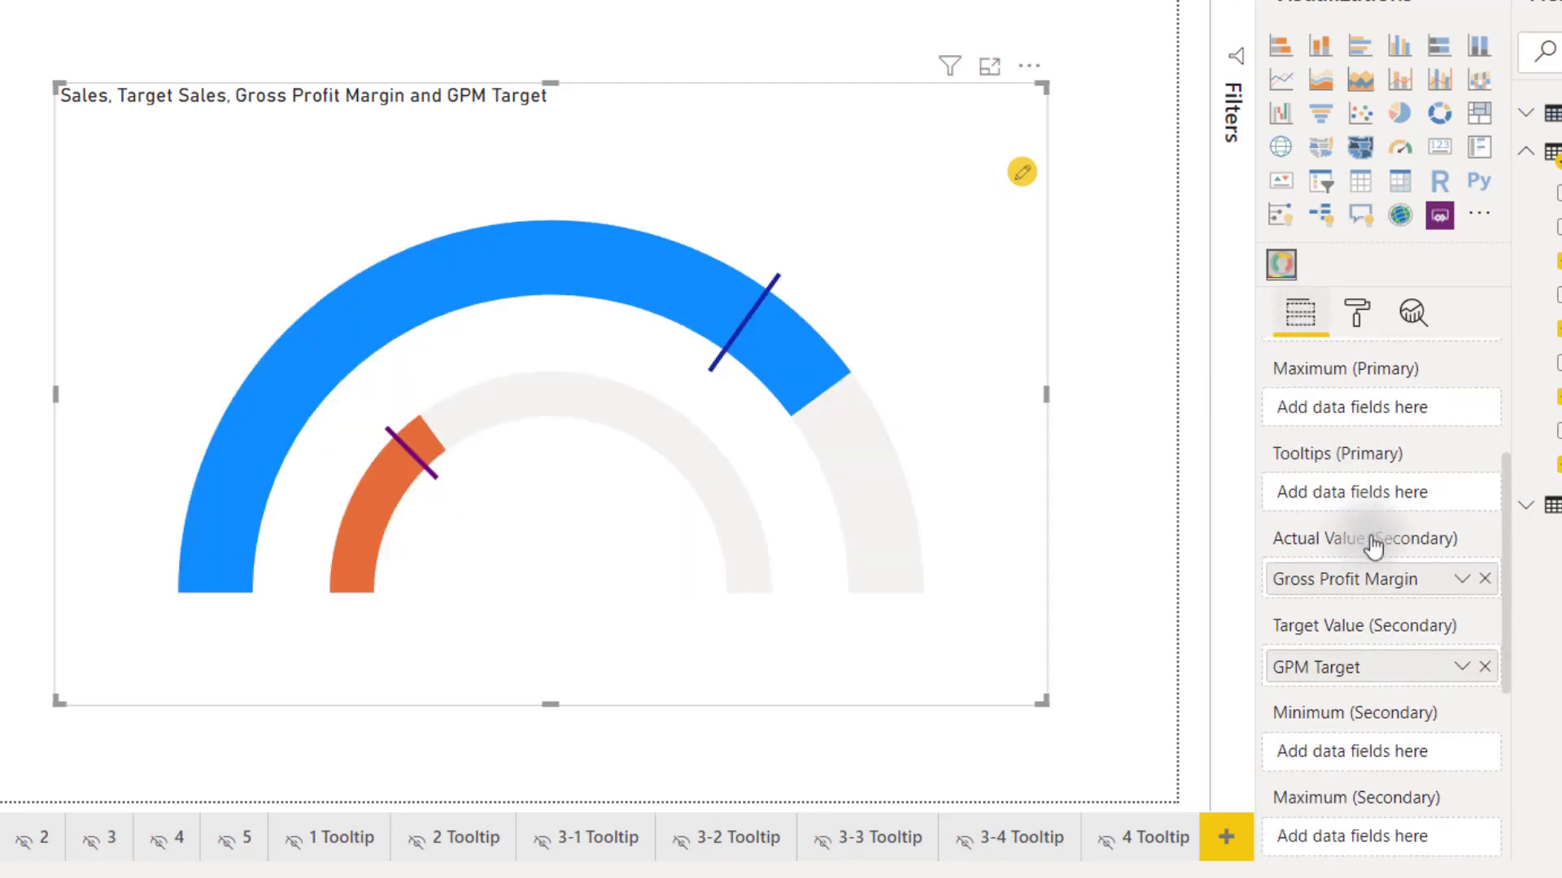
pyautogui.click(1485, 579)
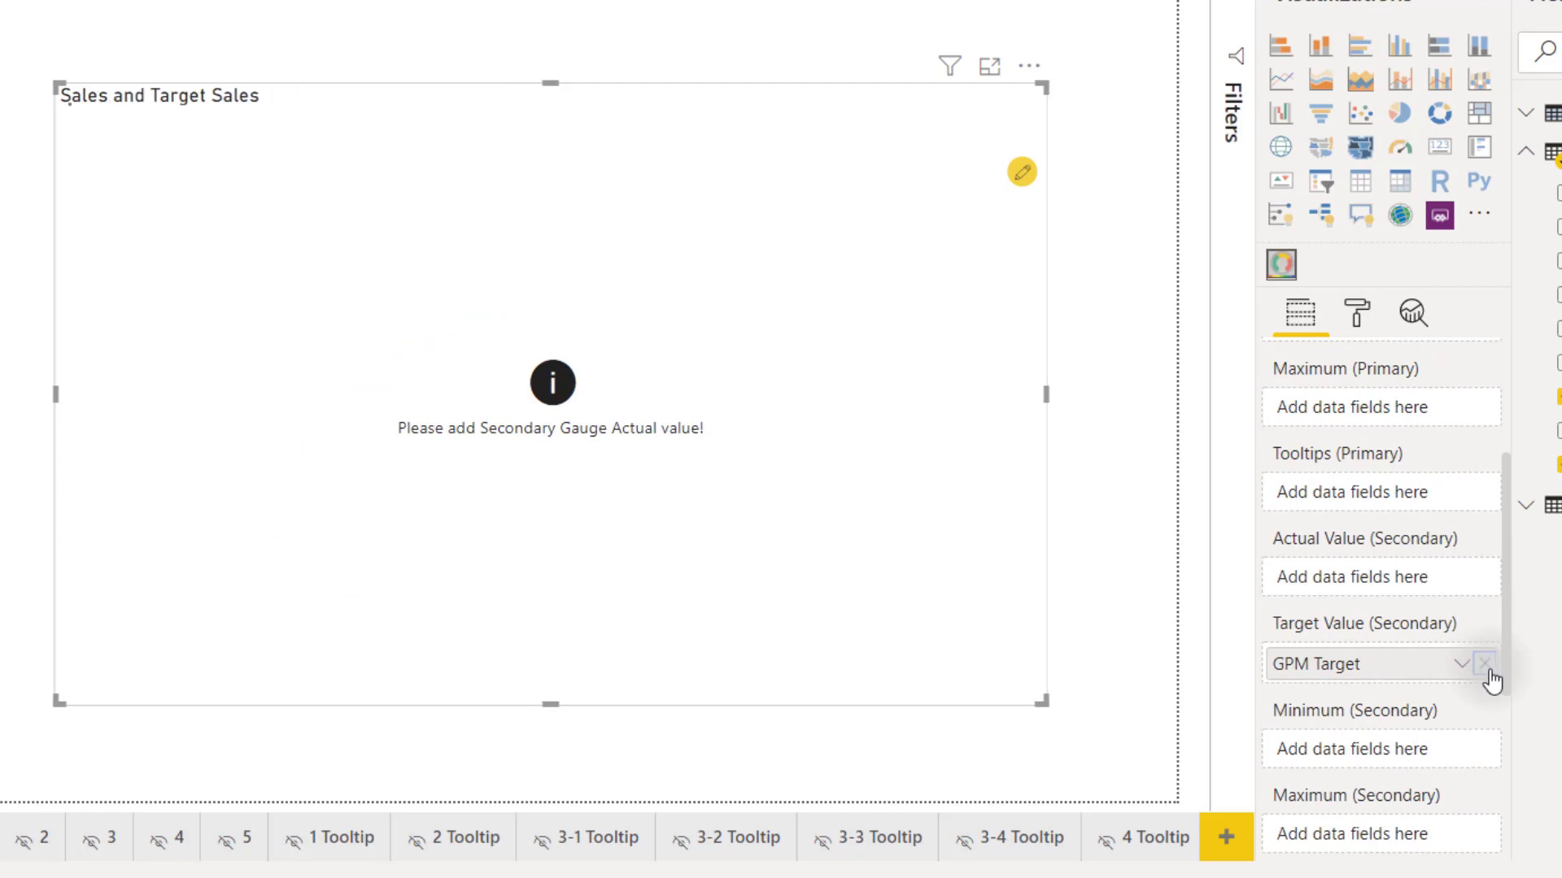
pyautogui.click(1357, 314)
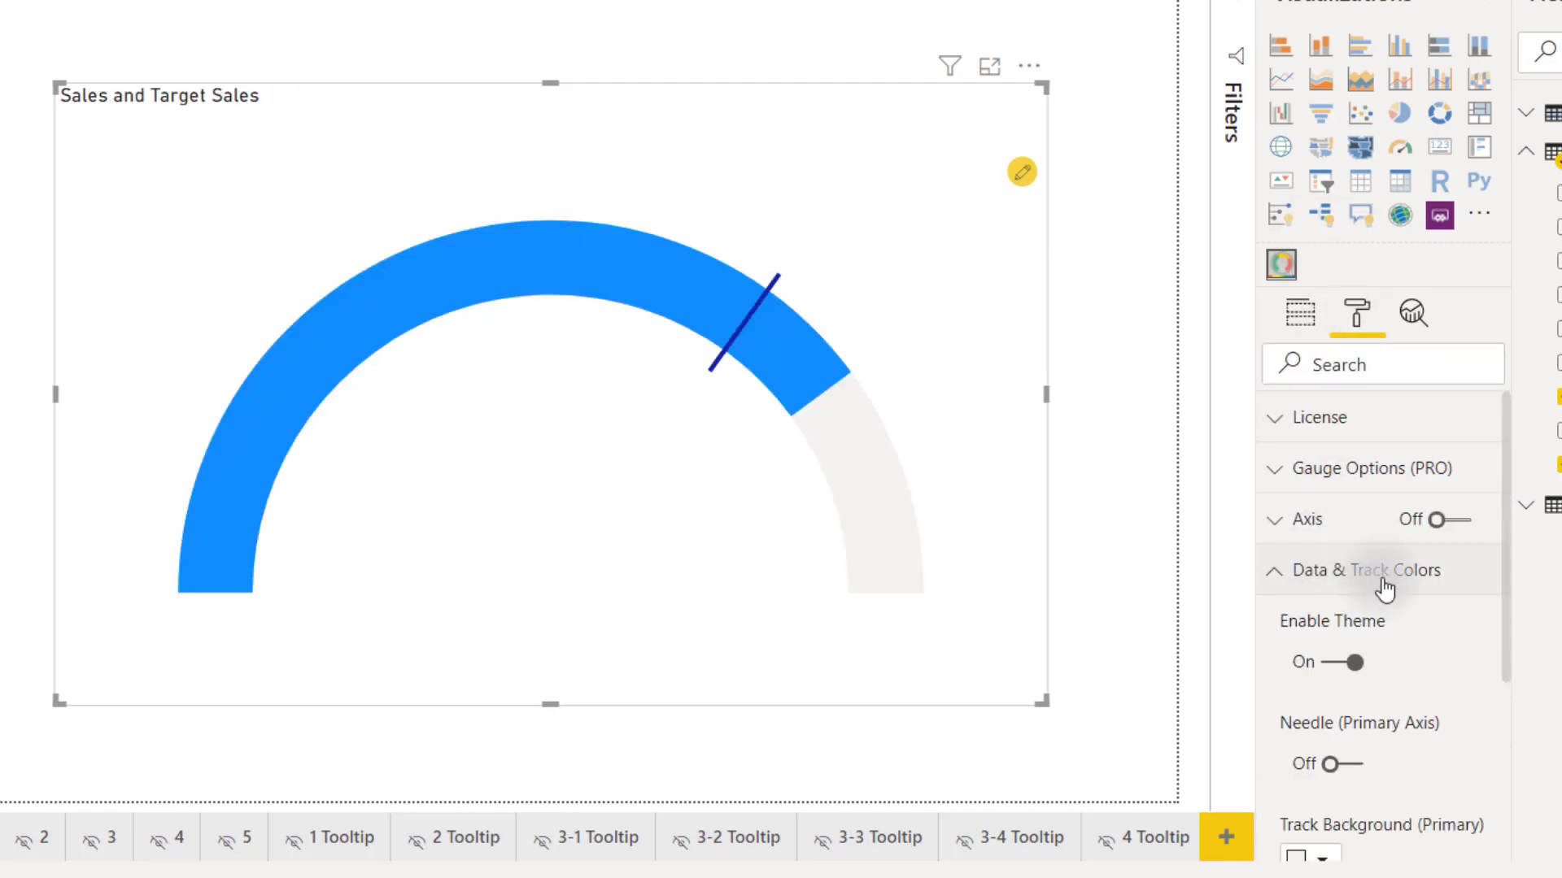
pyautogui.scroll(-3)
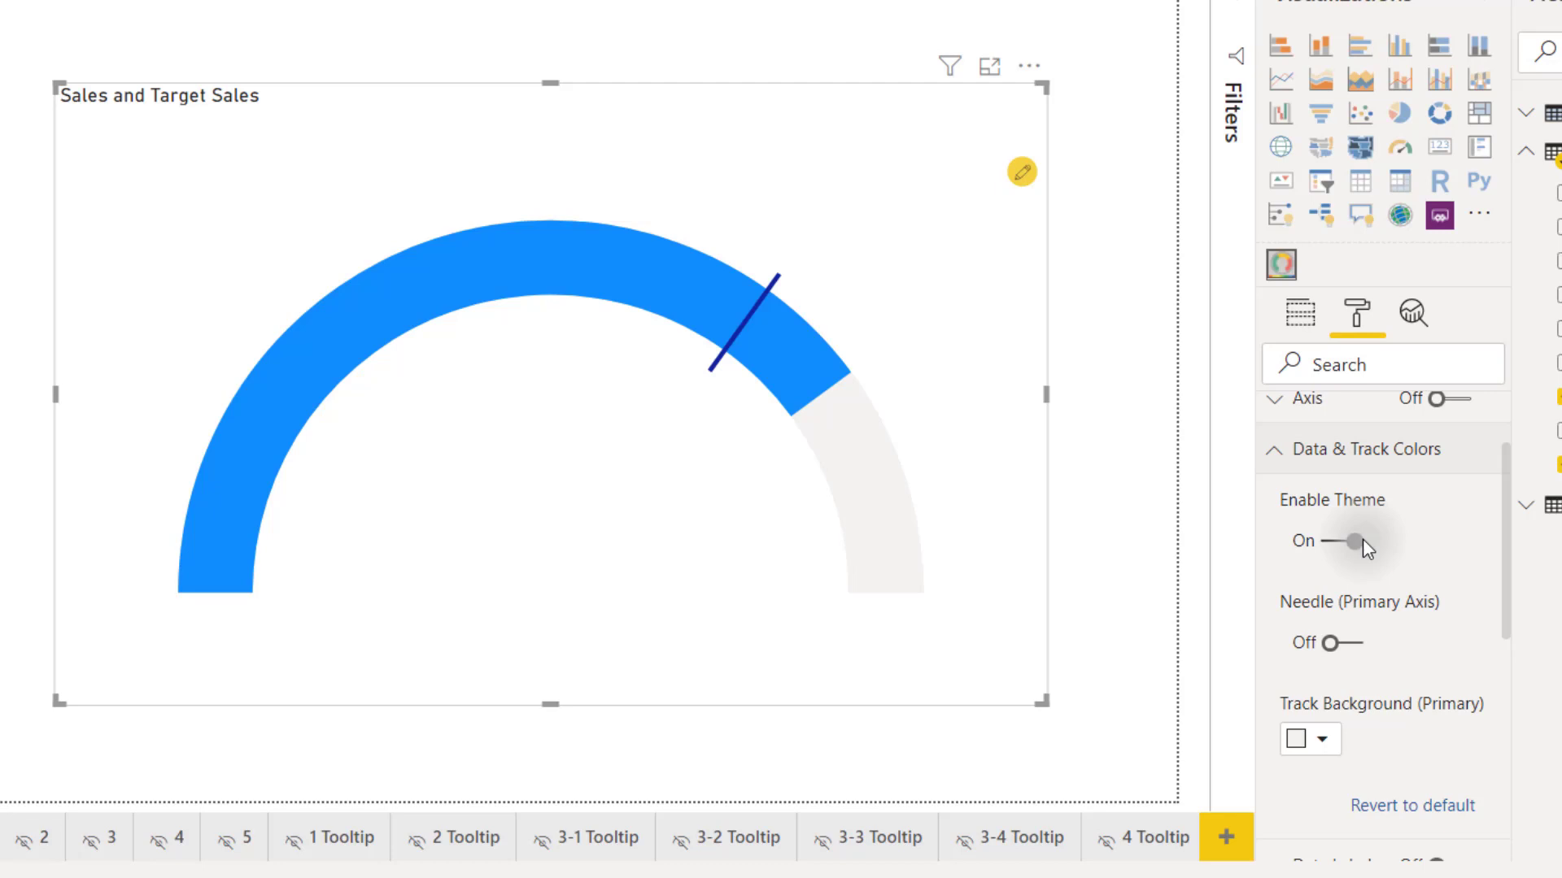
# Turn theme colours off, pick a Sales colour and show a needle on the primary gauge
pyautogui.click(1350, 541)
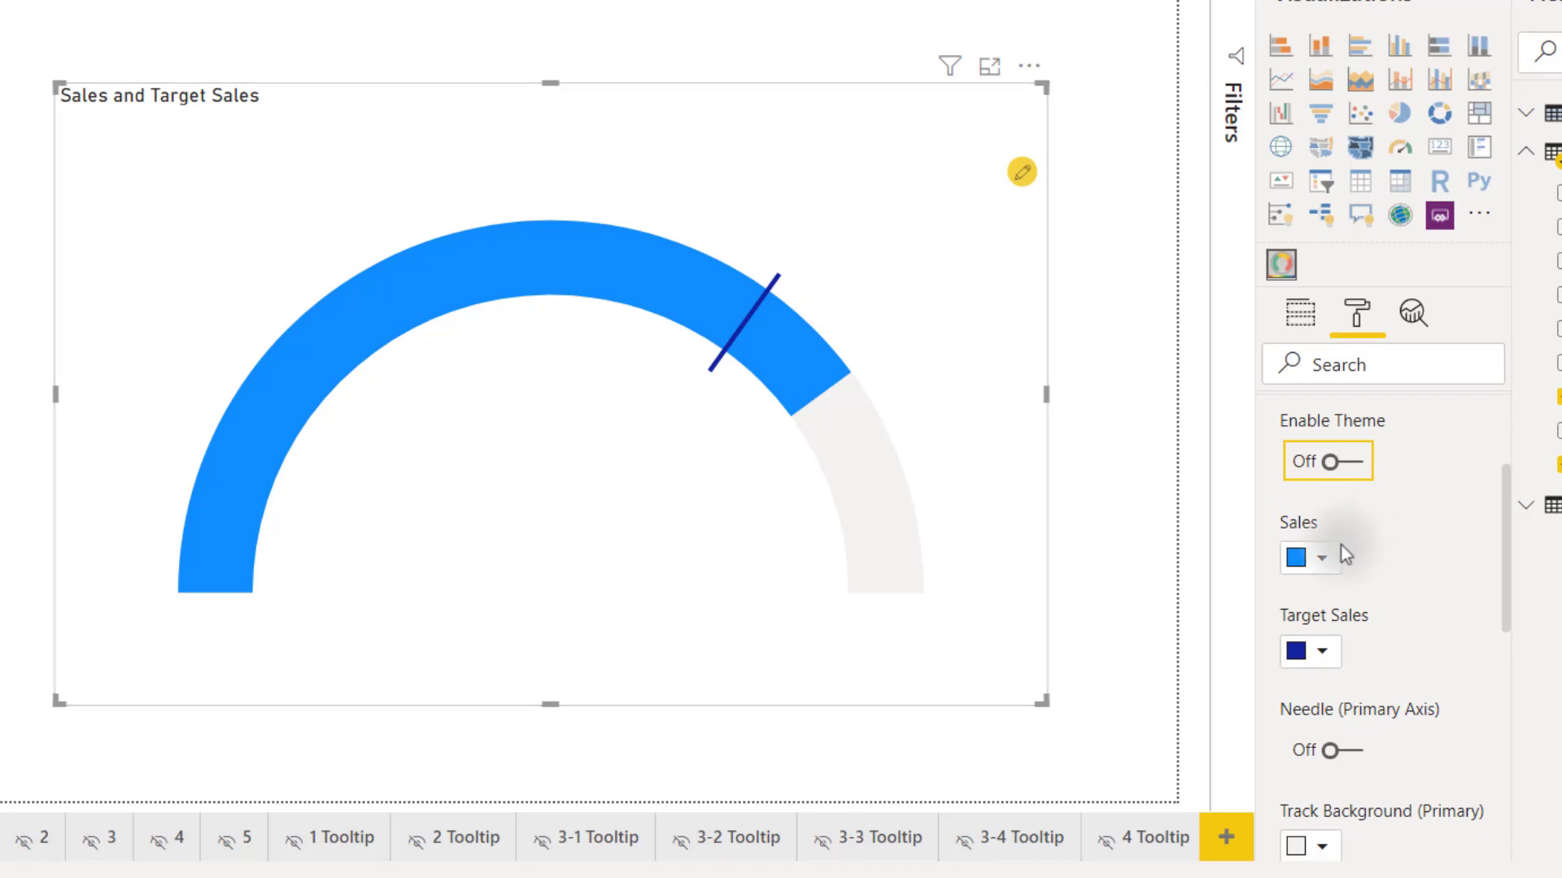
pyautogui.click(1321, 558)
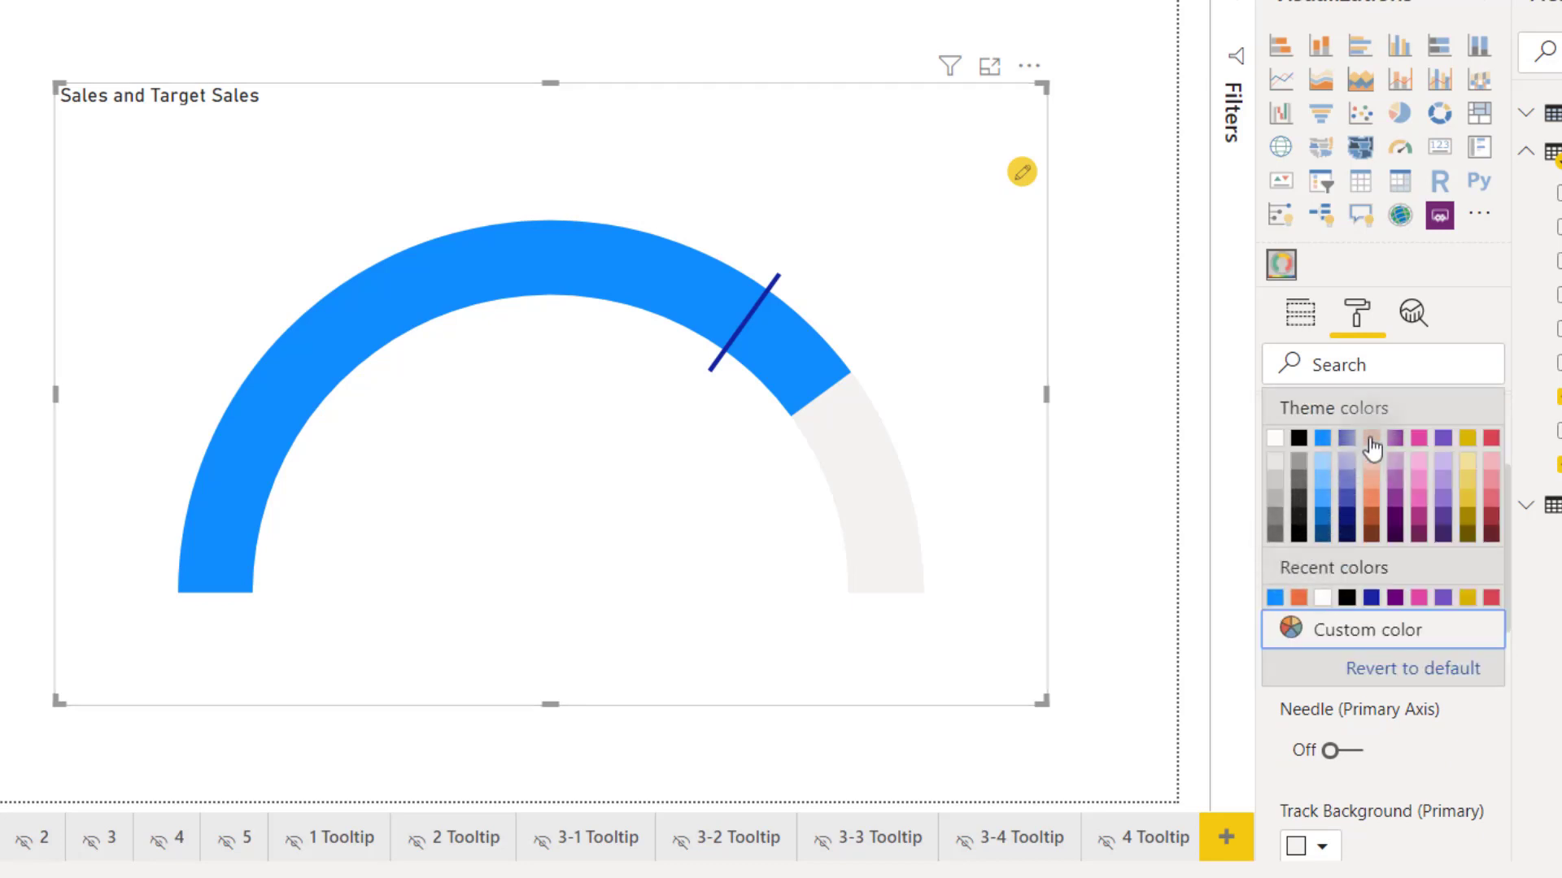
pyautogui.click(1370, 439)
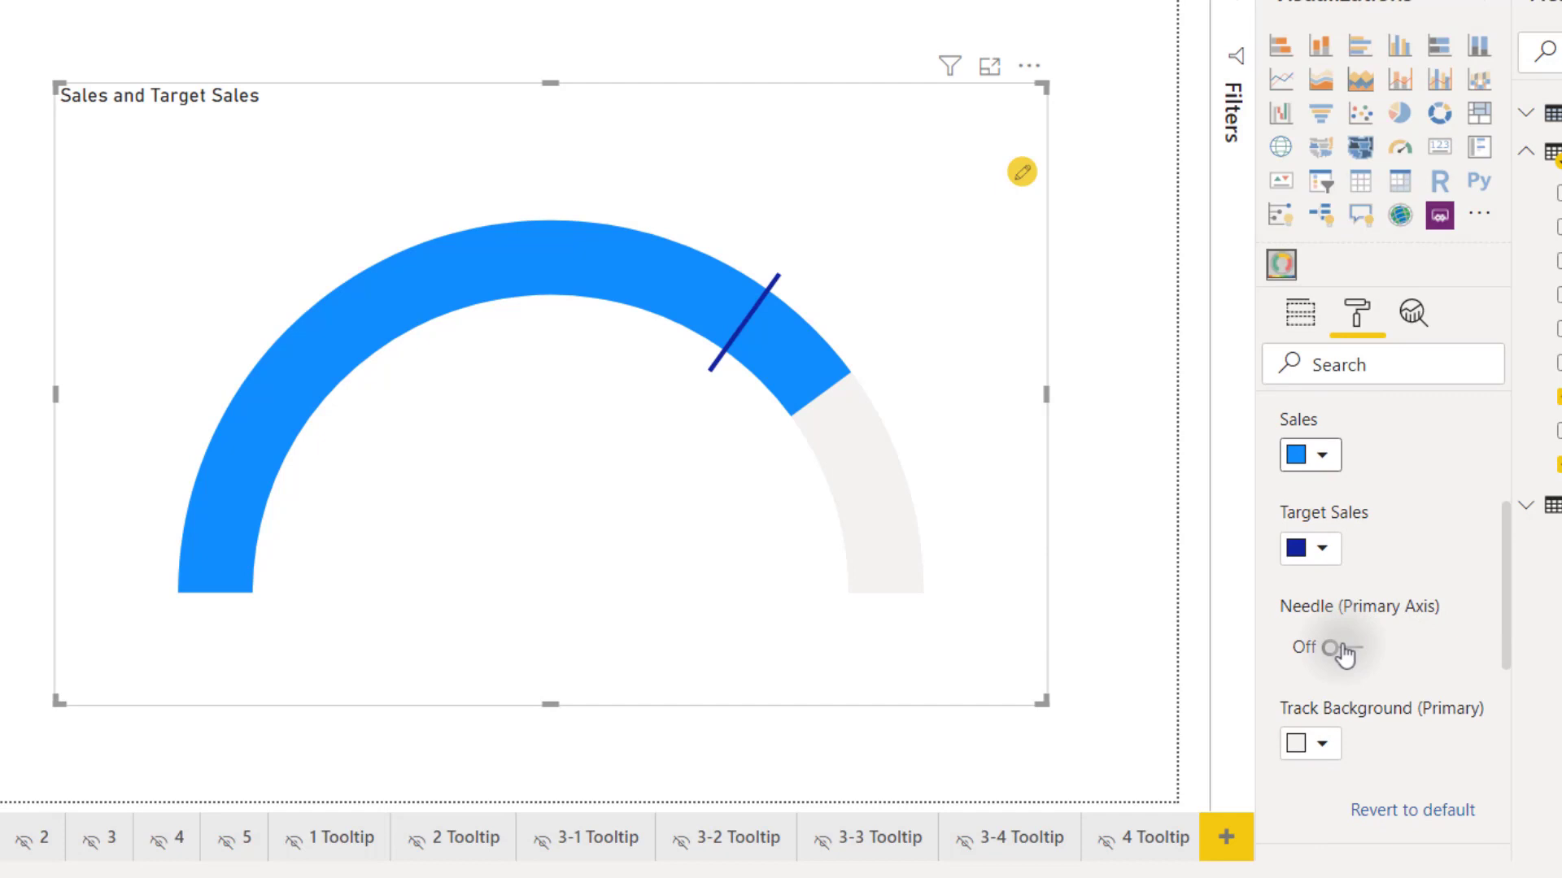
pyautogui.click(1338, 650)
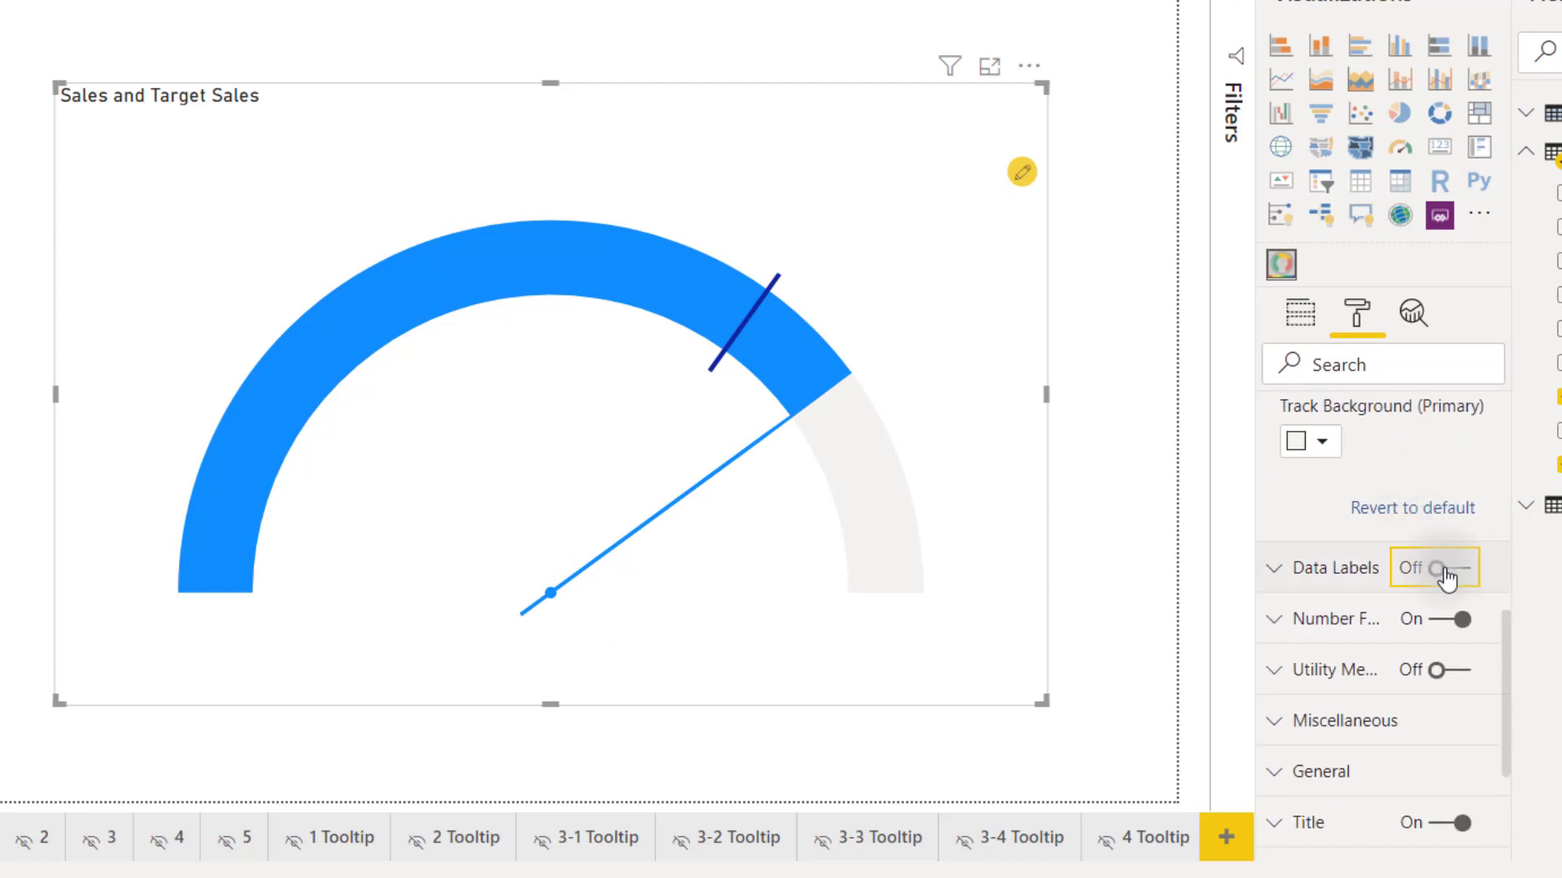
# Show the 8.00M actual Sales data label at font size 20 with vertical offset 30
pyautogui.click(1444, 568)
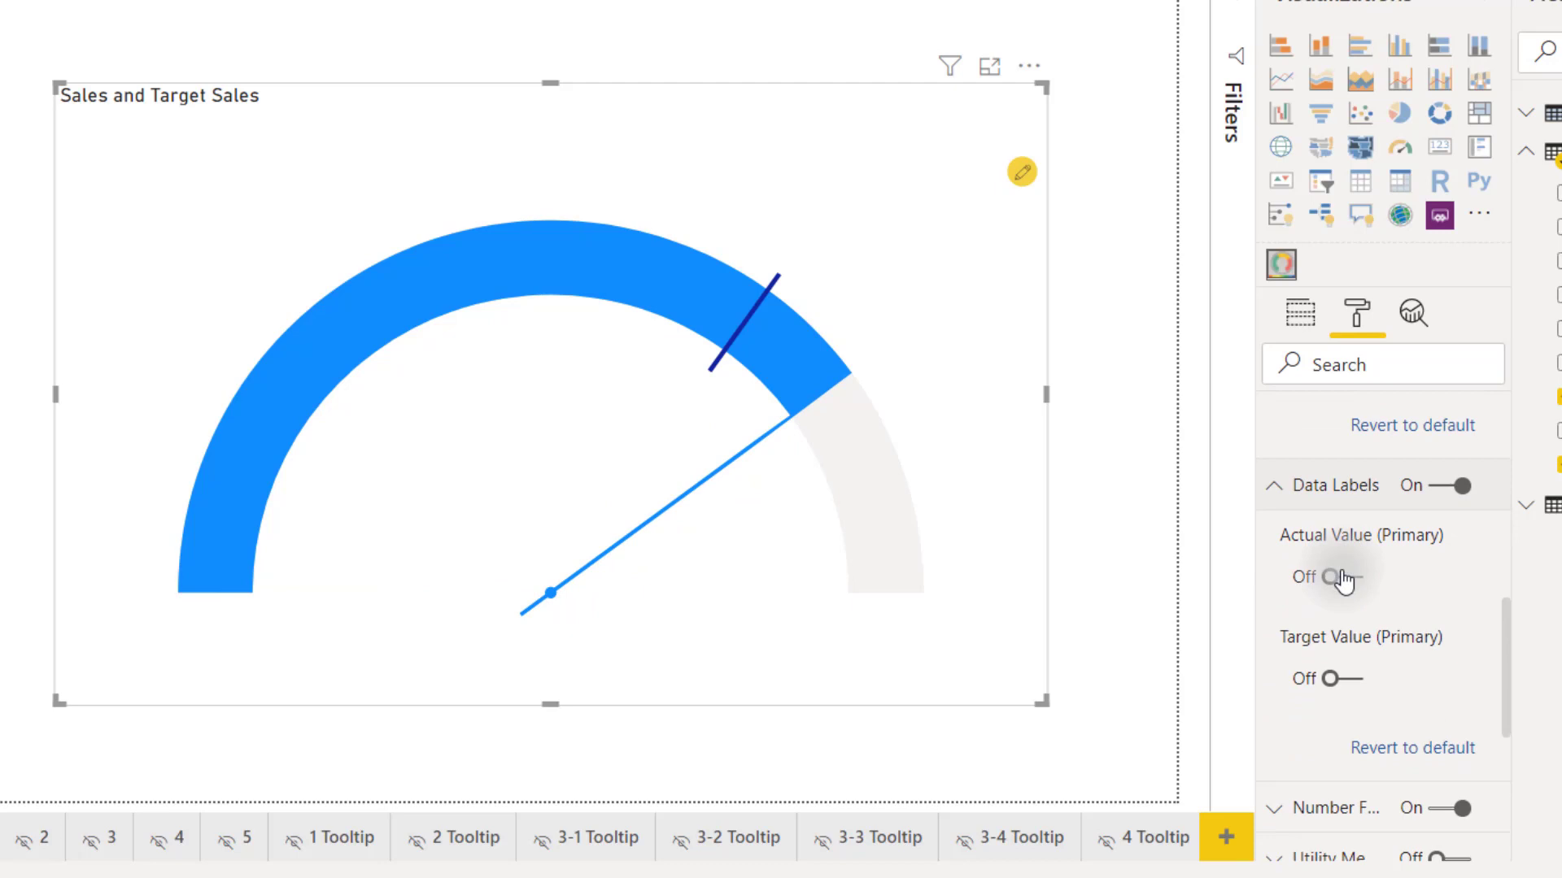
pyautogui.click(1334, 577)
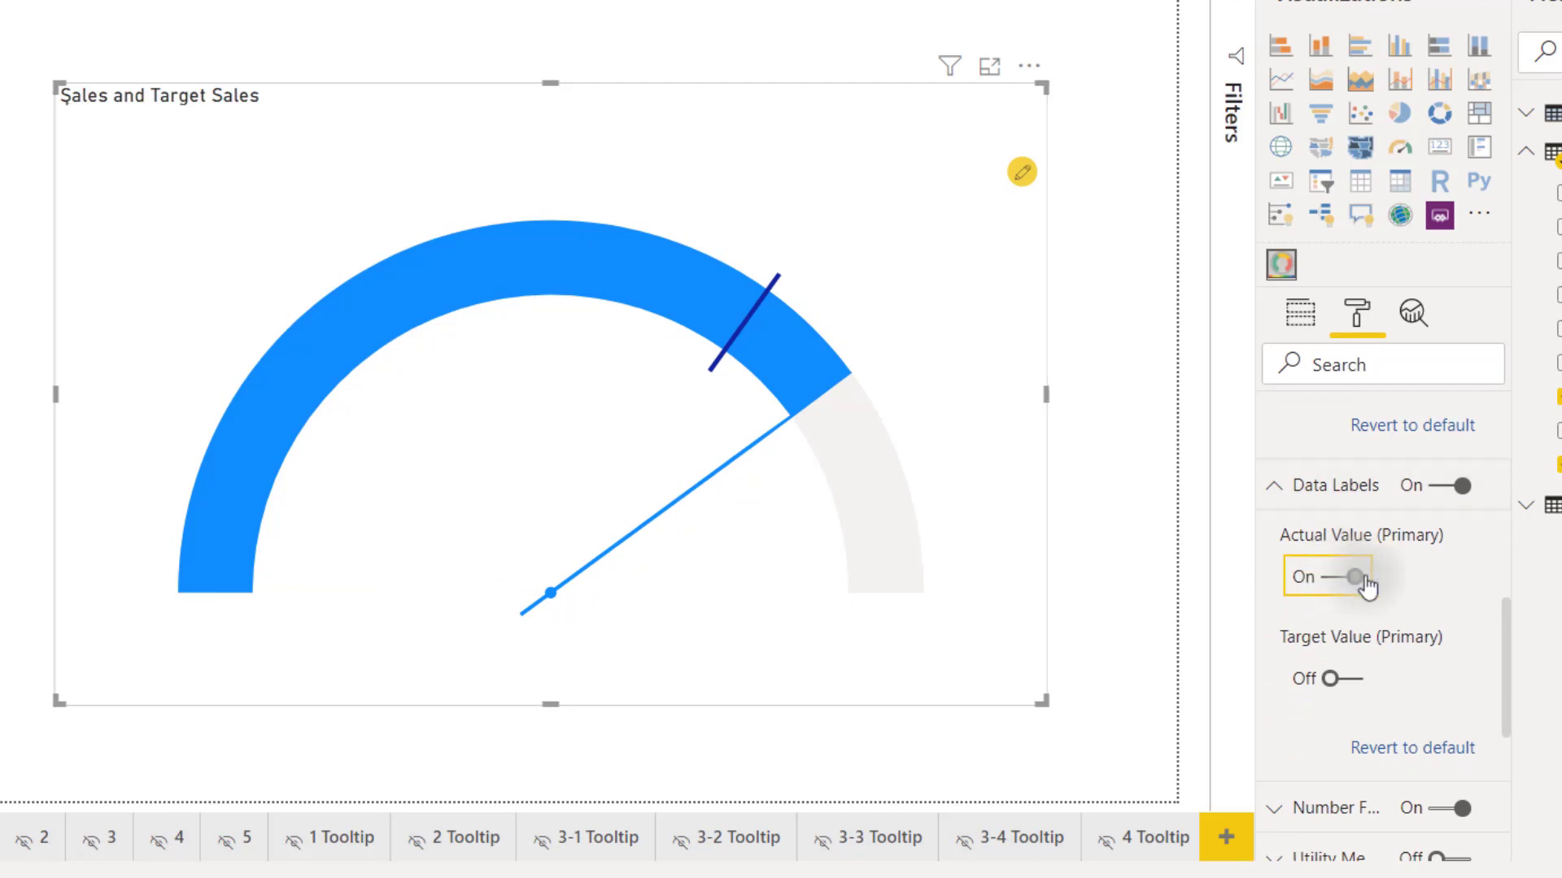
pyautogui.click(1347, 577)
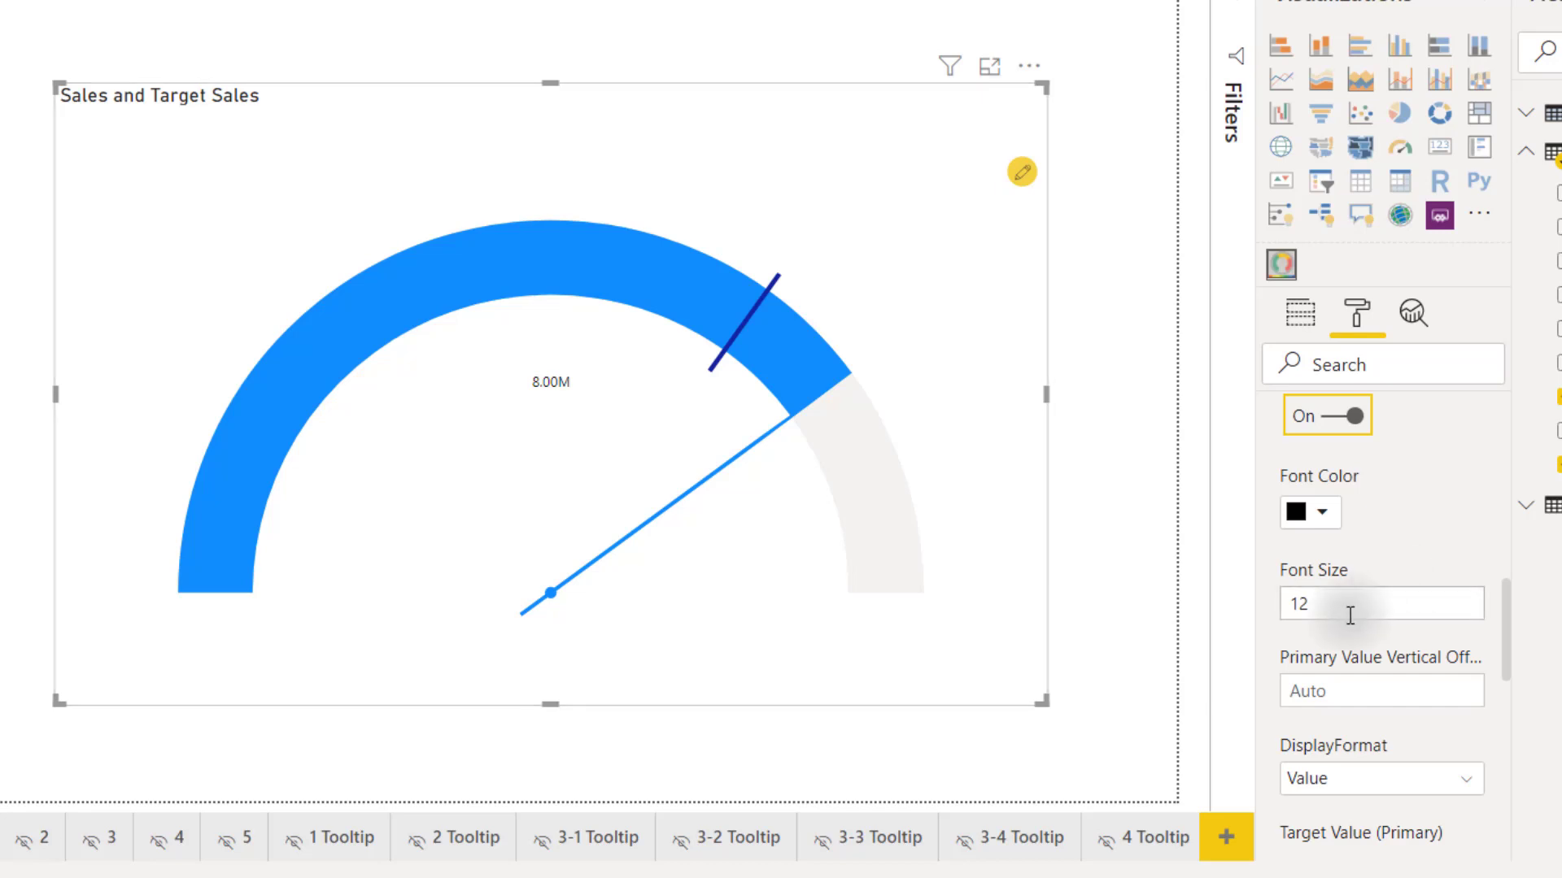
pyautogui.write('20')
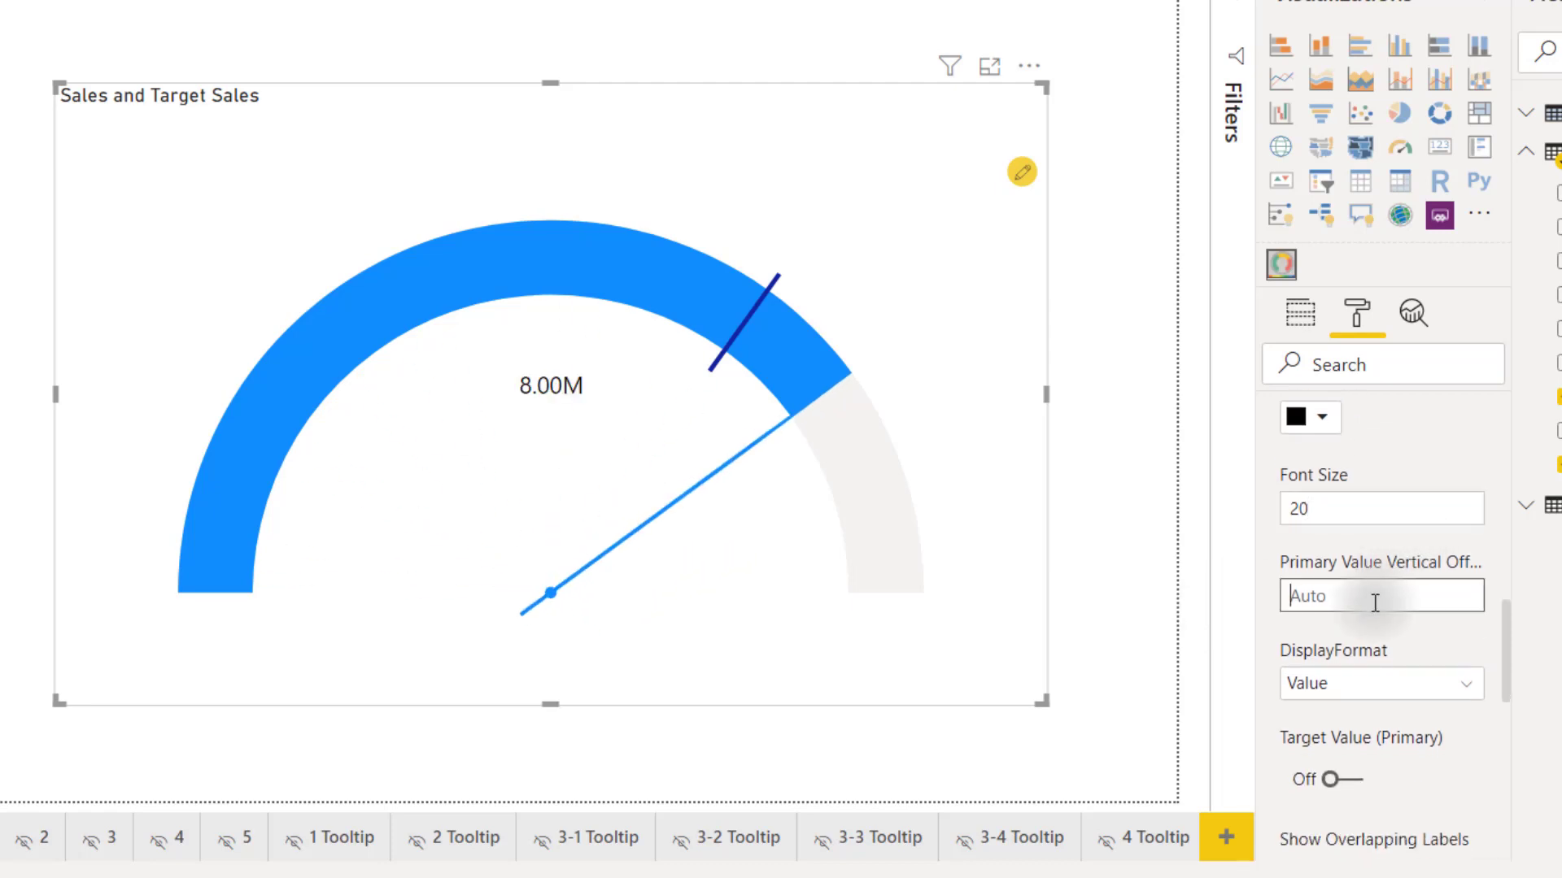
pyautogui.write('30')
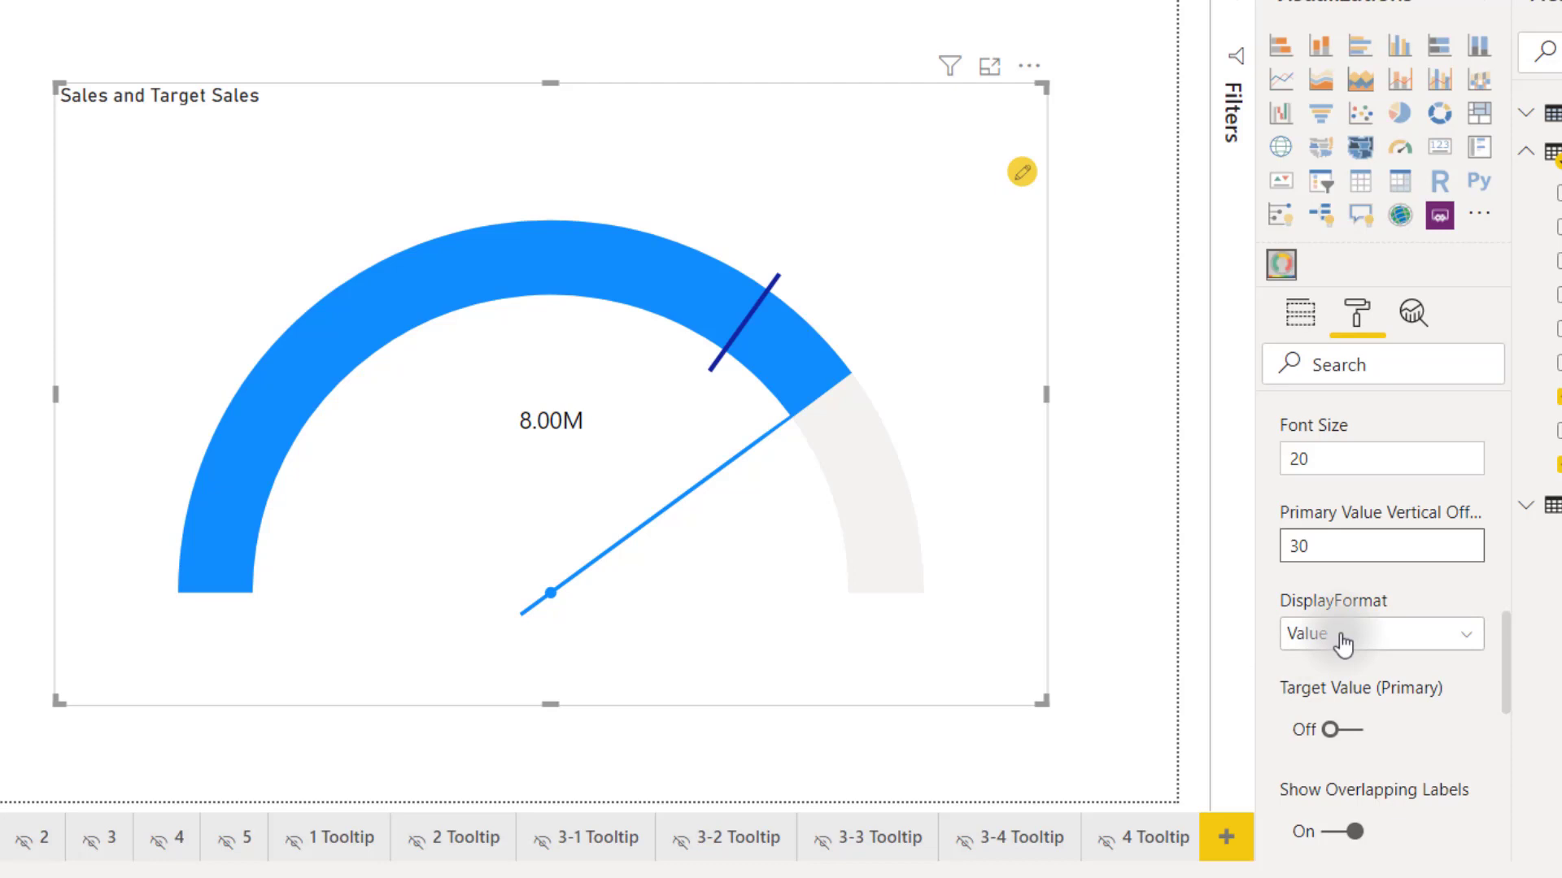
# Add a 'Total Sales' custom text label with vertical offset 50 and horizontal offset -15
pyautogui.click(1379, 633)
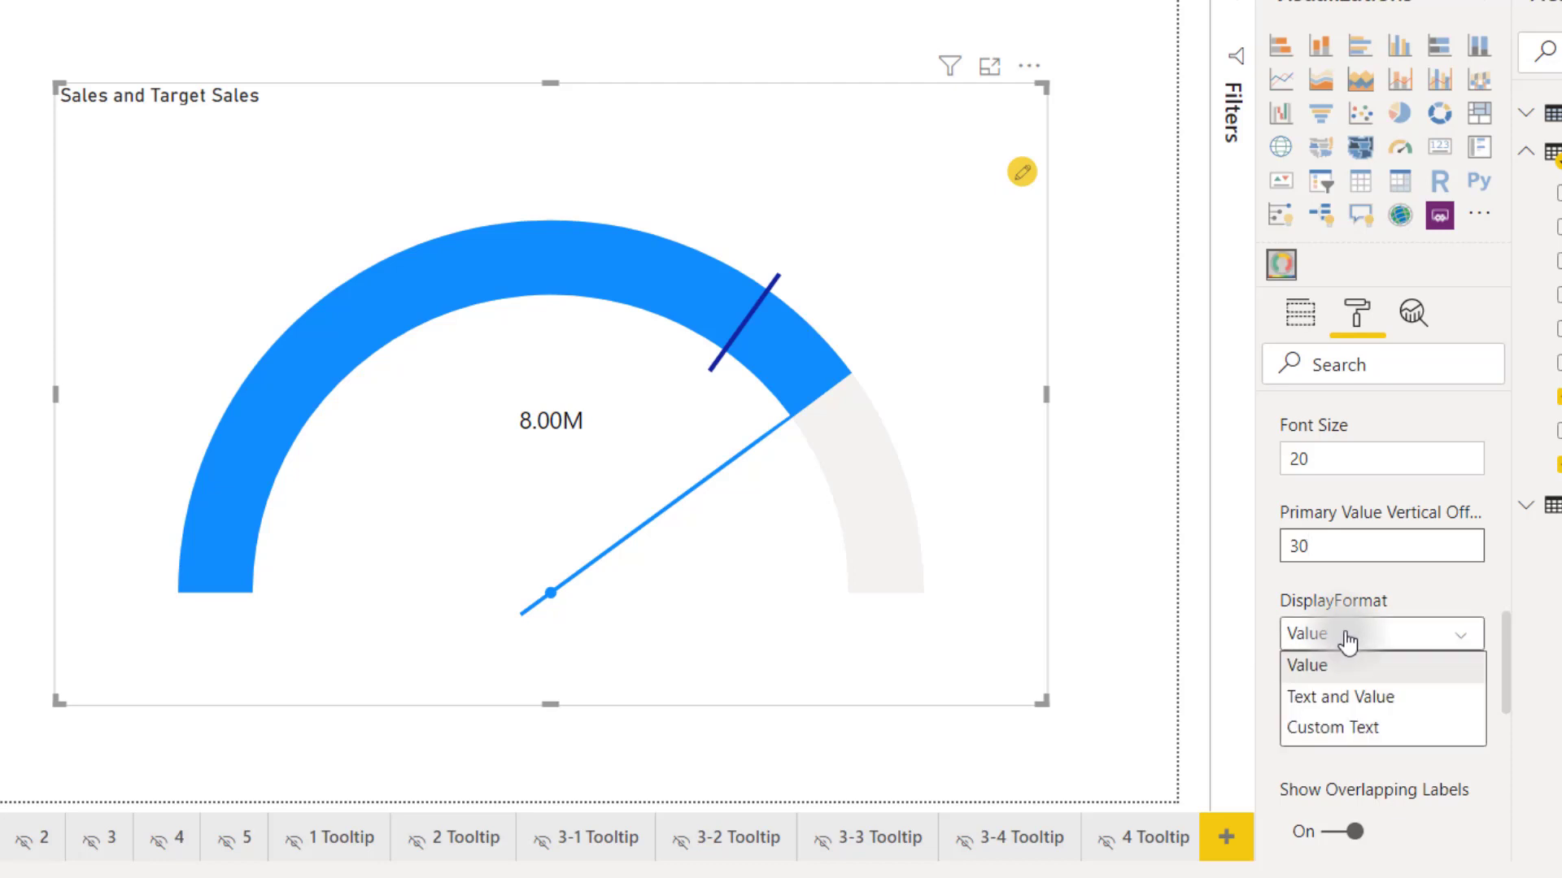
pyautogui.moveTo(1340, 705)
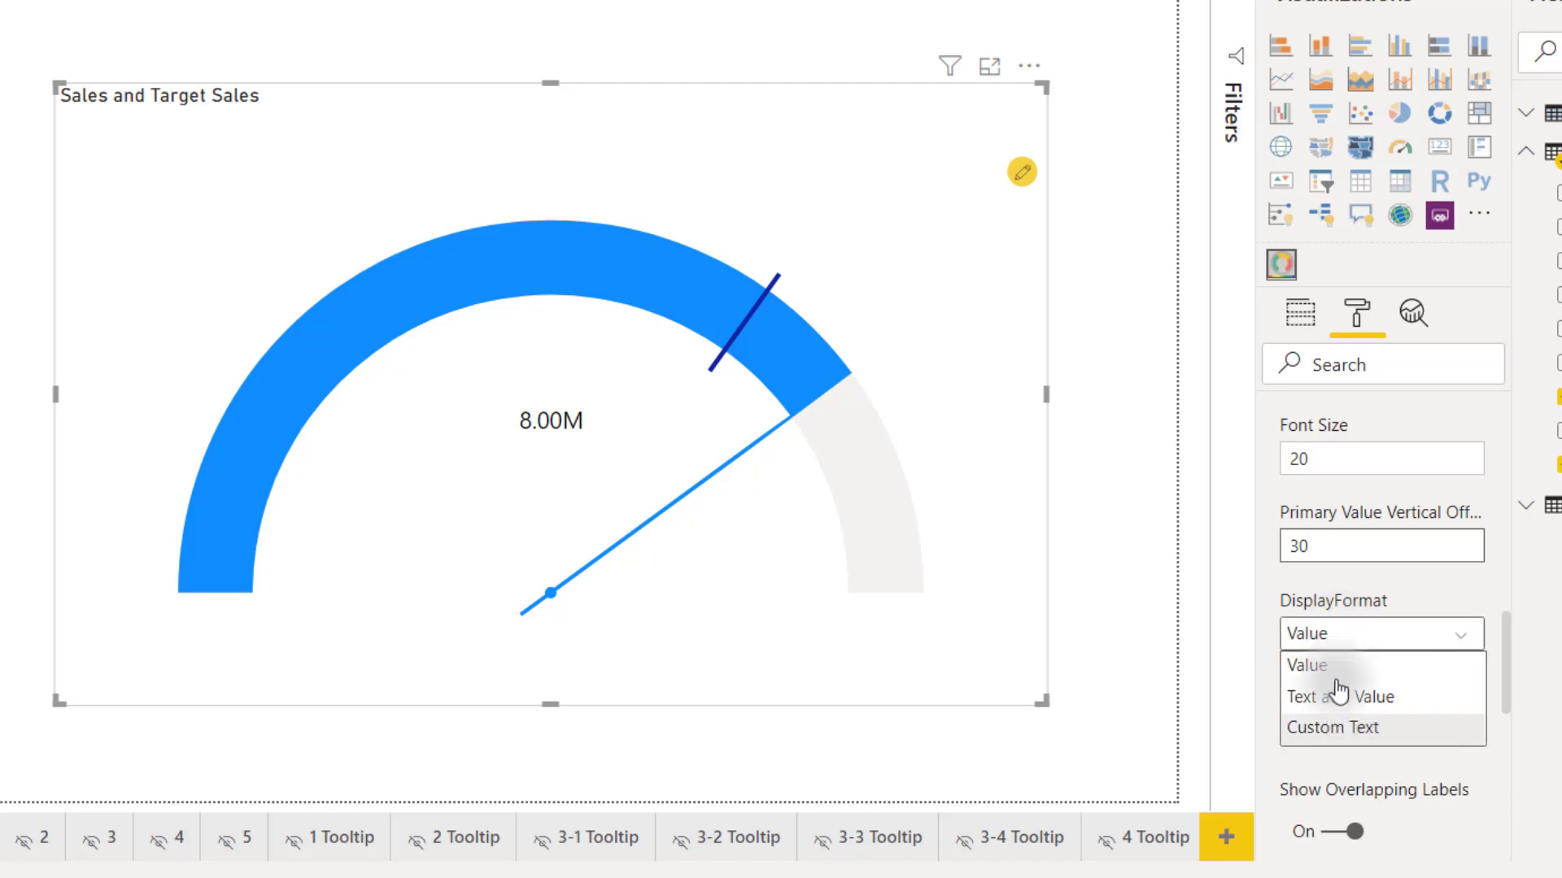
pyautogui.click(1332, 727)
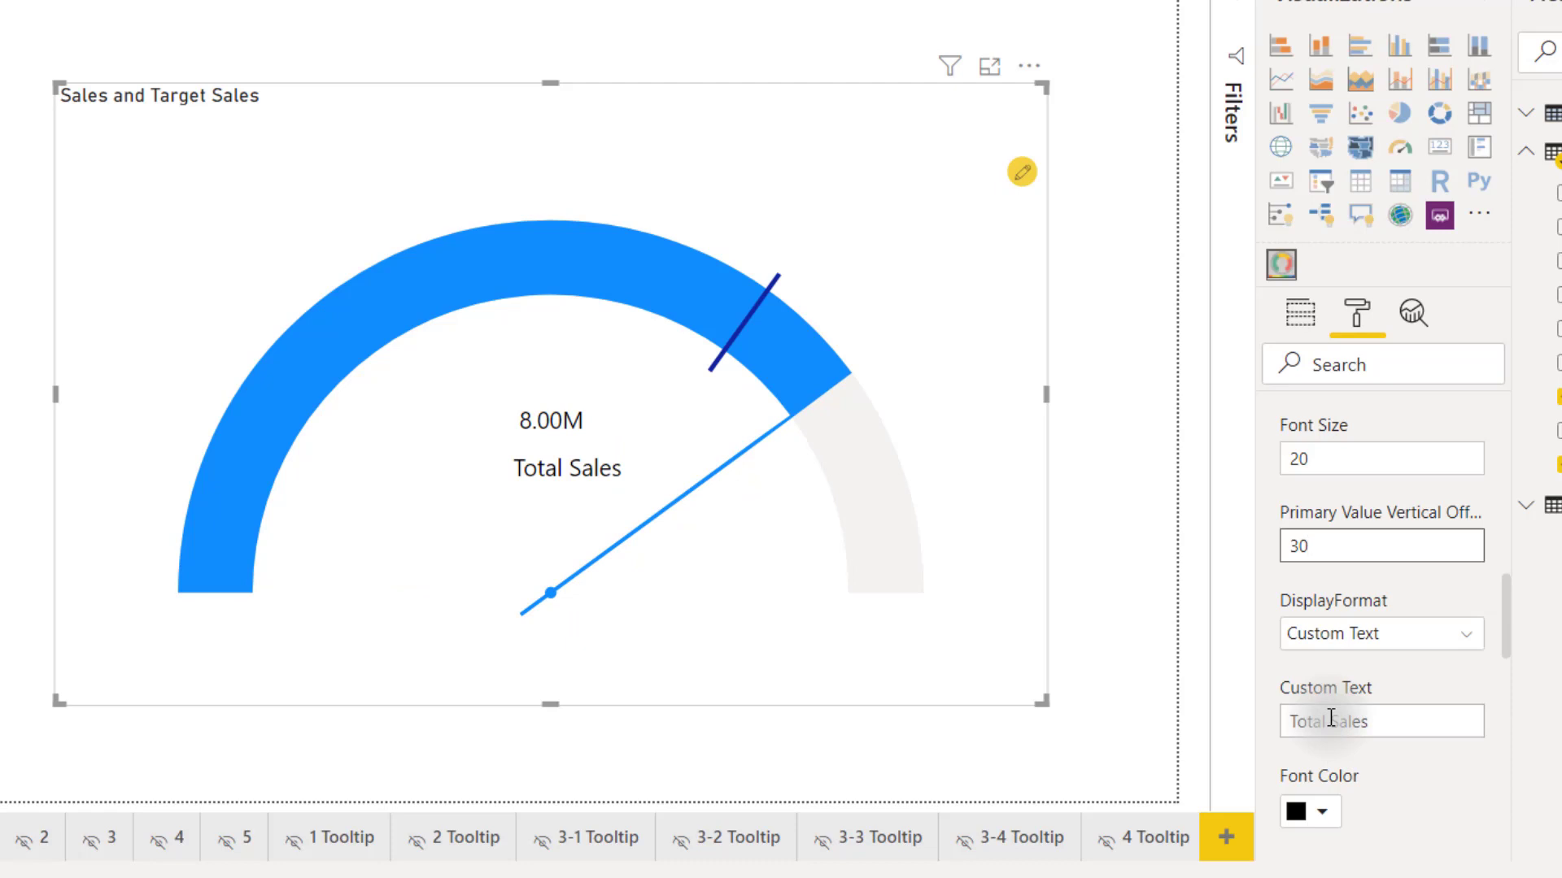
pyautogui.click(1324, 745)
pyautogui.write('Total Sales')
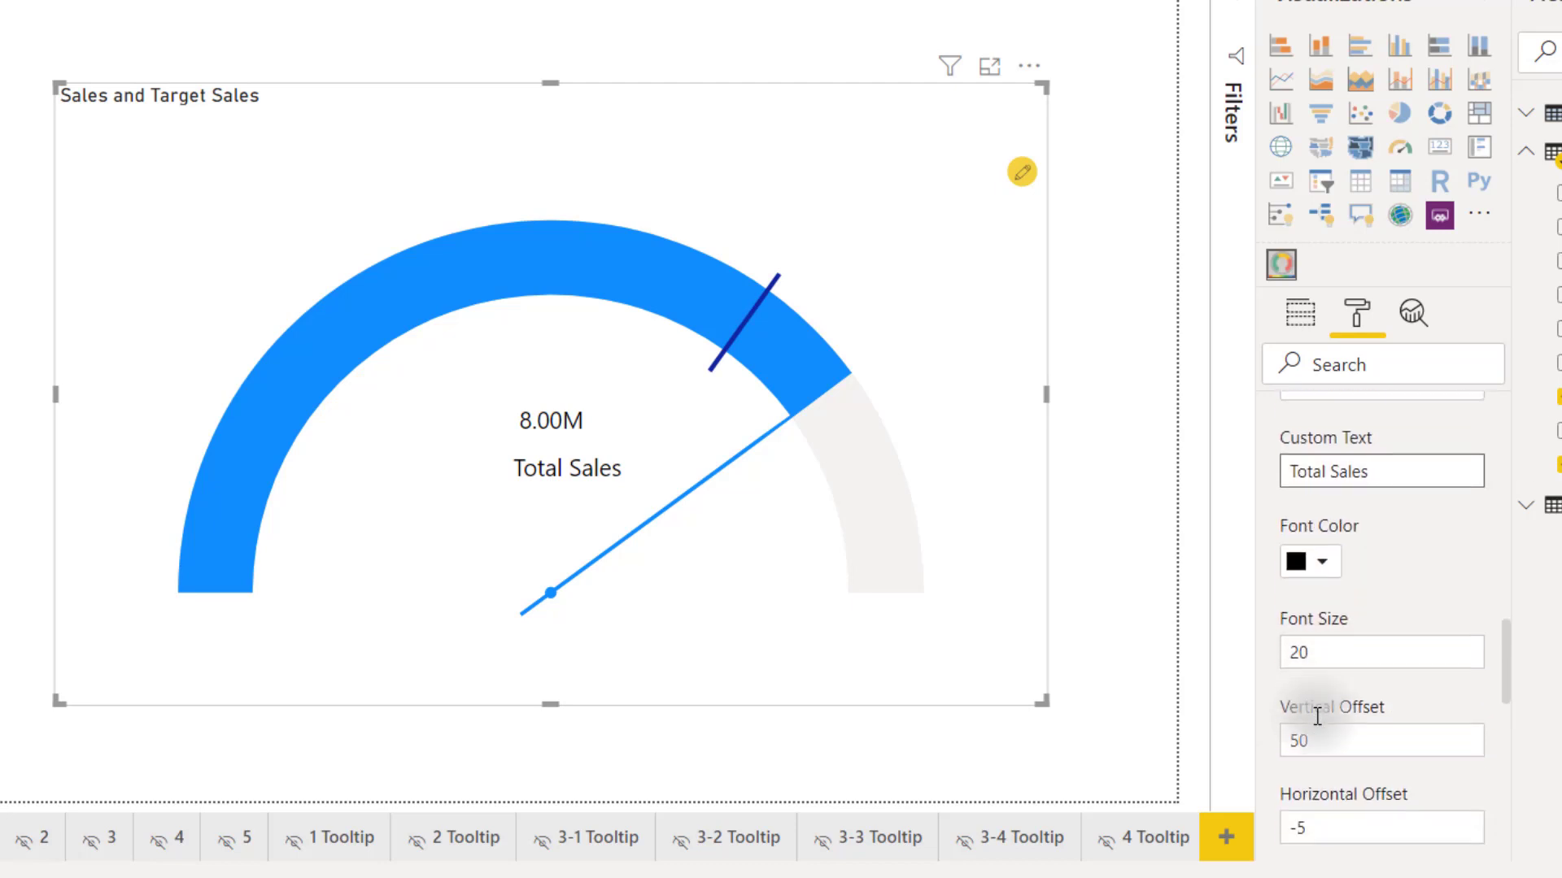
pyautogui.scroll(-3)
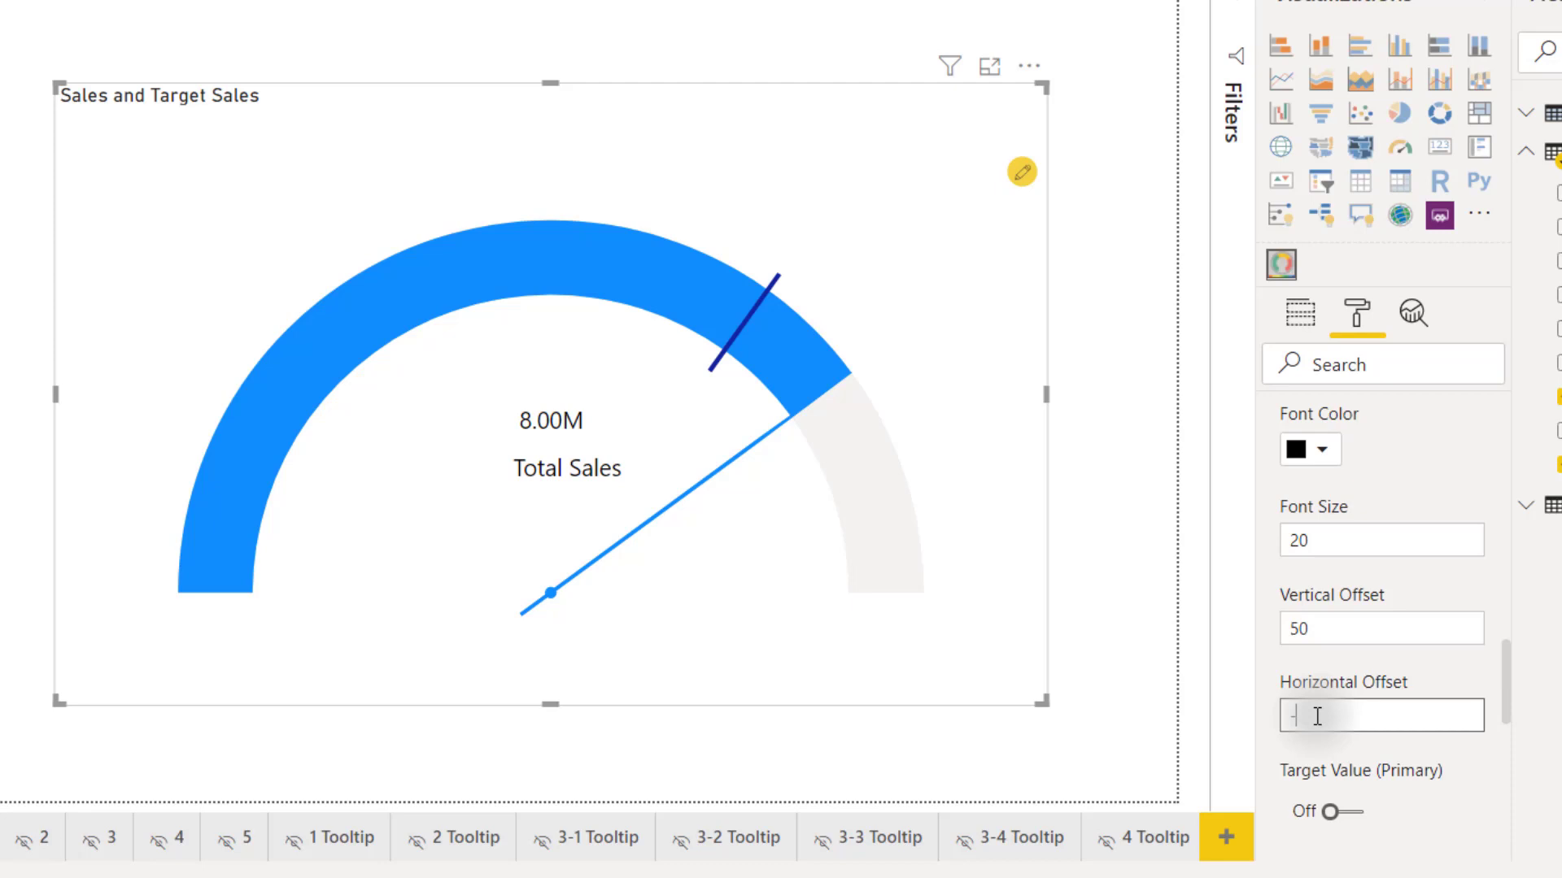
pyautogui.write('-15')
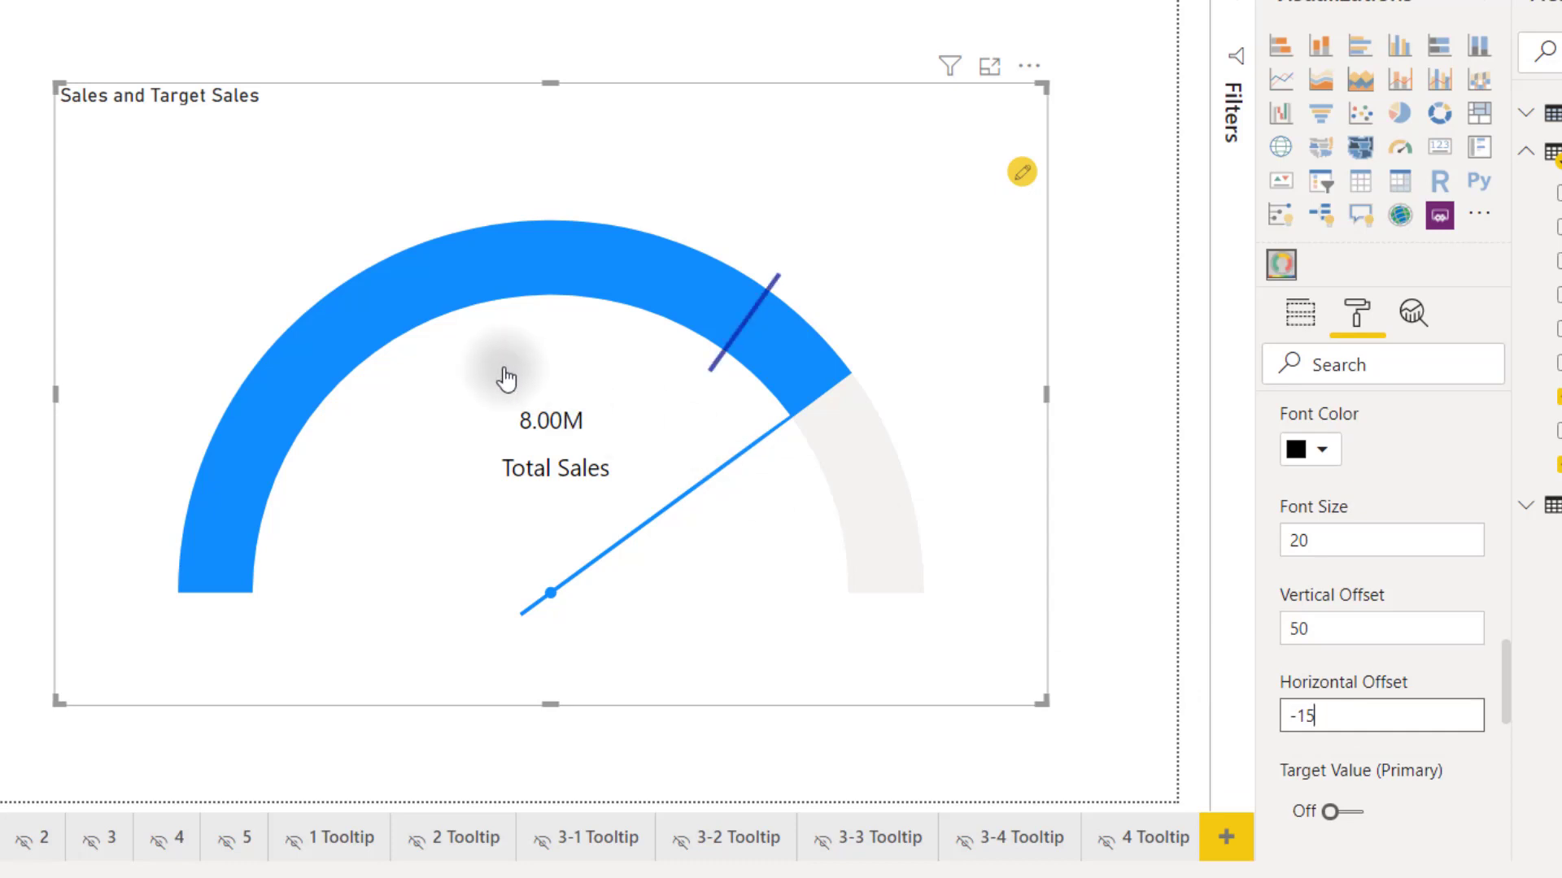
pyautogui.moveTo(511, 379)
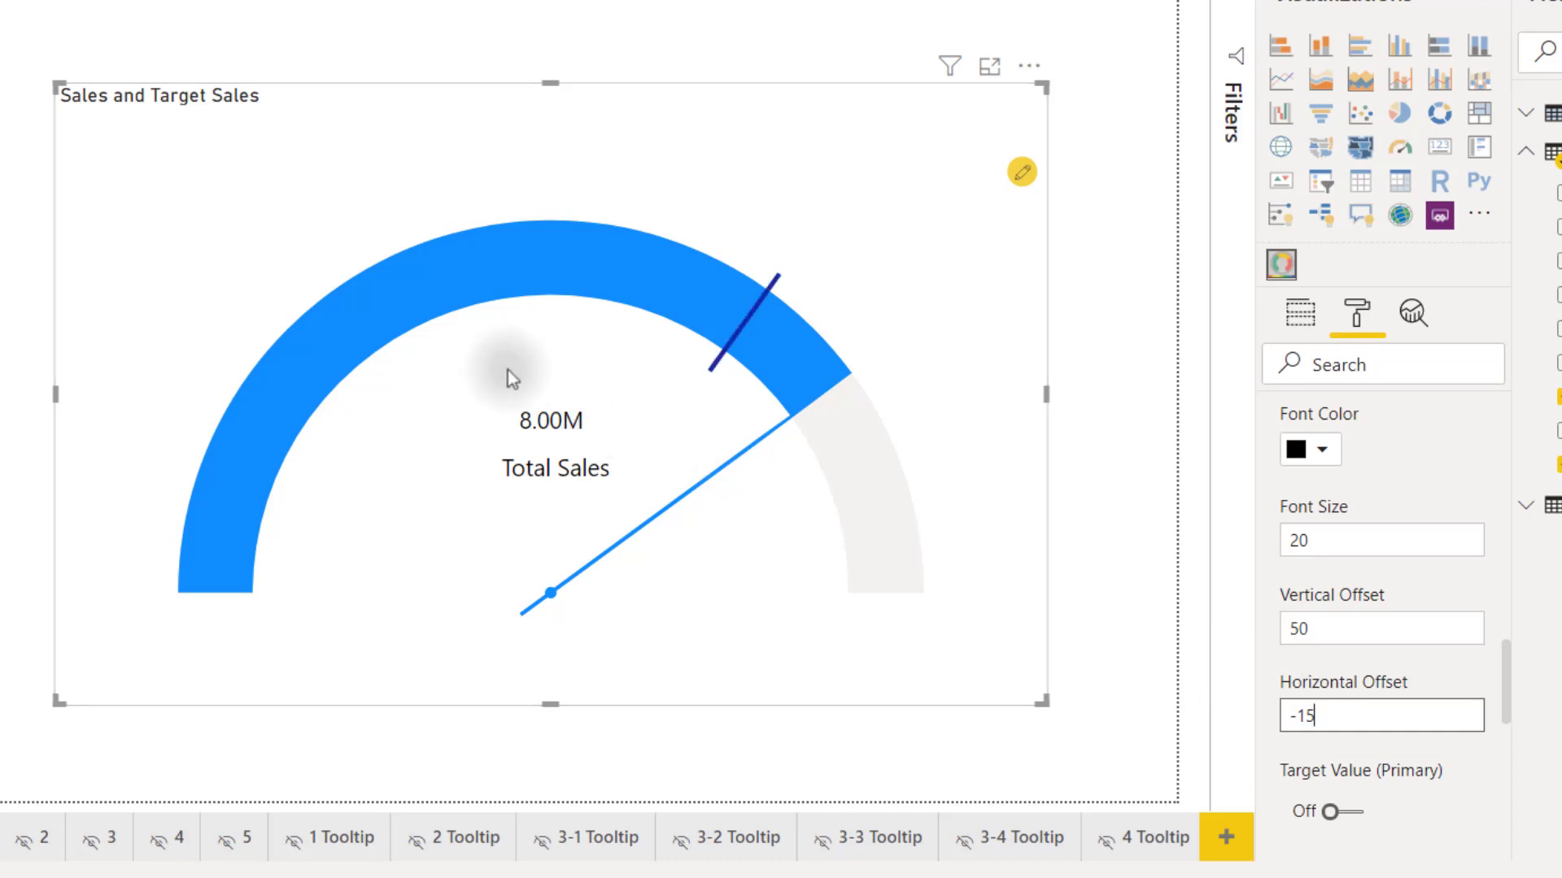
# Enable rotation on the 7.00M target value label so it follows the arc
pyautogui.scroll(-3)
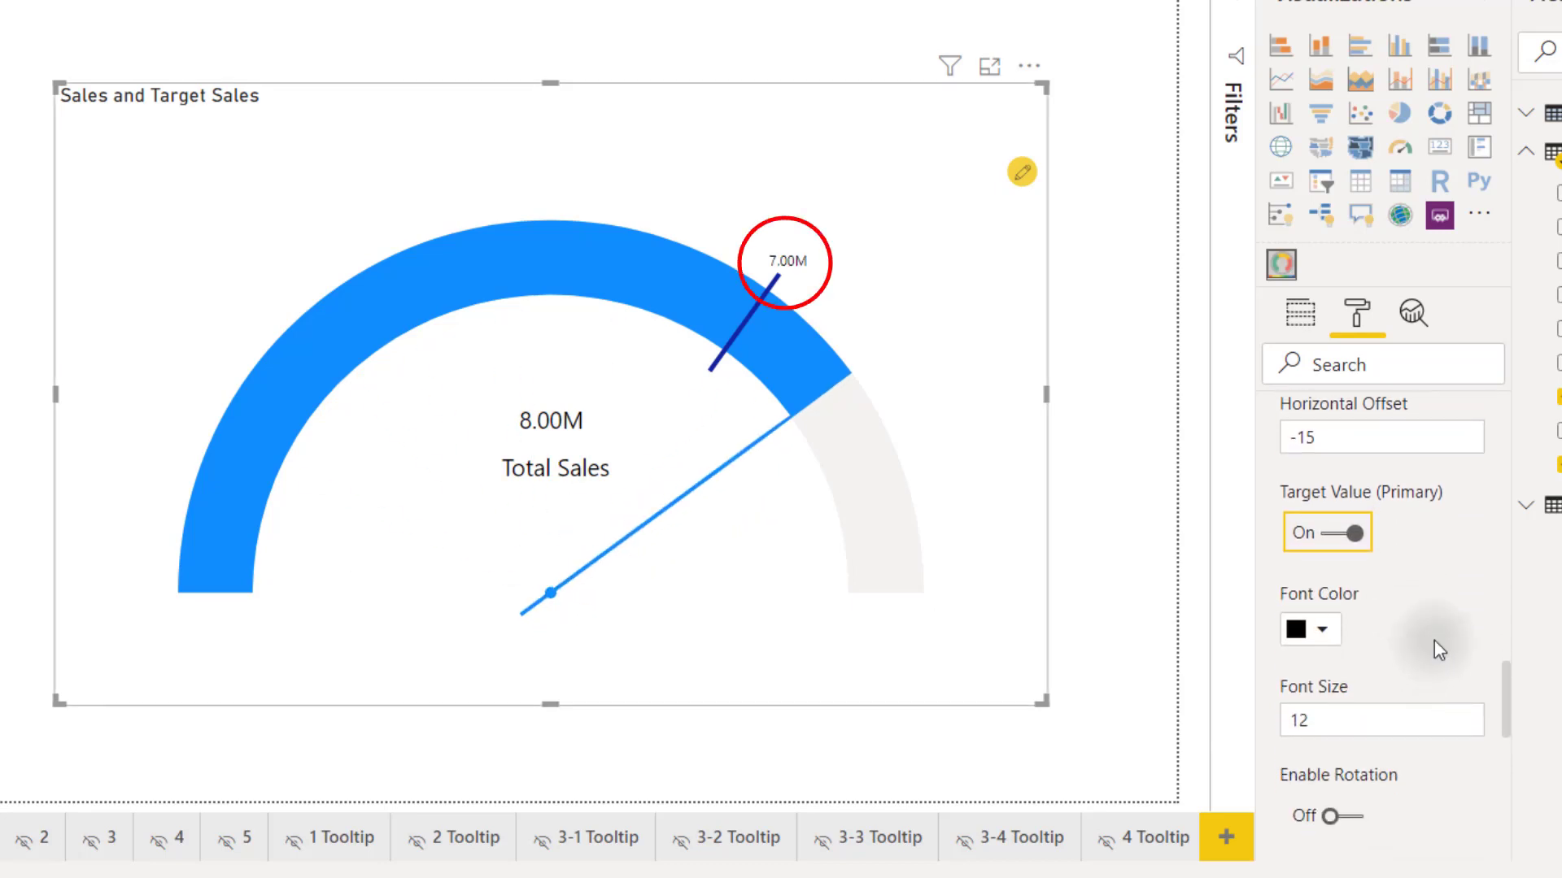
pyautogui.scroll(-3)
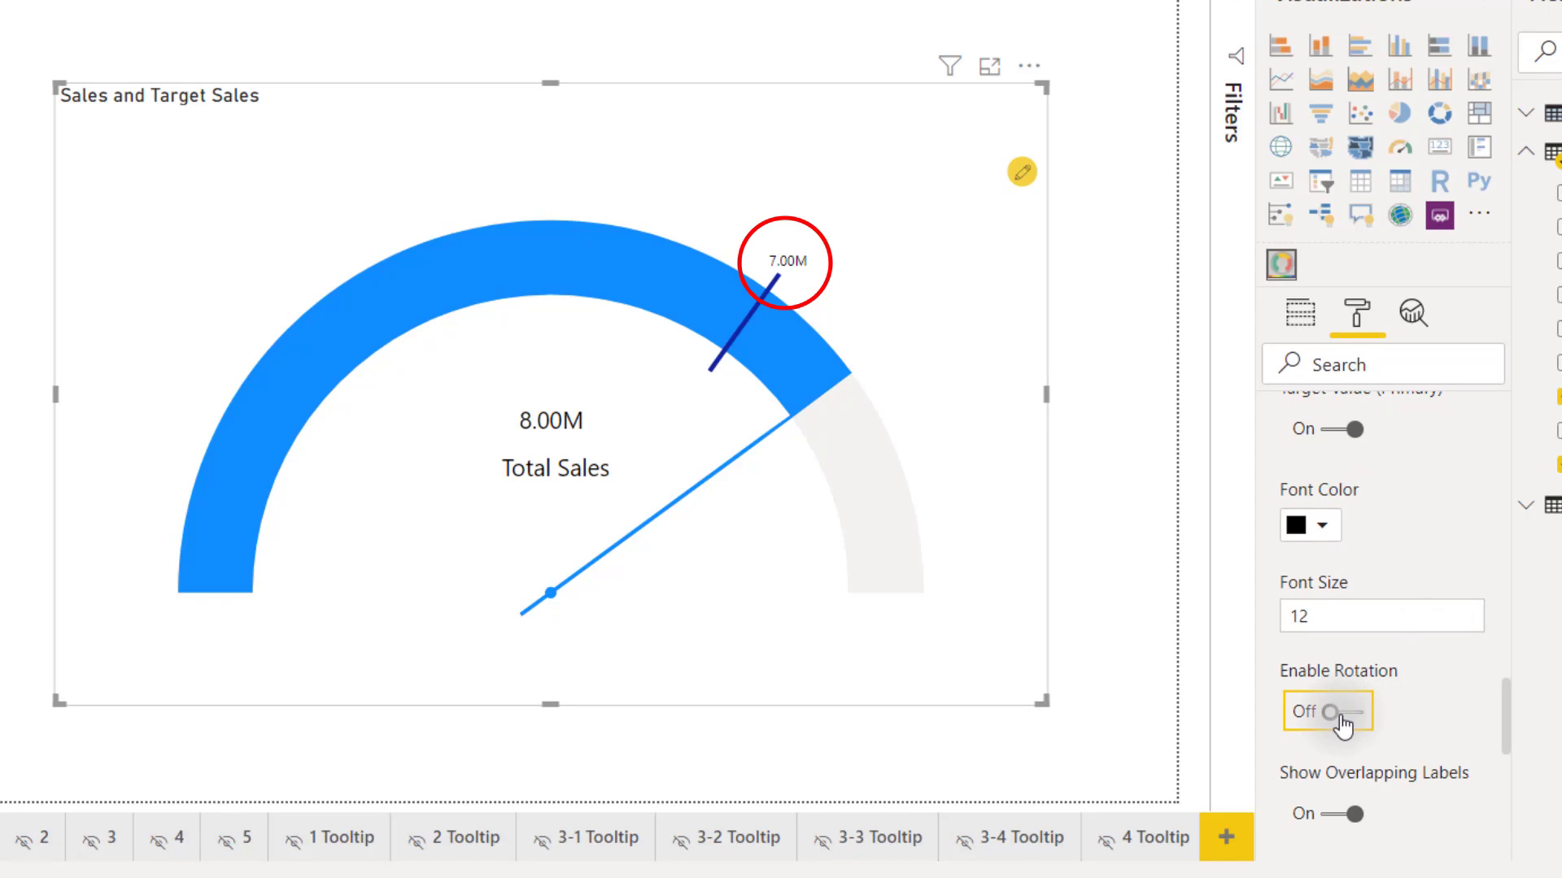
pyautogui.click(1333, 710)
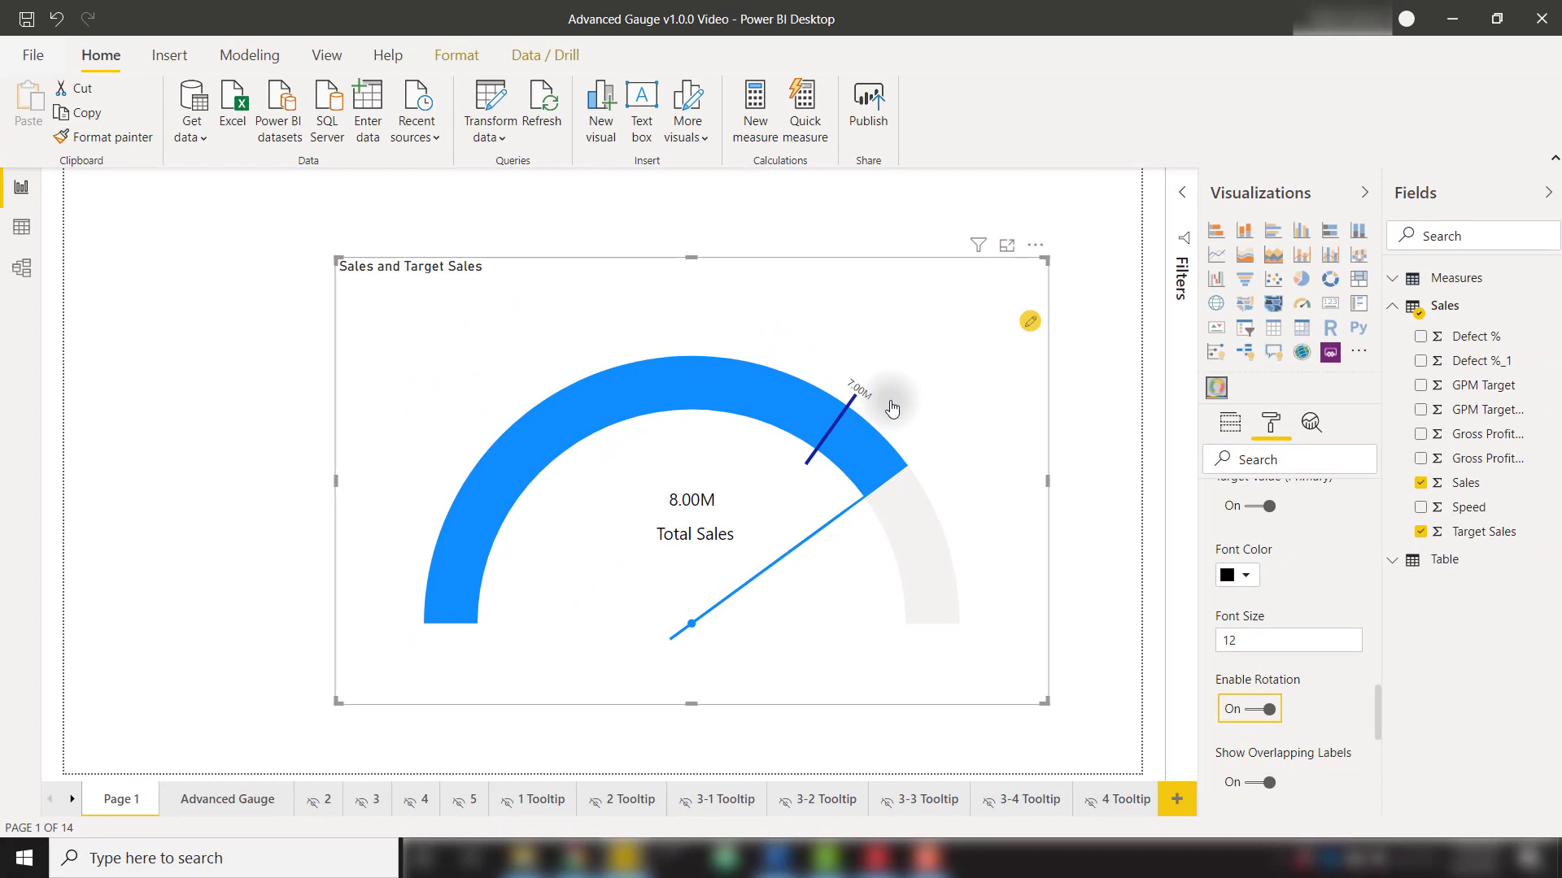
pyautogui.moveTo(1028, 320)
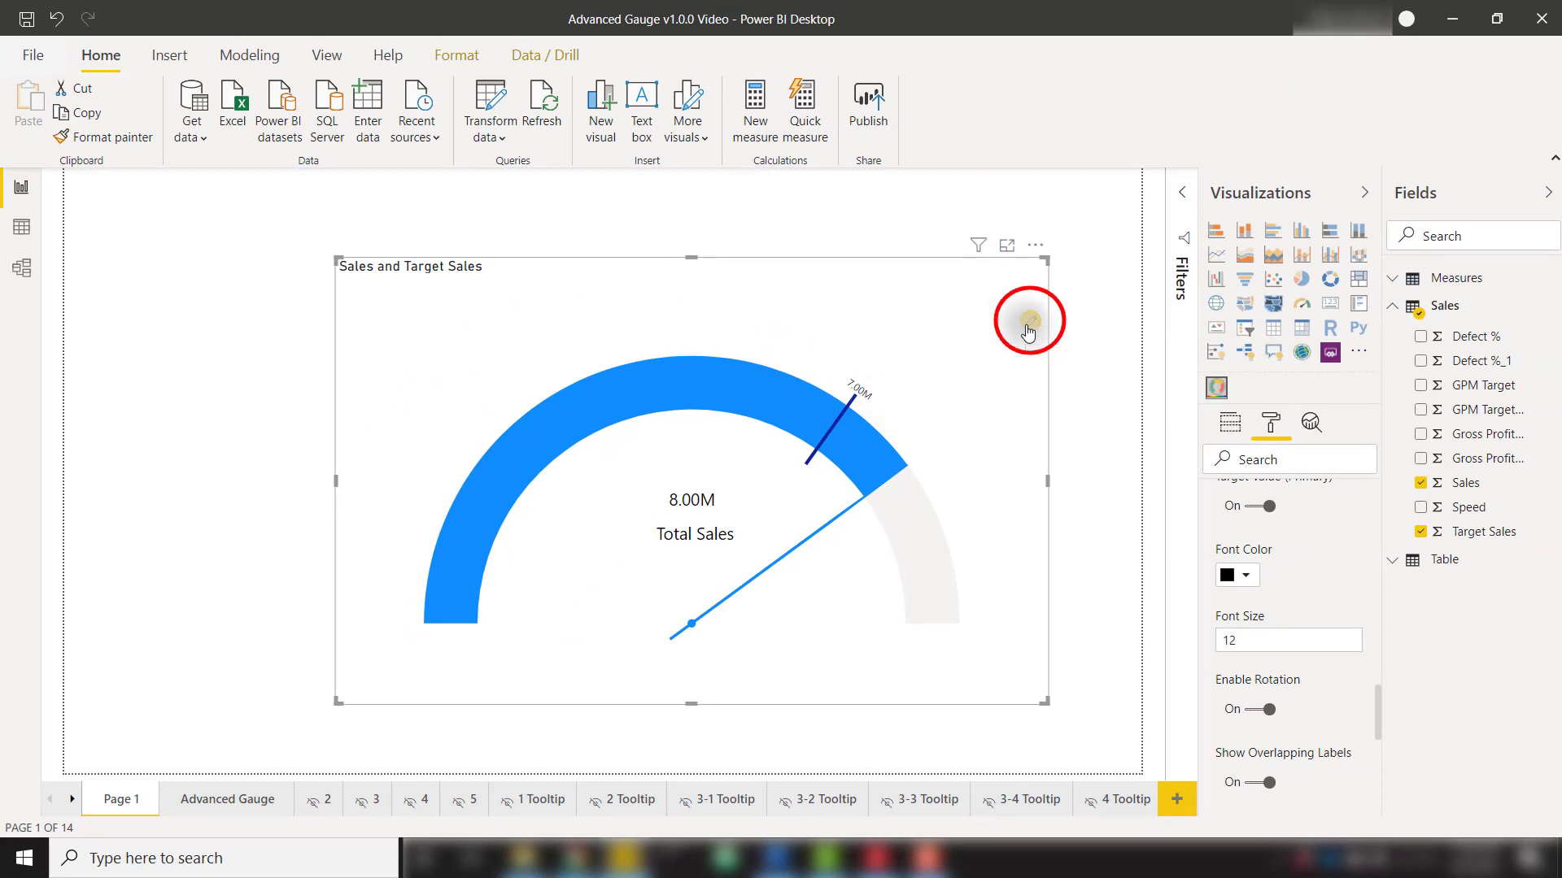
# In the conditional formatting editor, set the first range's upper bound to 60
pyautogui.click(1028, 320)
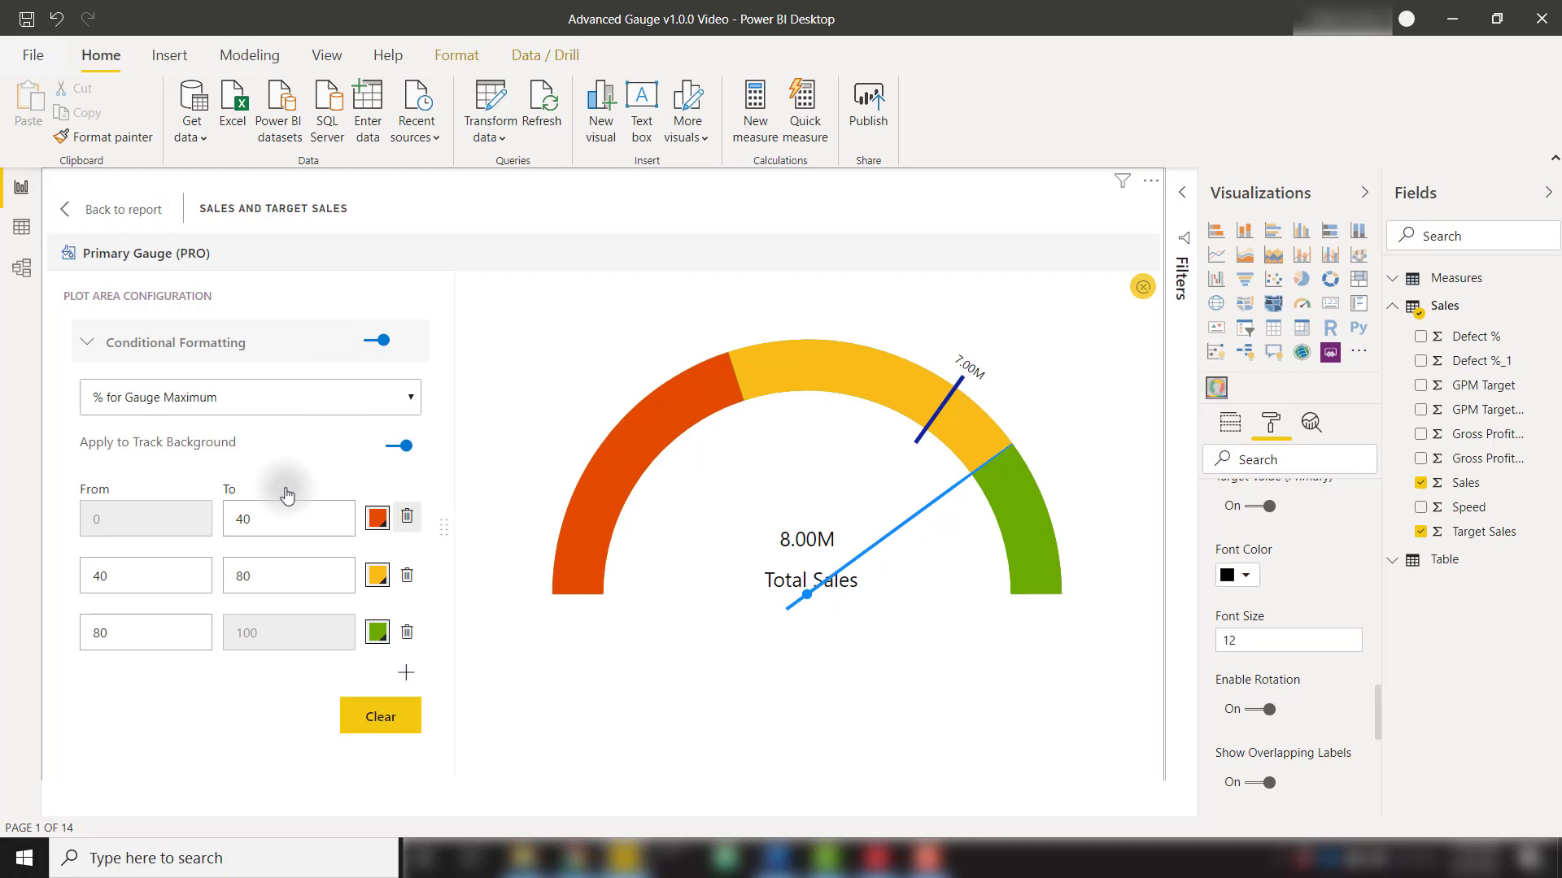
pyautogui.click(269, 518)
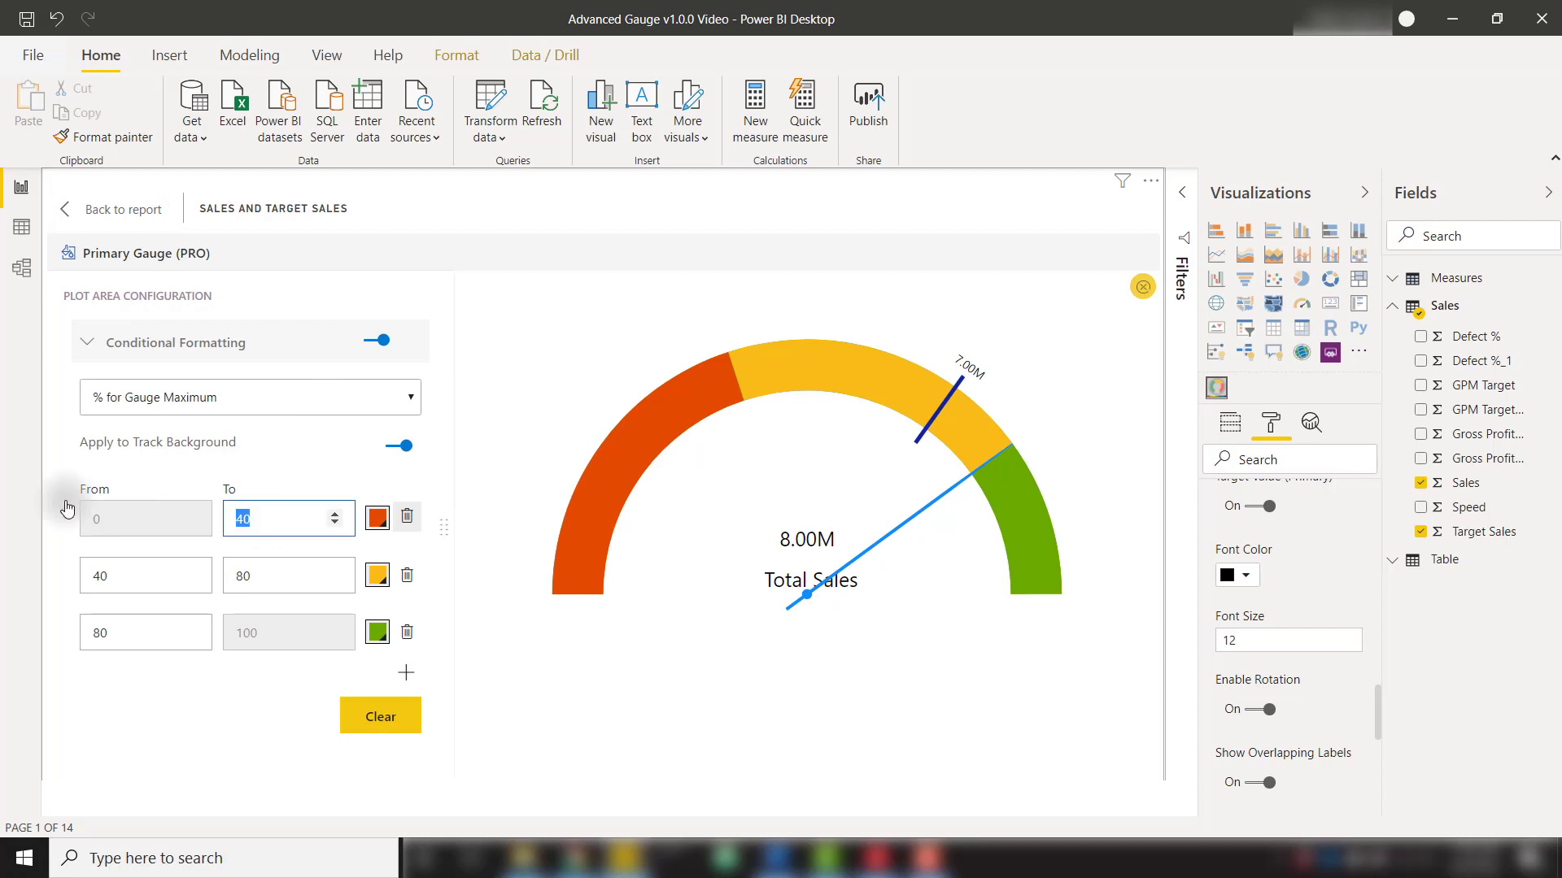
pyautogui.write('60')
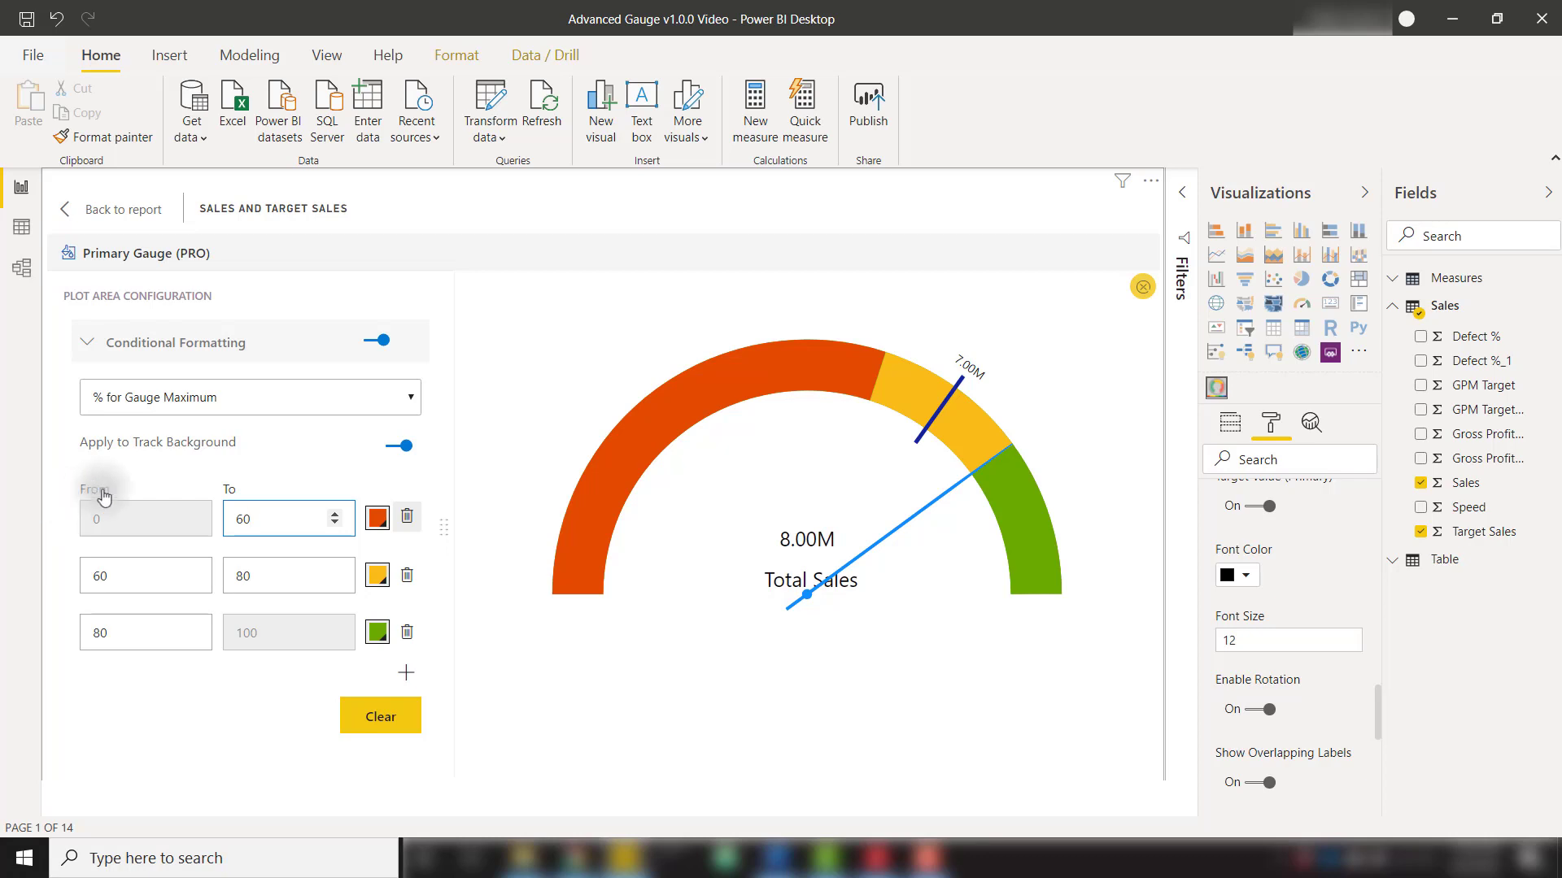
# Keep ranges based on % for Gauge Maximum and turn track background colouring off
pyautogui.click(250, 397)
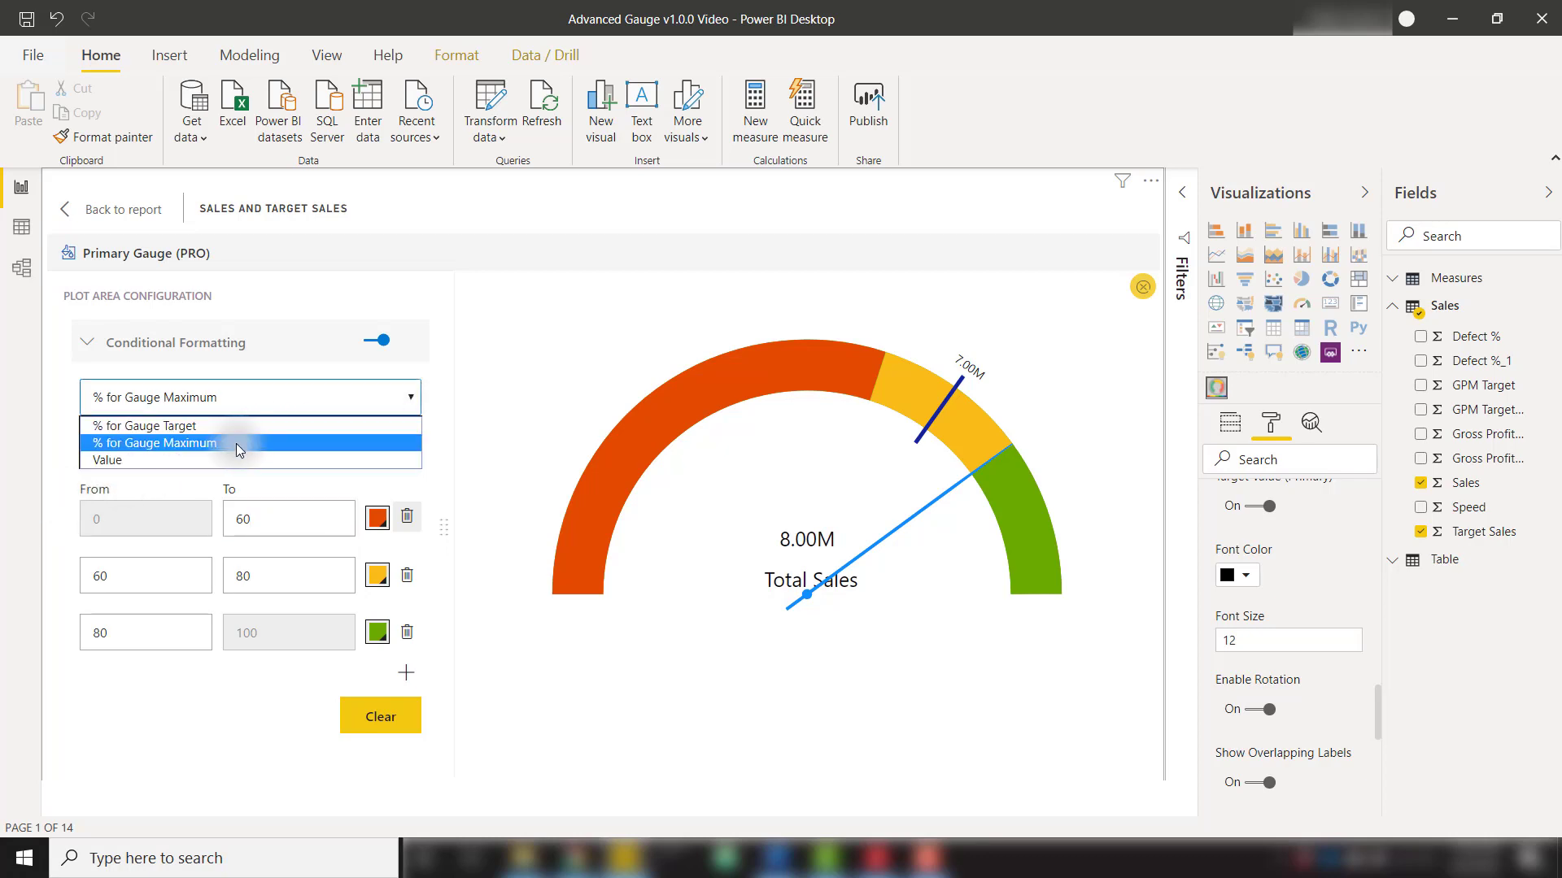
pyautogui.moveTo(202, 434)
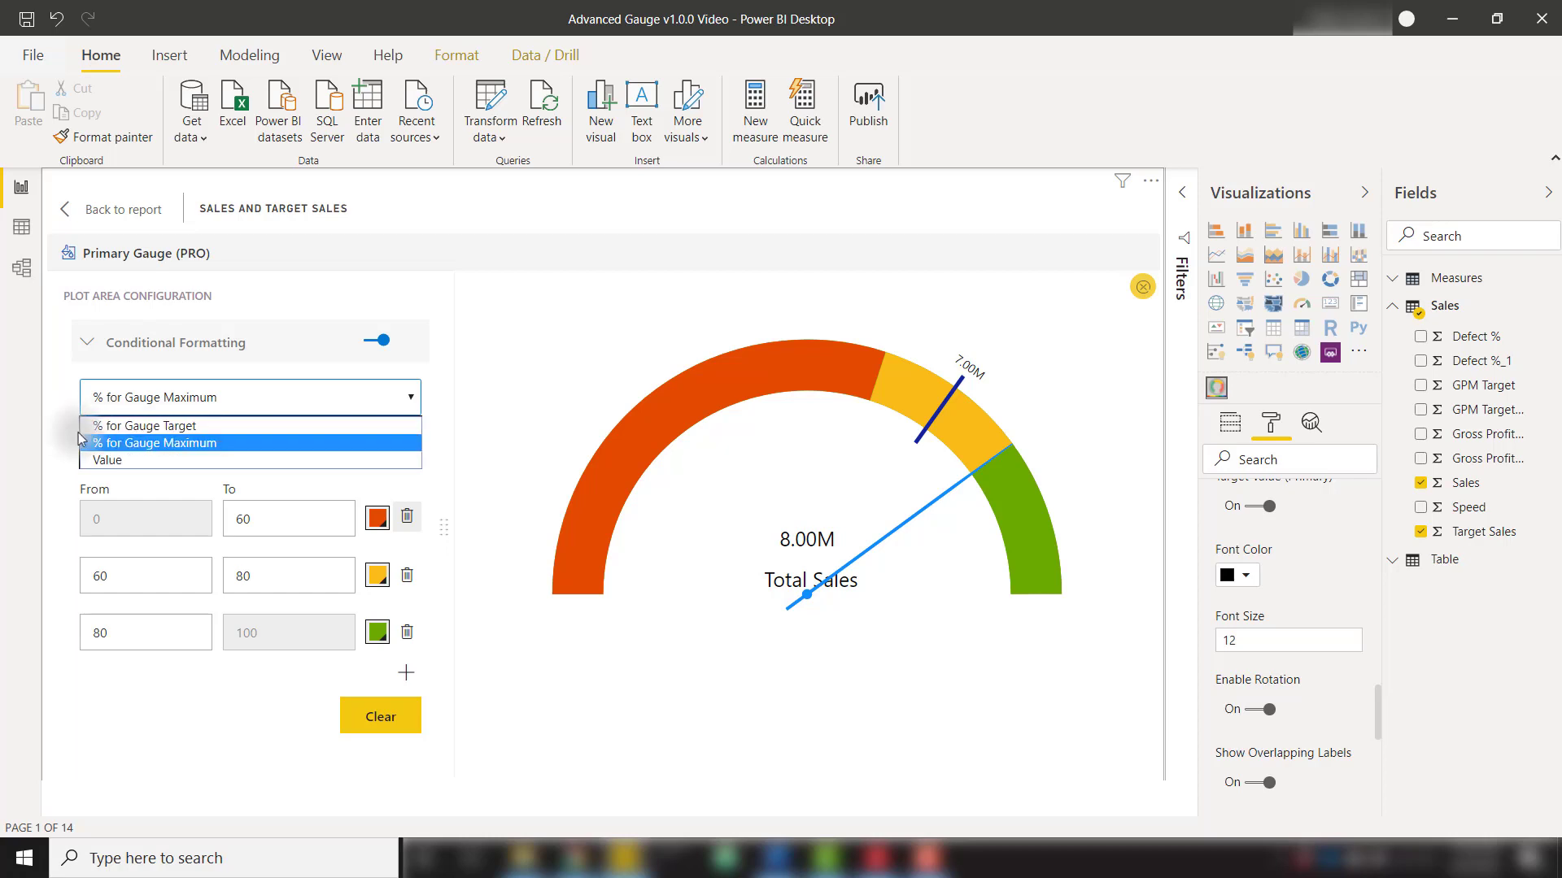
pyautogui.click(156, 442)
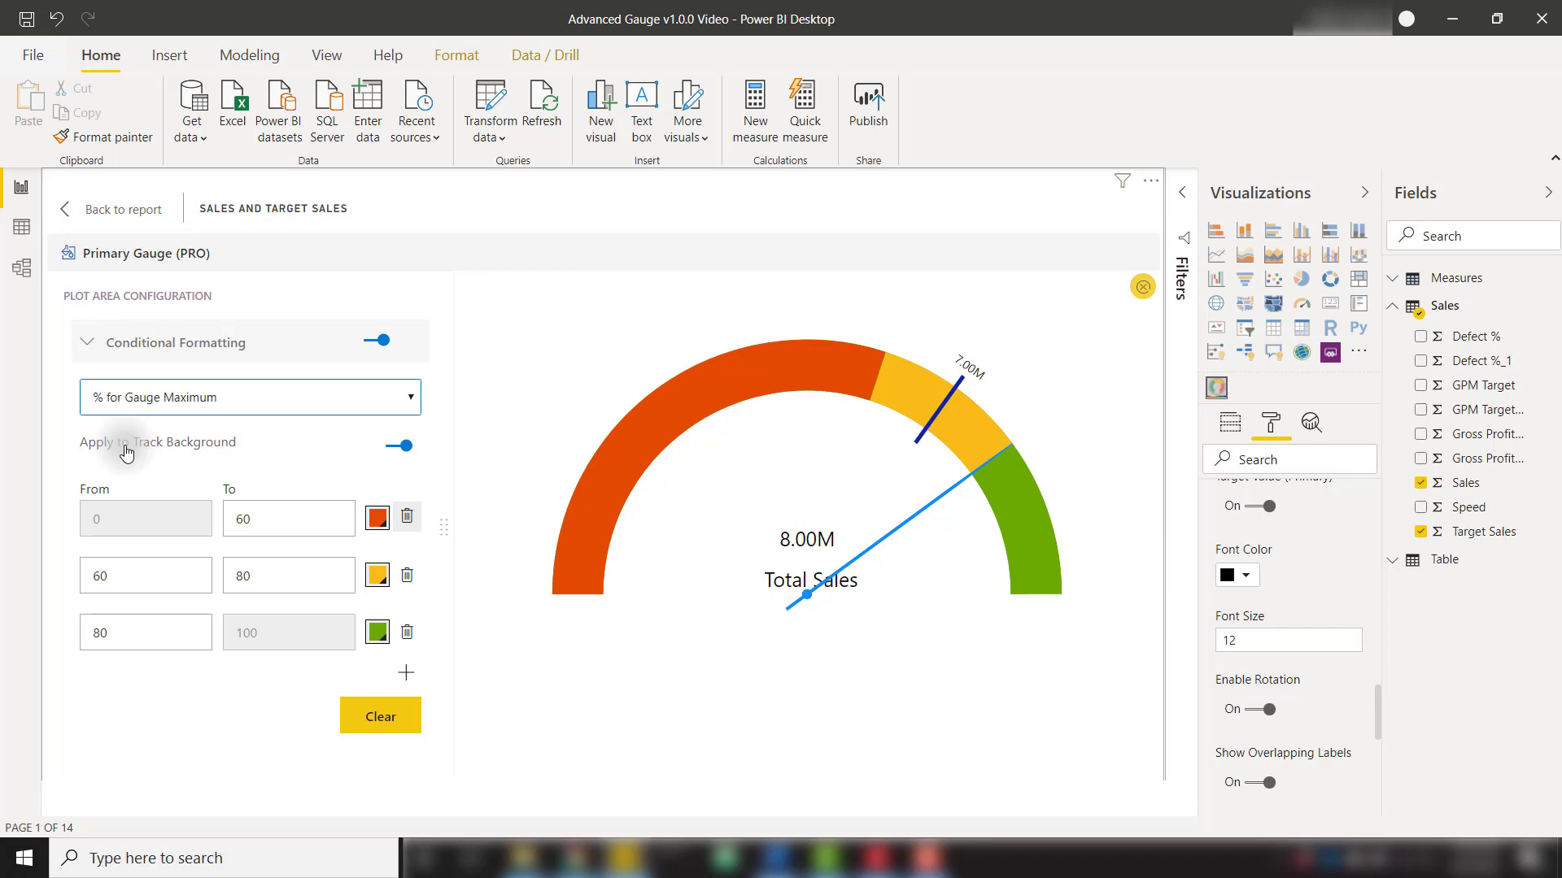
pyautogui.click(400, 444)
pyautogui.write('90')
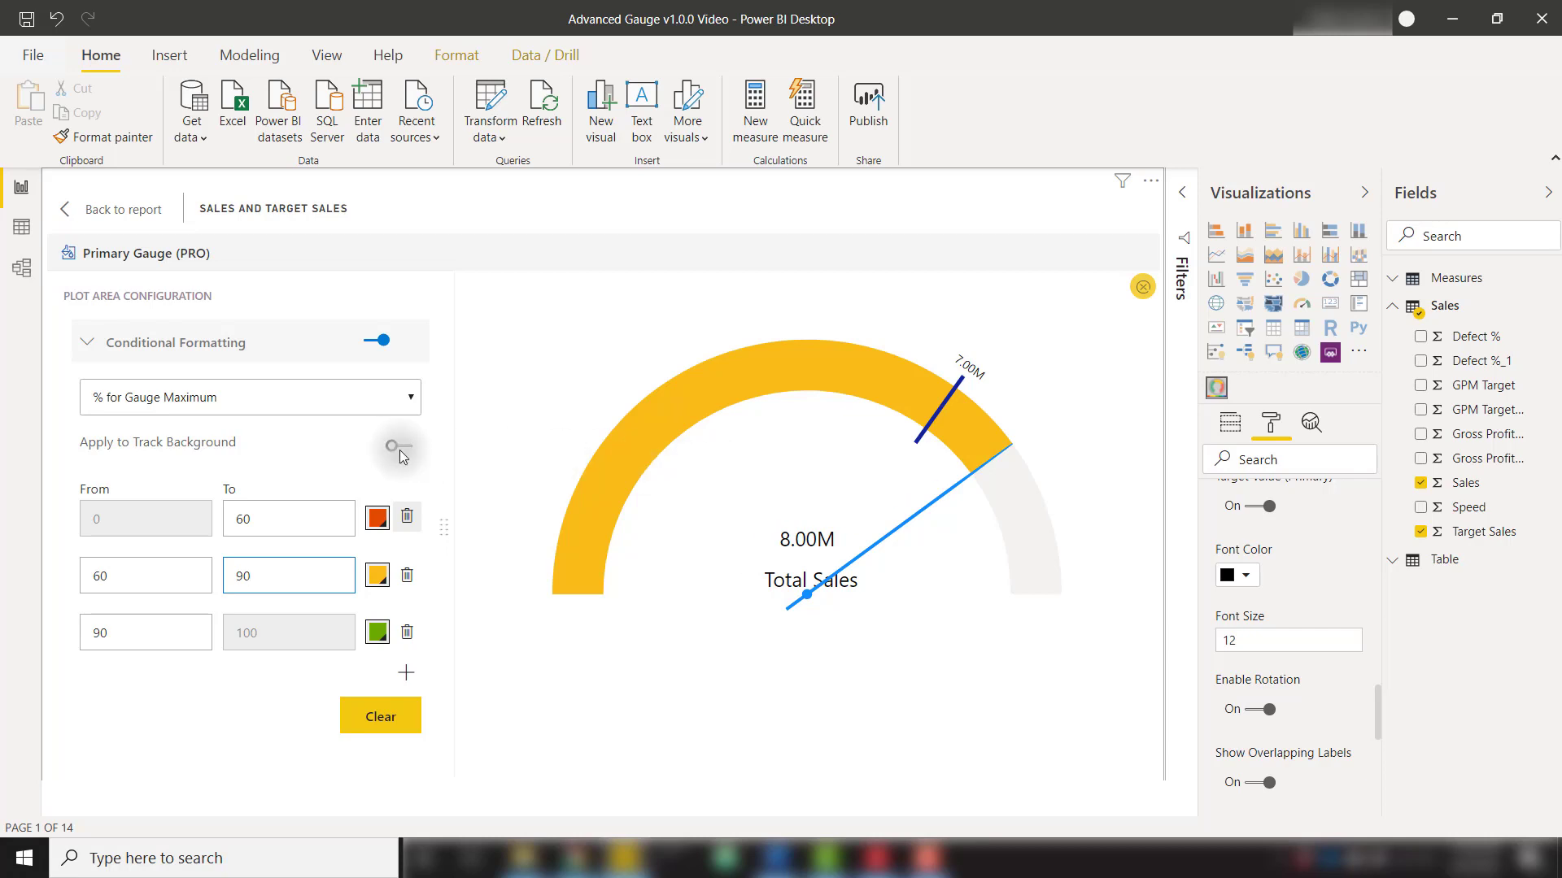
# Recolour the track background, add a range and set boundaries 20, 40, 60, 80 for five ranges
pyautogui.click(394, 444)
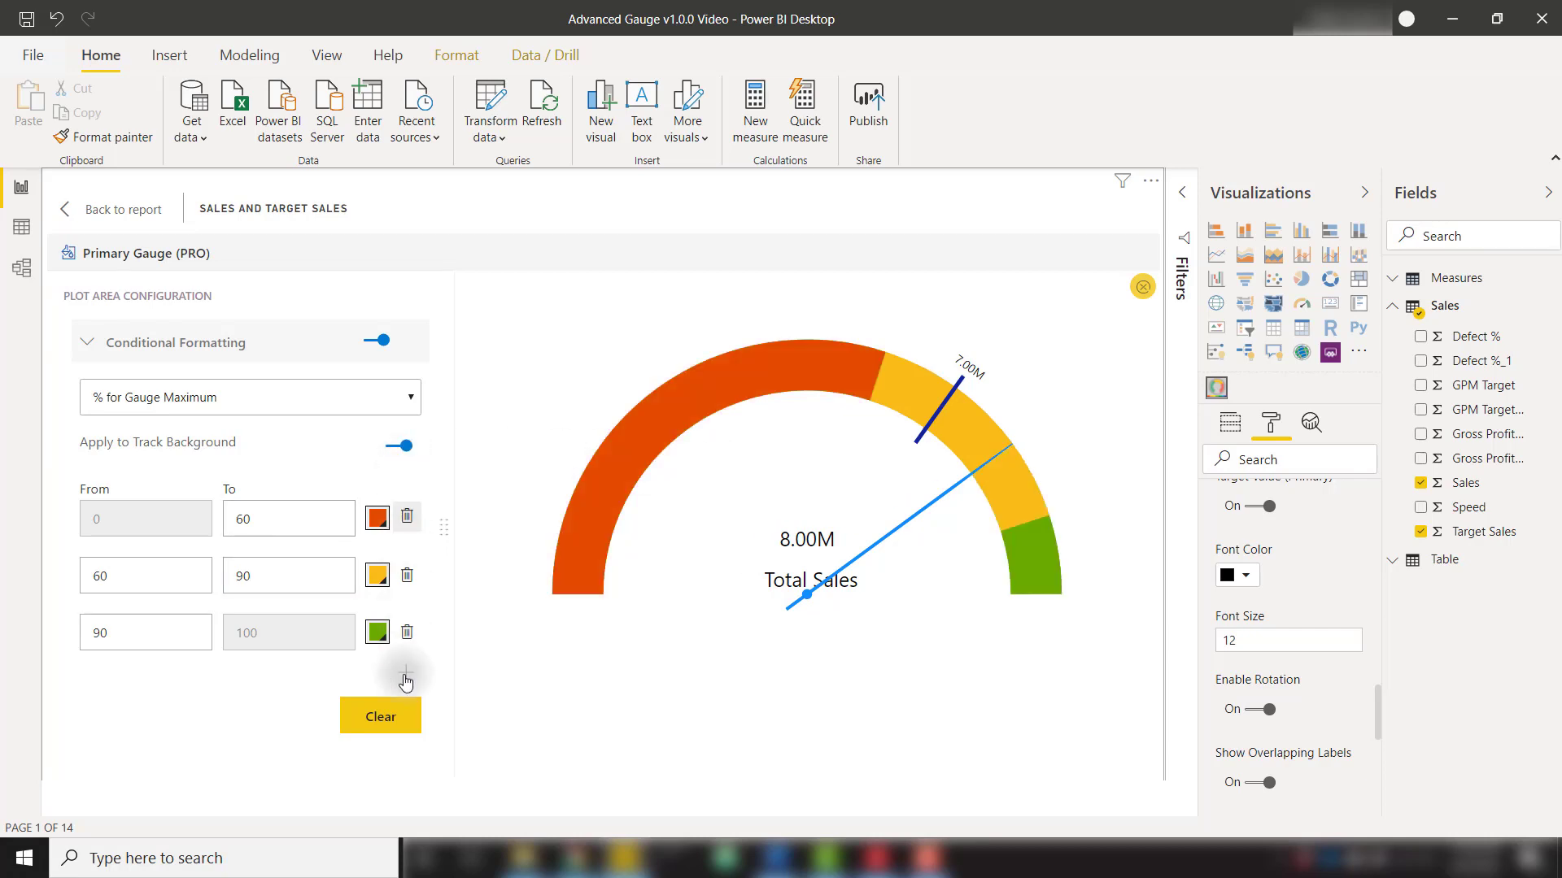
pyautogui.moveTo(406, 670)
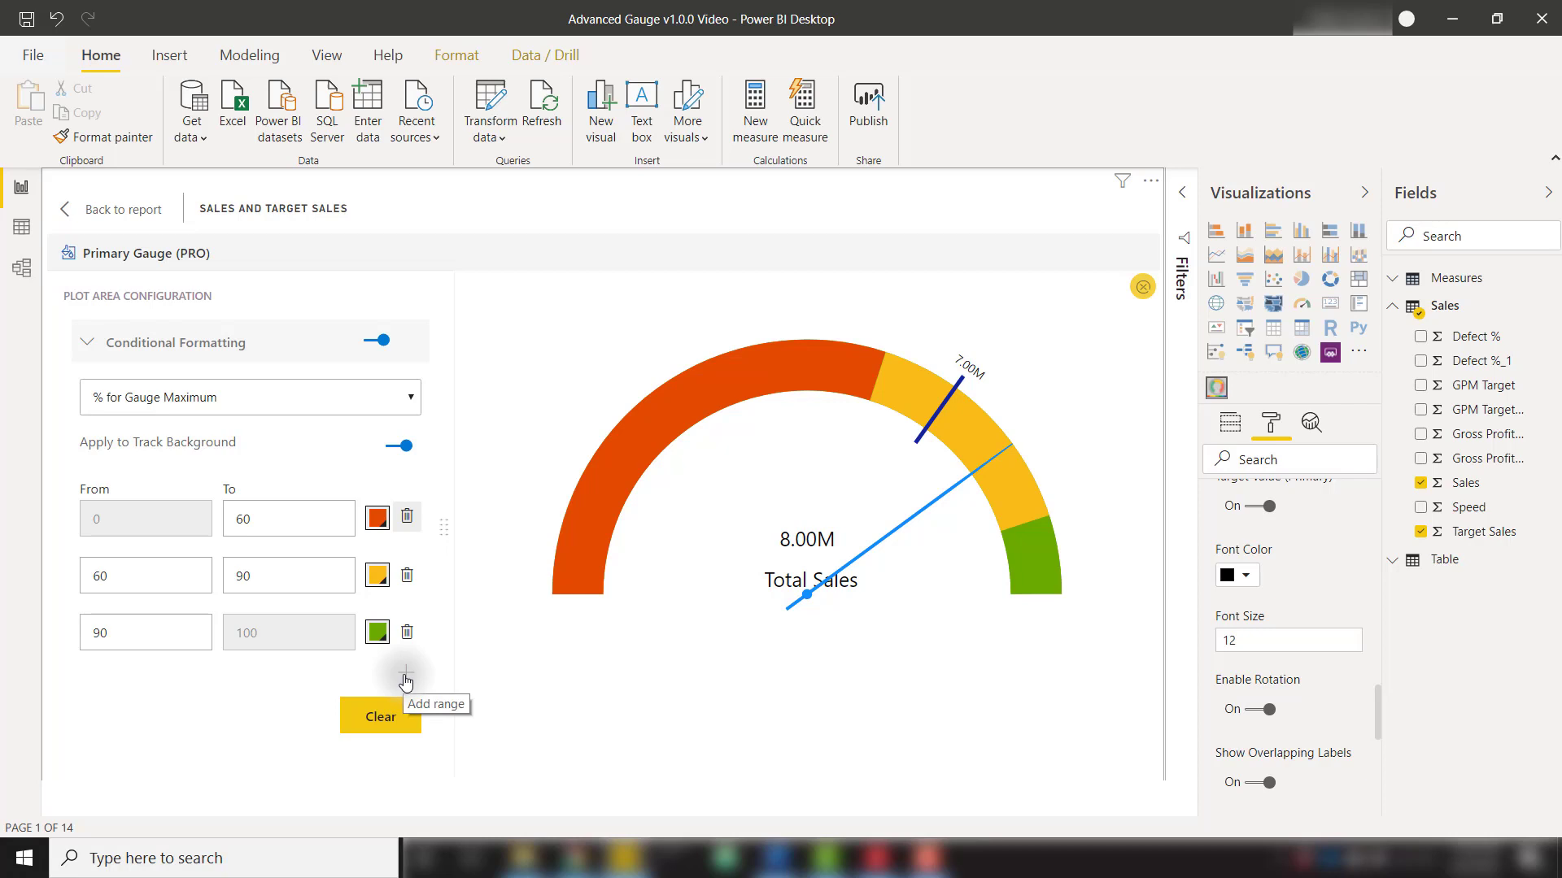
pyautogui.click(404, 677)
pyautogui.write('20')
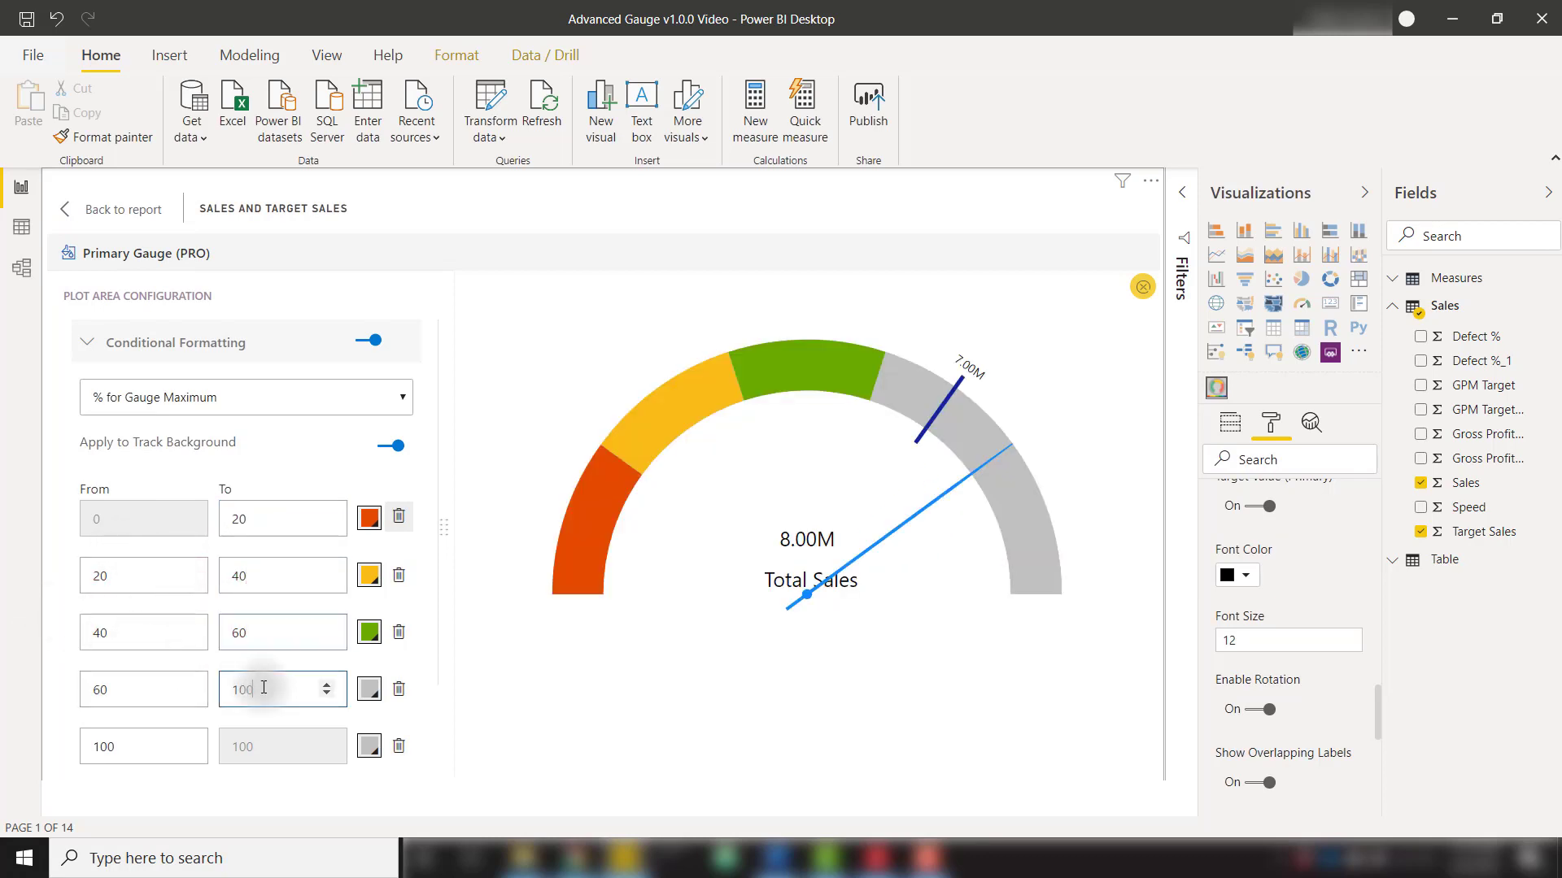
pyautogui.write('80')
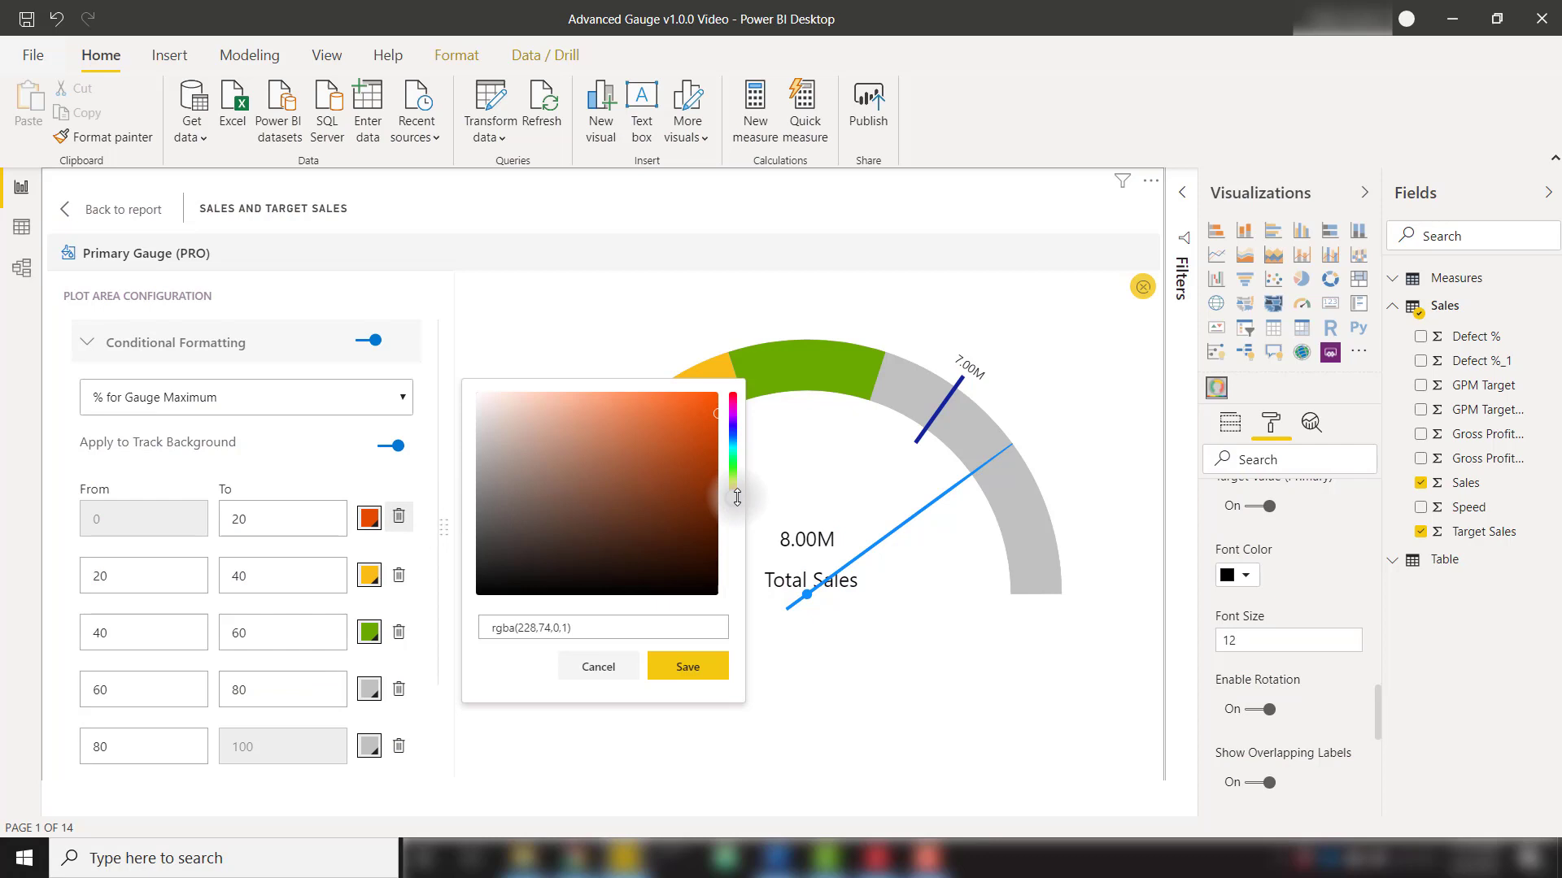
# Colour the lowest range pure red and the second range orange, saving each
pyautogui.click(716, 402)
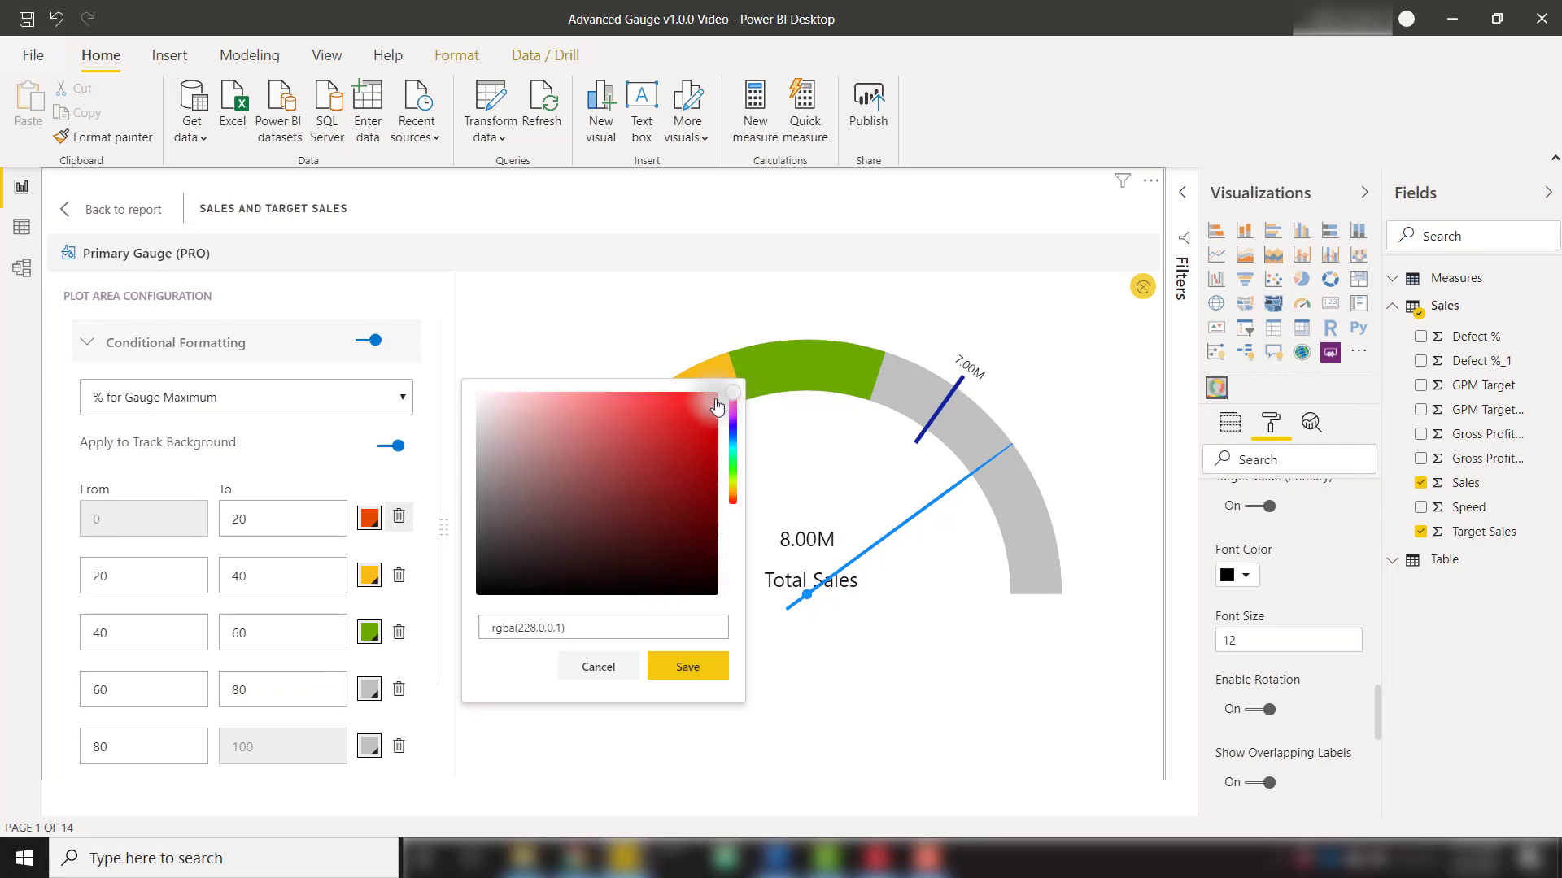
pyautogui.click(687, 666)
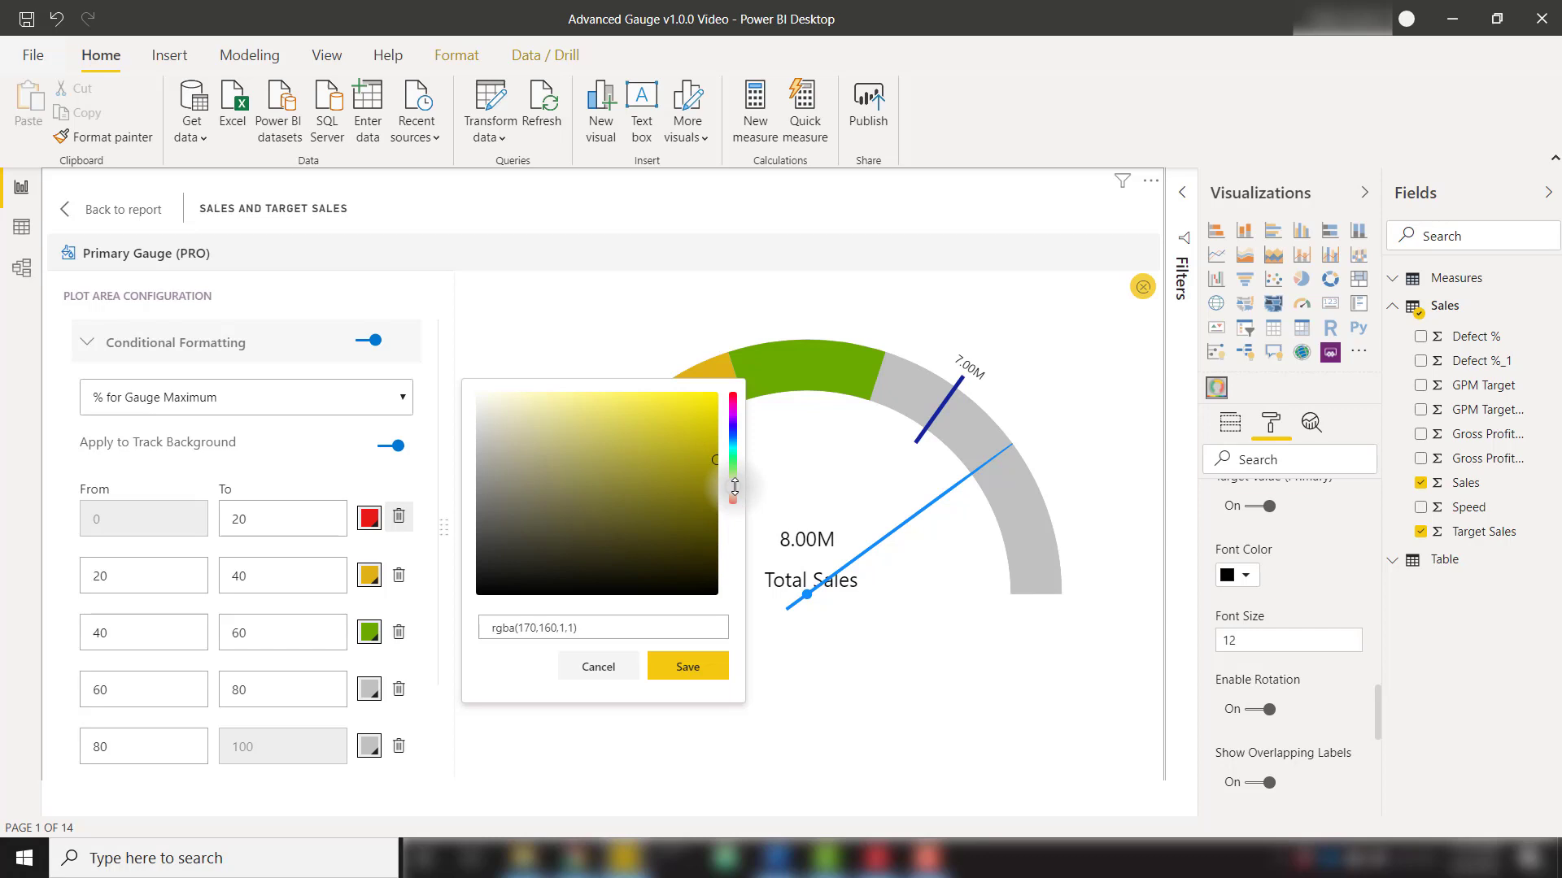
pyautogui.click(686, 667)
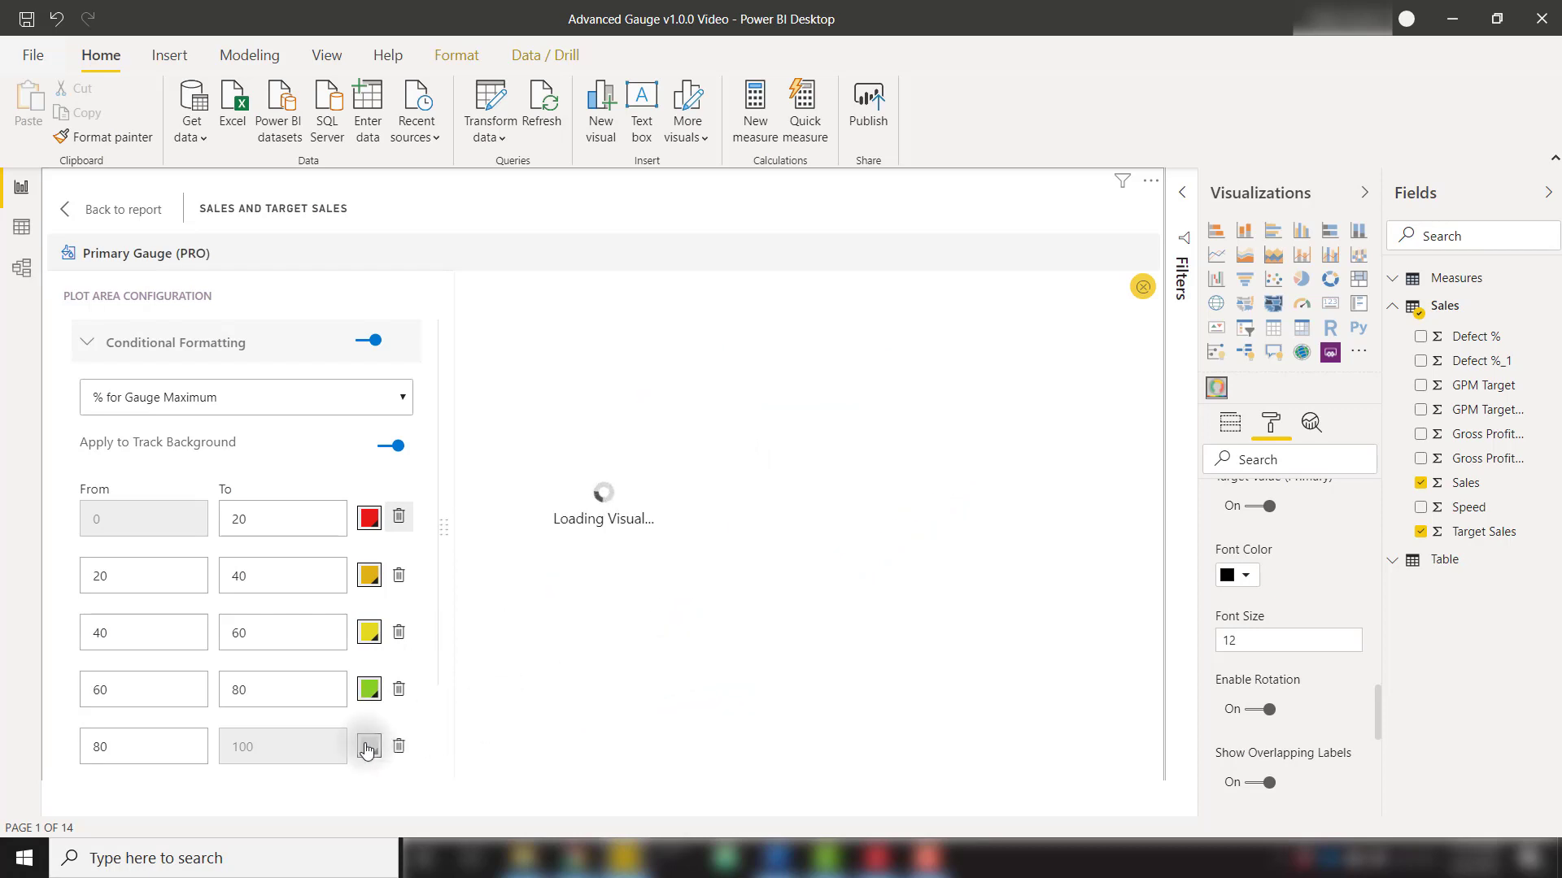
# Colour the upper ranges through yellow to bright green and return to the report page
pyautogui.click(368, 745)
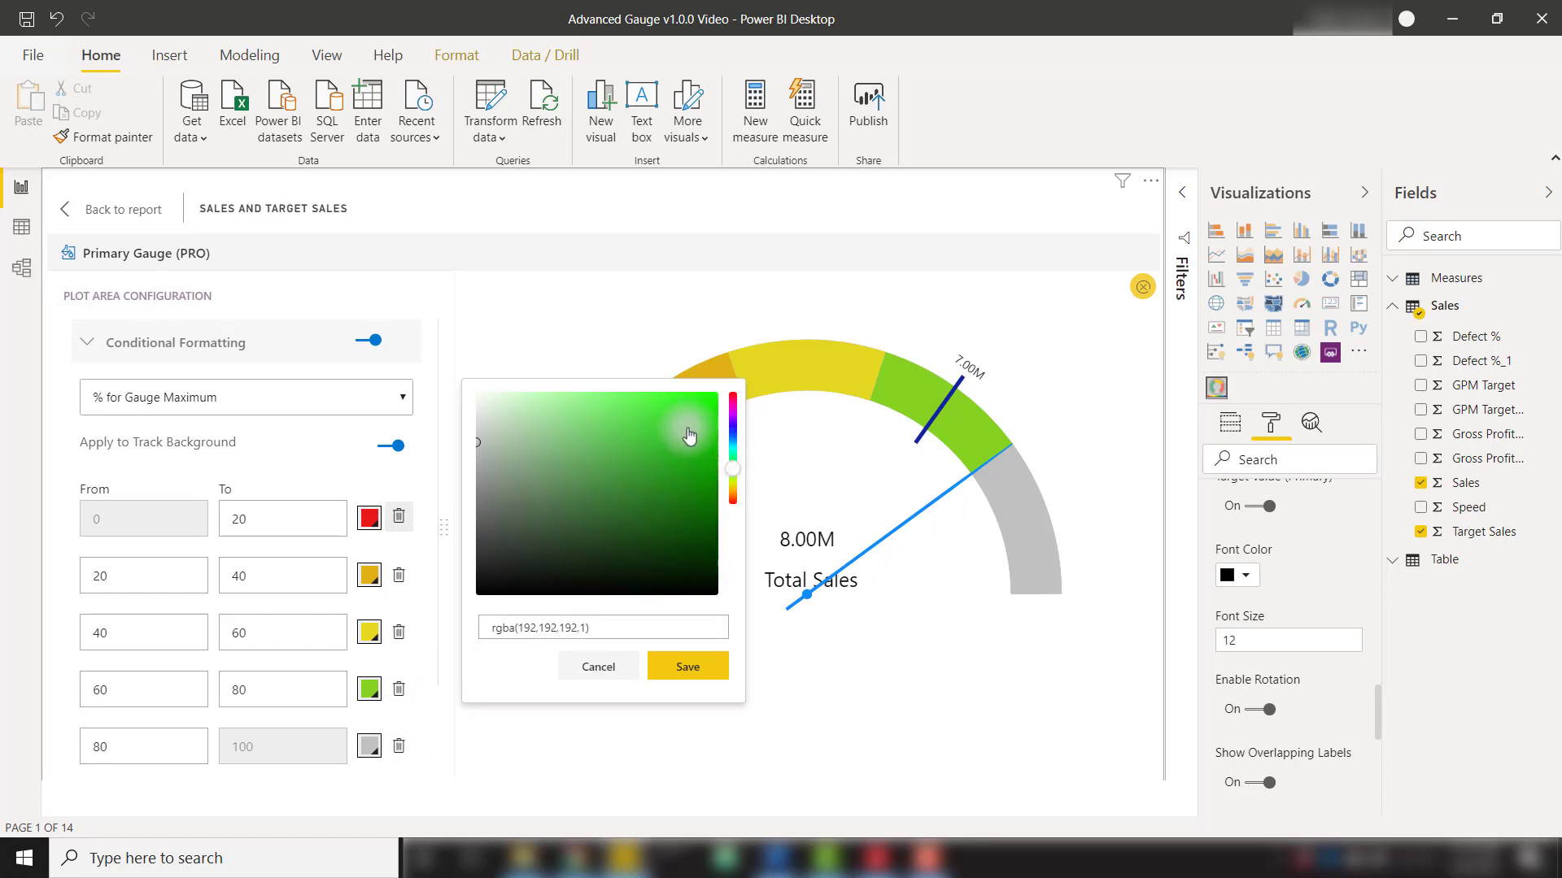
pyautogui.click(687, 667)
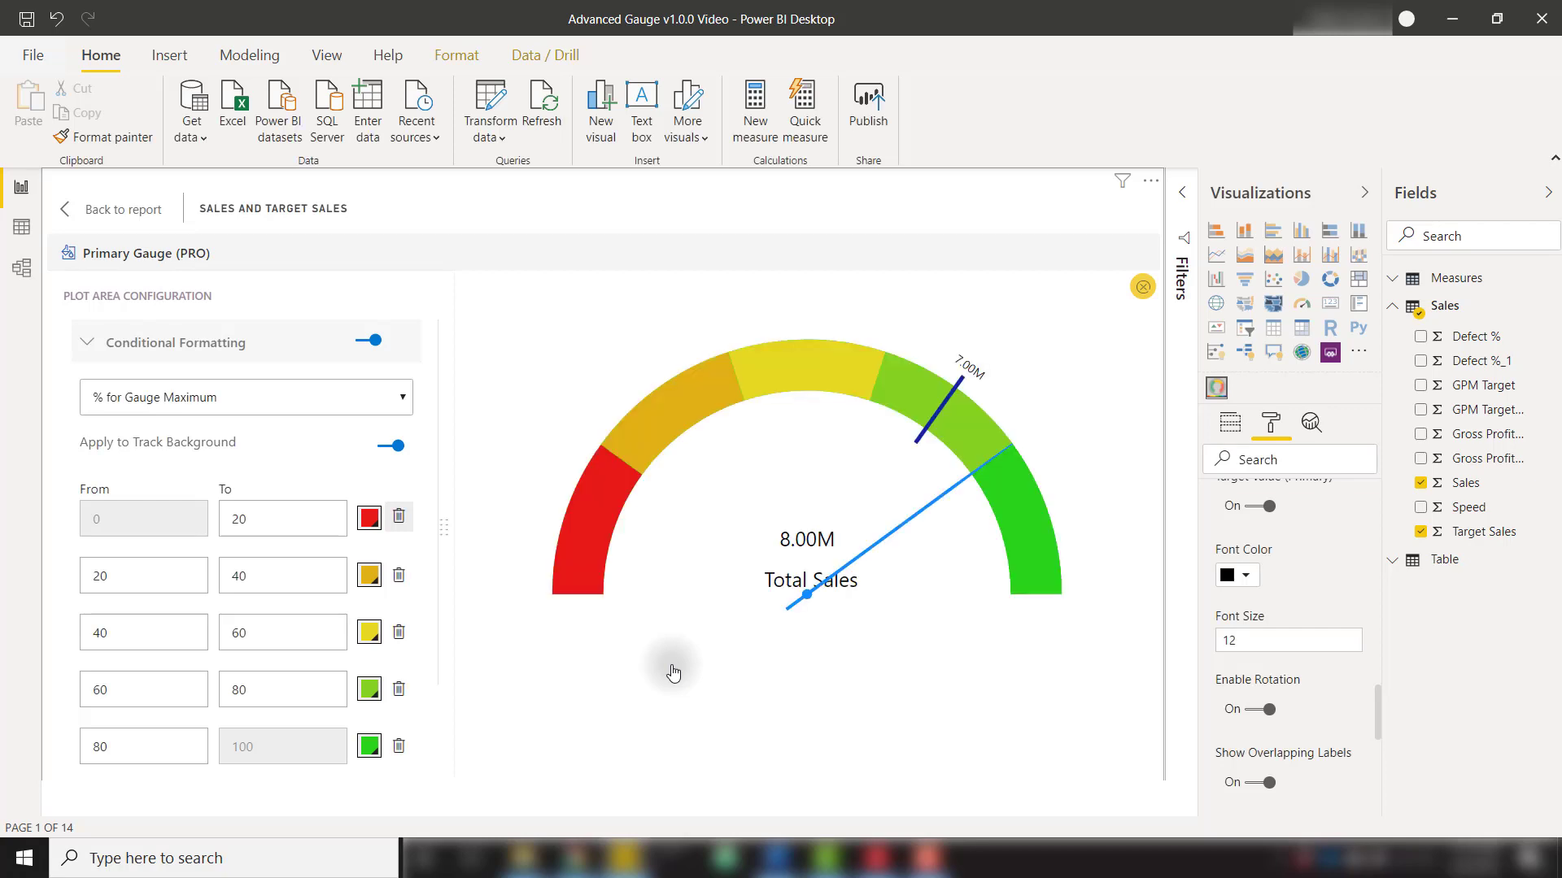
pyautogui.moveTo(259, 299)
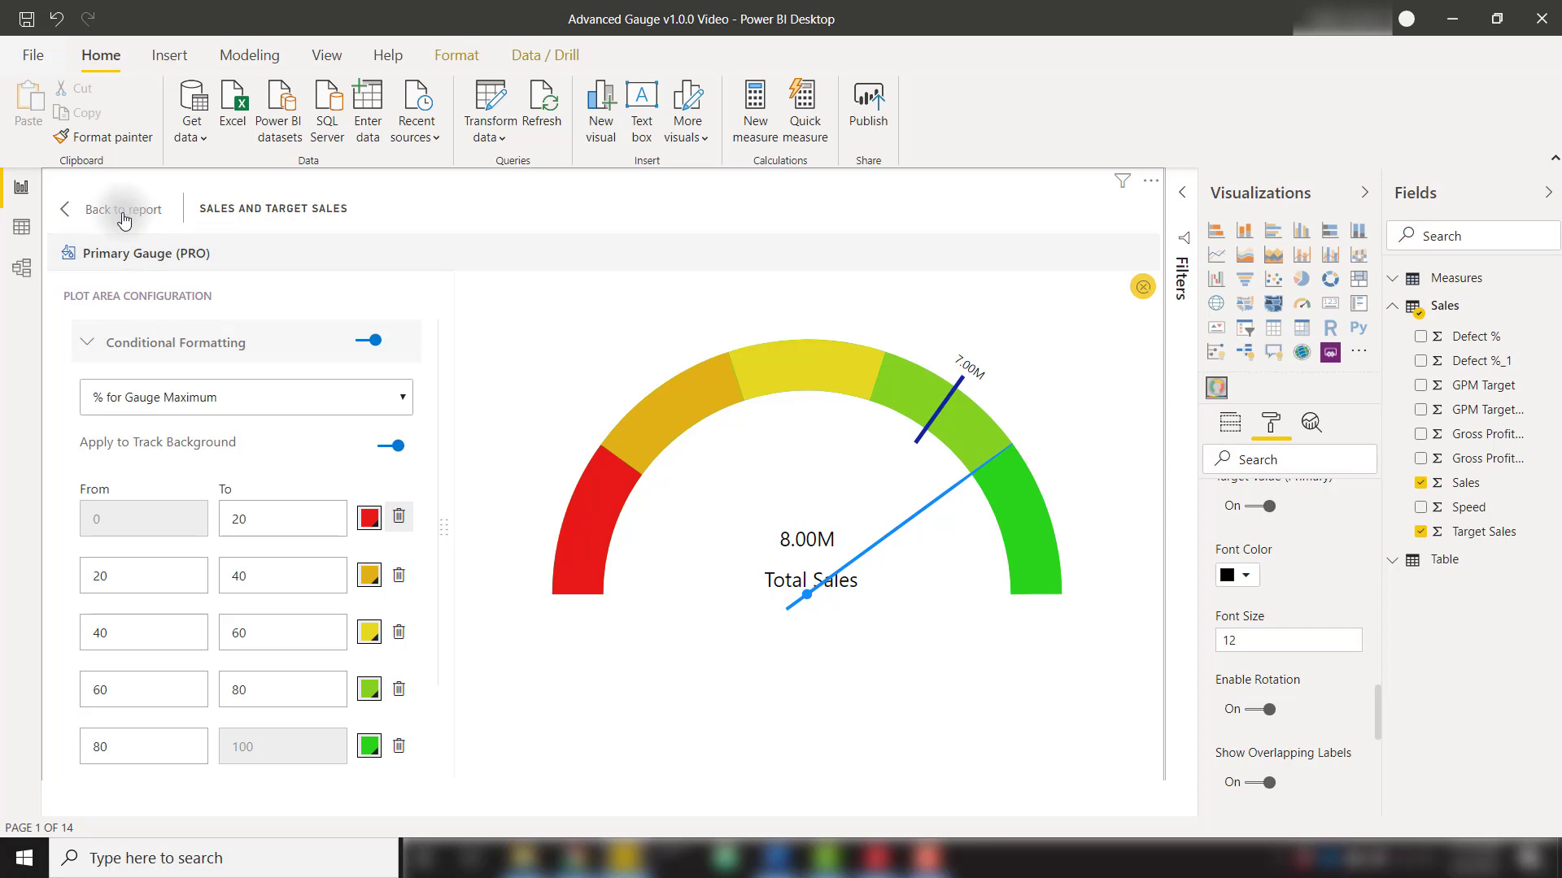
pyautogui.click(122, 210)
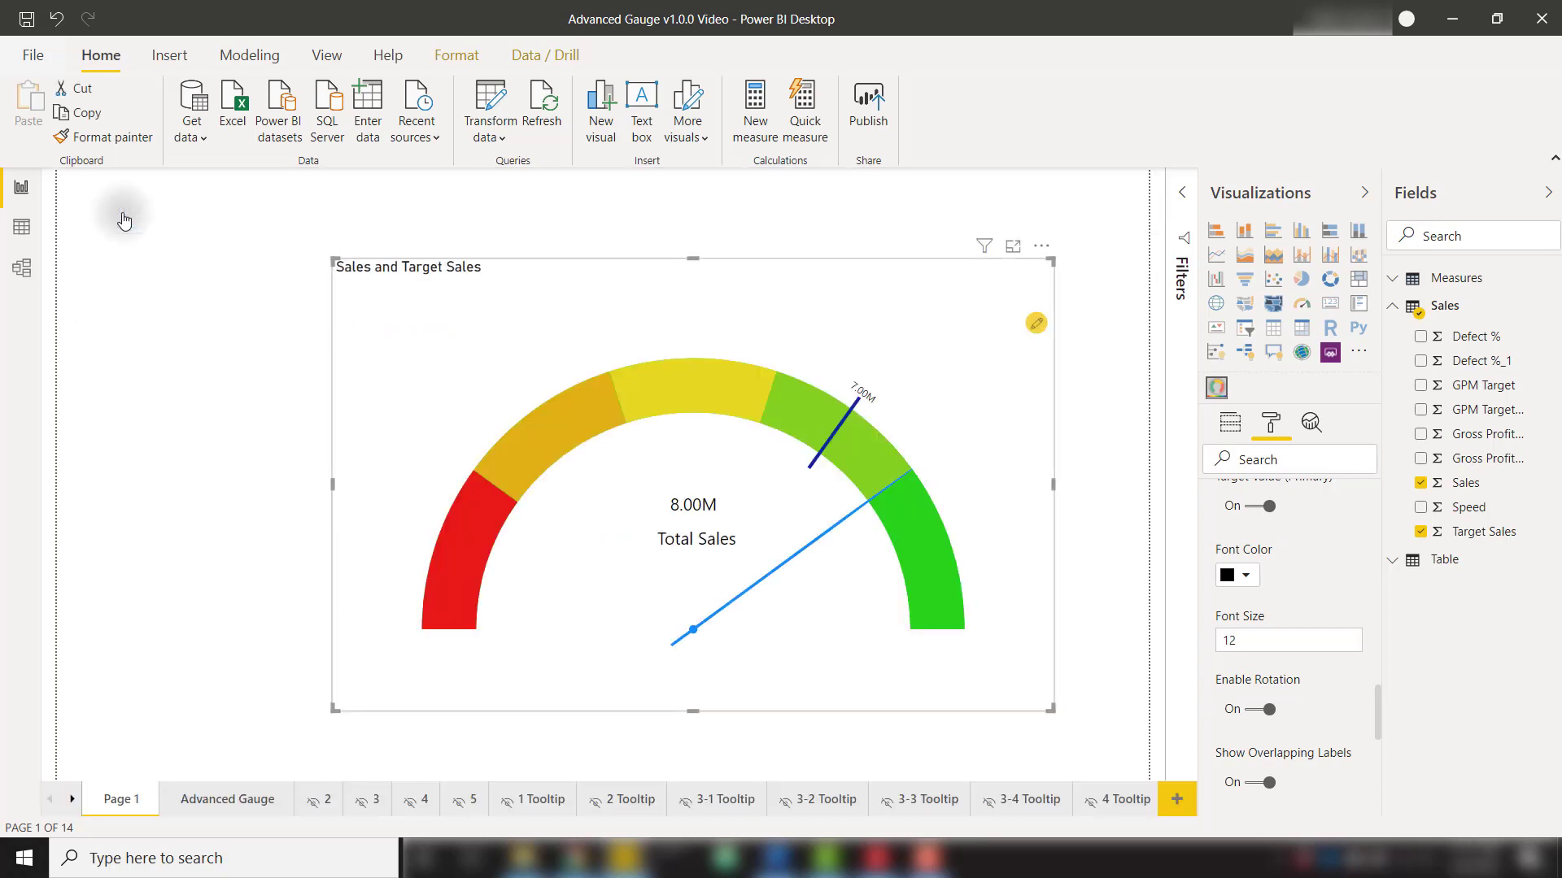